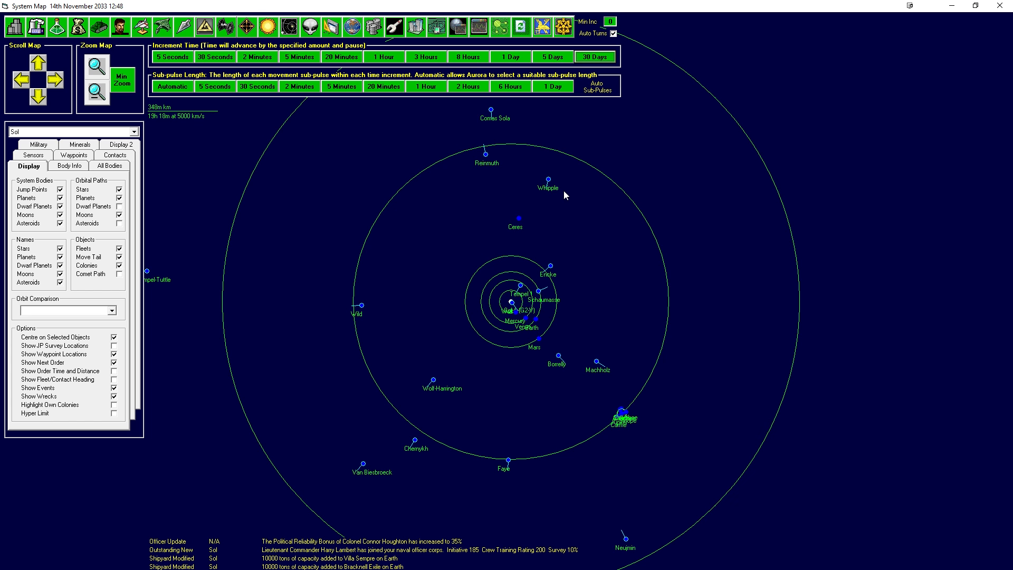
{"action": "mouse_move", "coordinate": [563, 210]}
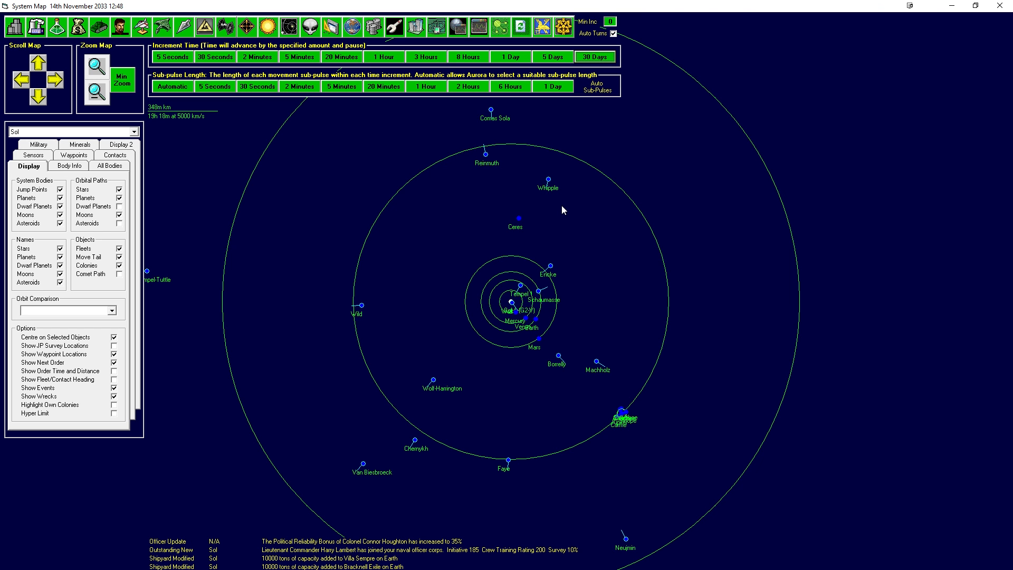
Advance two 30-day increments to 14 January 2034 and bring up Earth's Population and Production.
{"action": "left_click", "coordinate": [595, 56]}
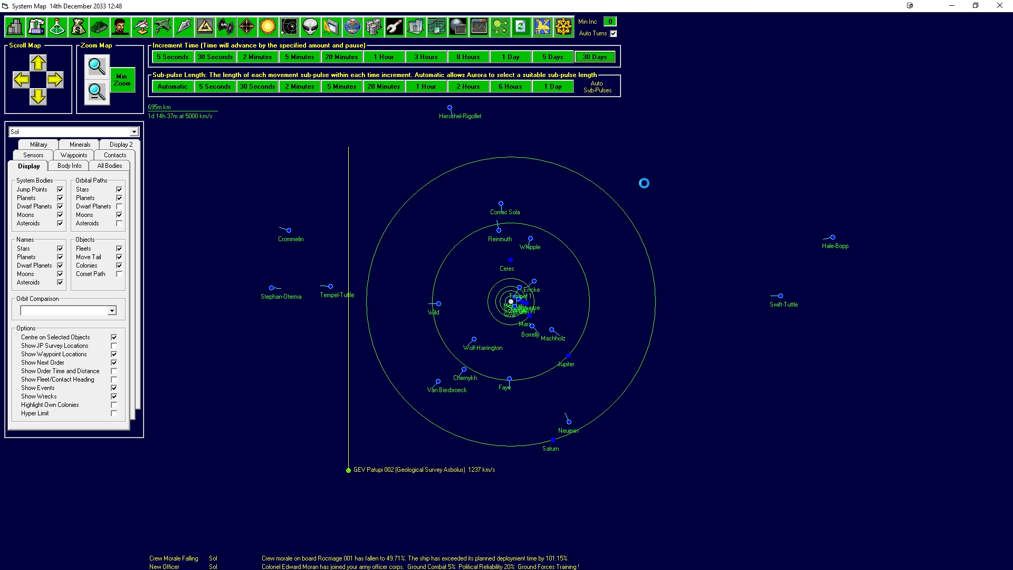
{"action": "left_click", "coordinate": [596, 57]}
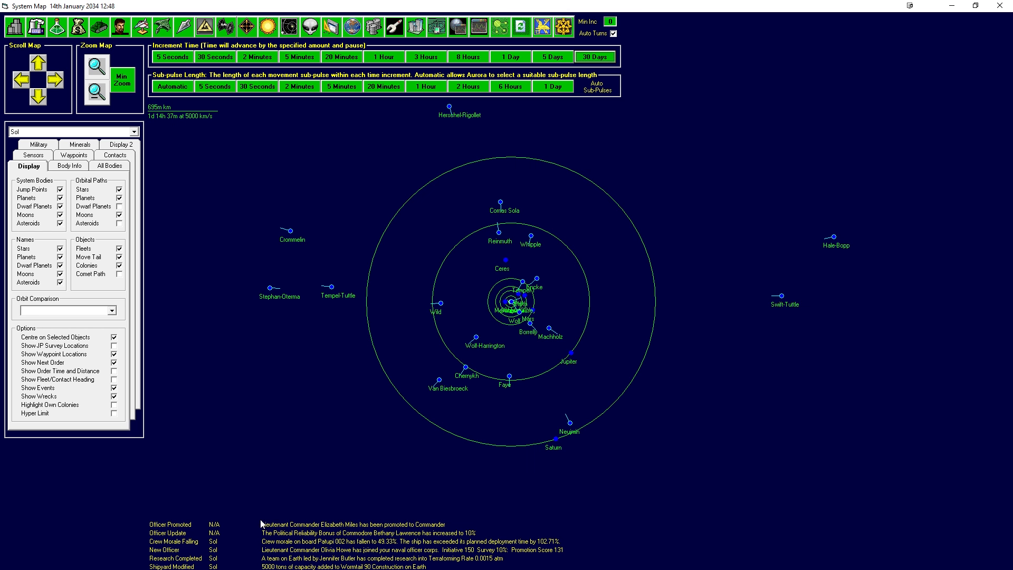
{"action": "mouse_move", "coordinate": [402, 527]}
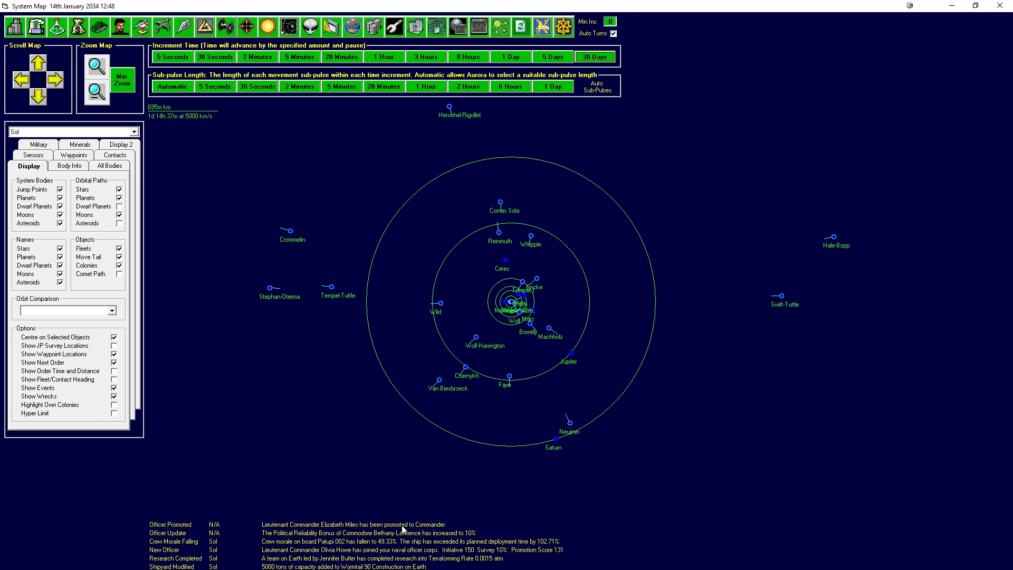
{"action": "left_click", "coordinate": [94, 21]}
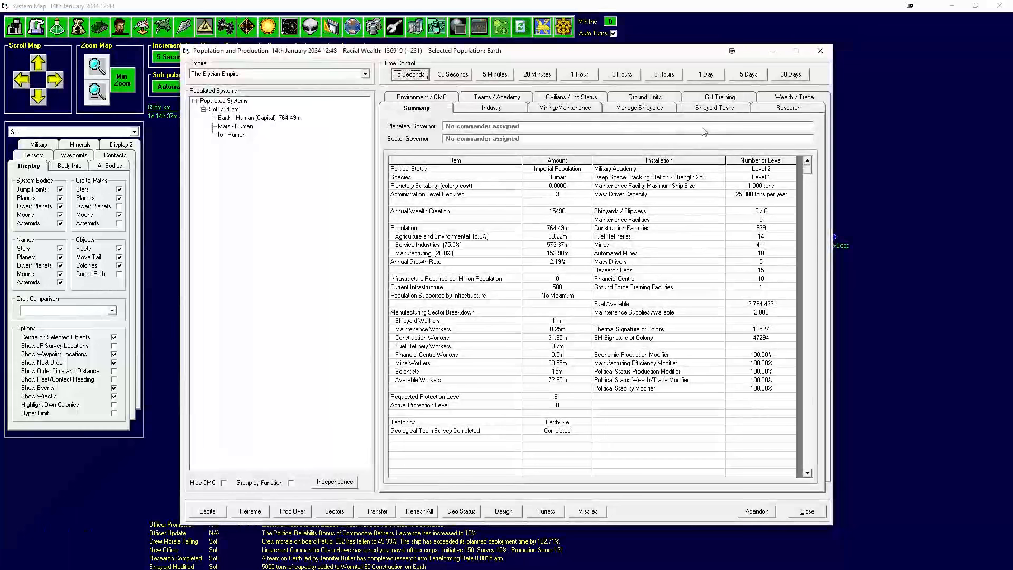
Start a 5000-ton per-slipway capacity expansion at the naval shipyard.
{"action": "left_click", "coordinate": [639, 107]}
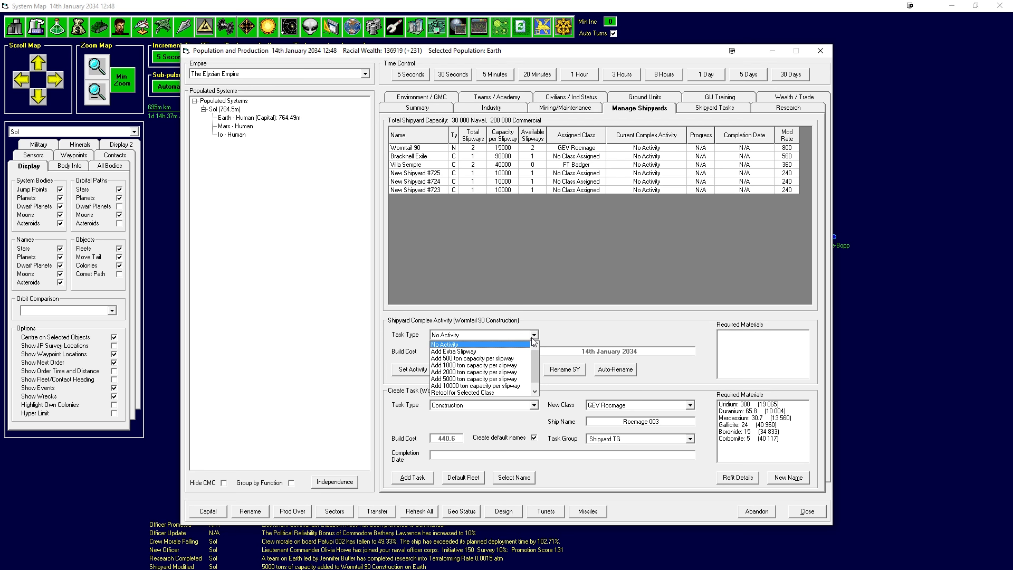
{"action": "left_click", "coordinate": [475, 379]}
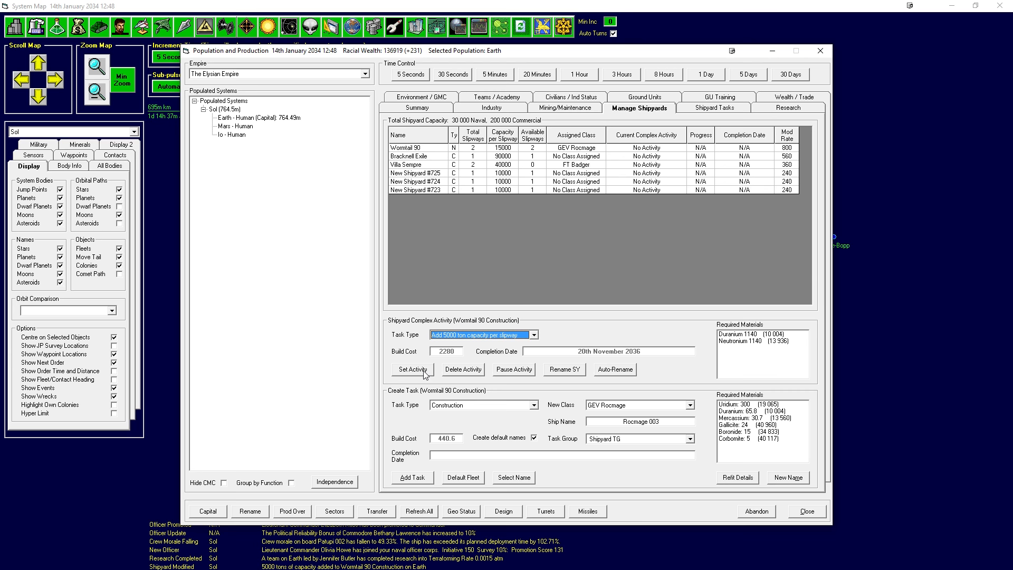
{"action": "left_click", "coordinate": [411, 156]}
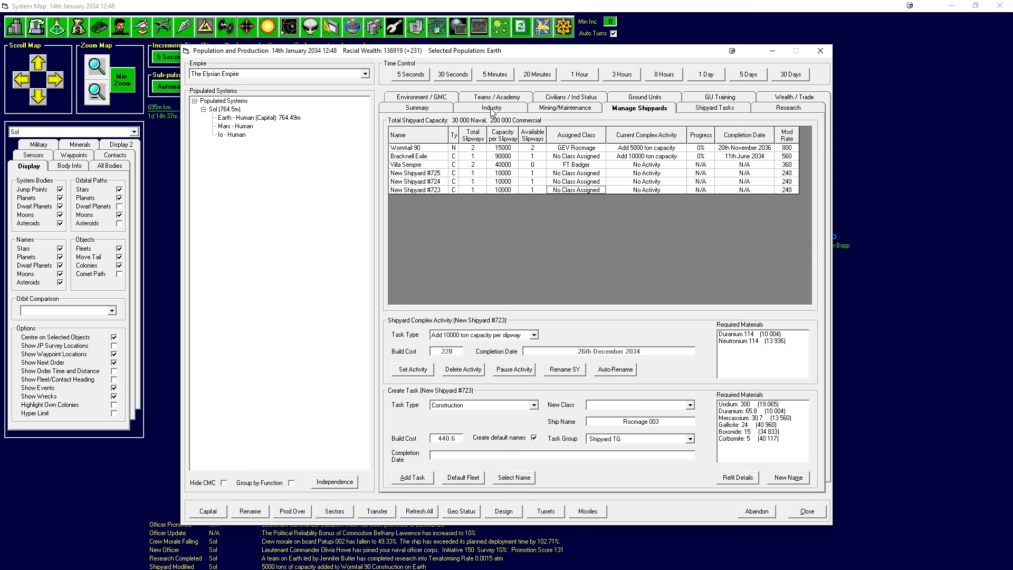
{"action": "left_click", "coordinate": [788, 108]}
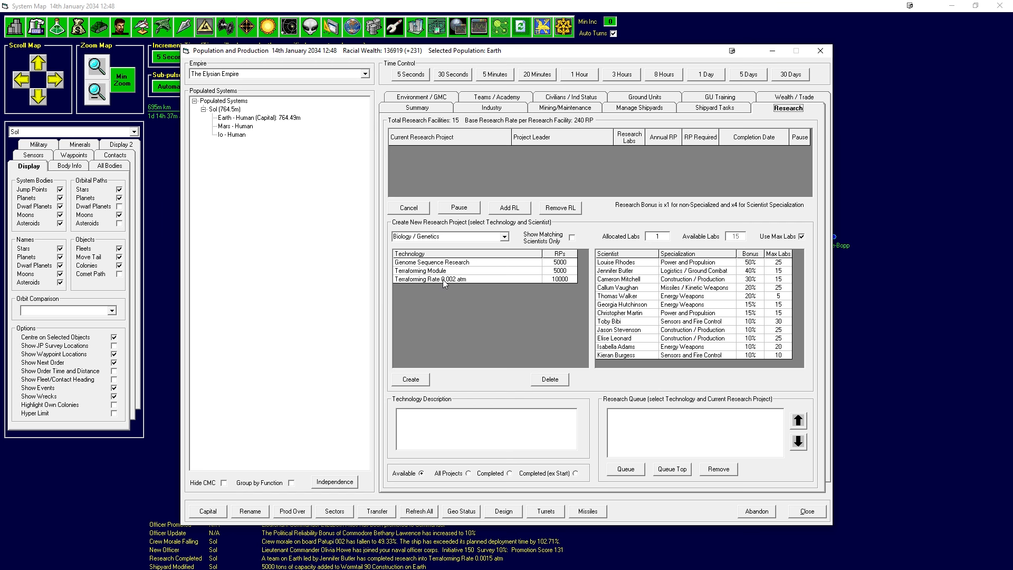
Pick Sorium Harvester under Construction / Production, showing only matching scientists.
{"action": "left_click", "coordinate": [432, 261]}
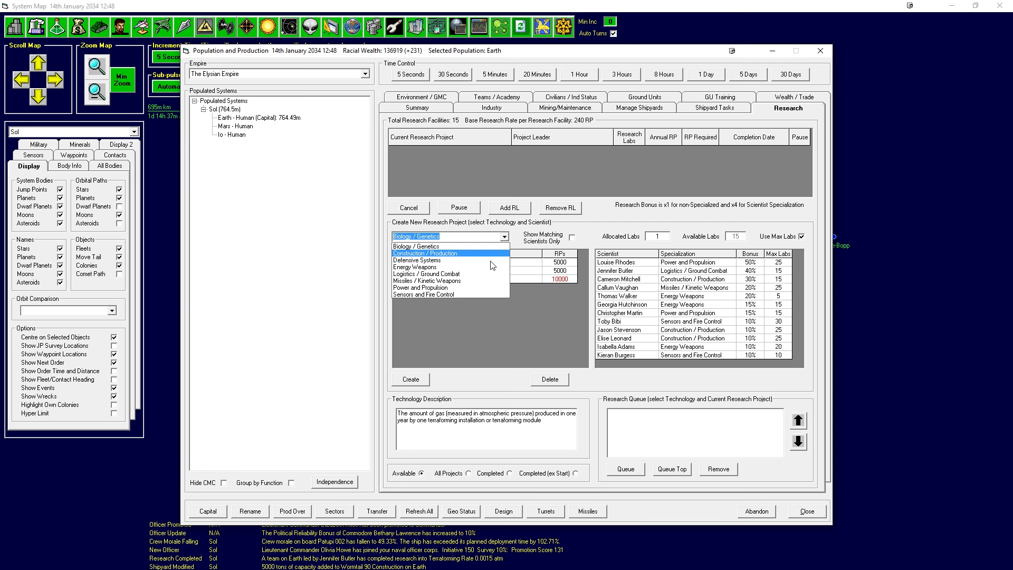
{"action": "left_click", "coordinate": [424, 253]}
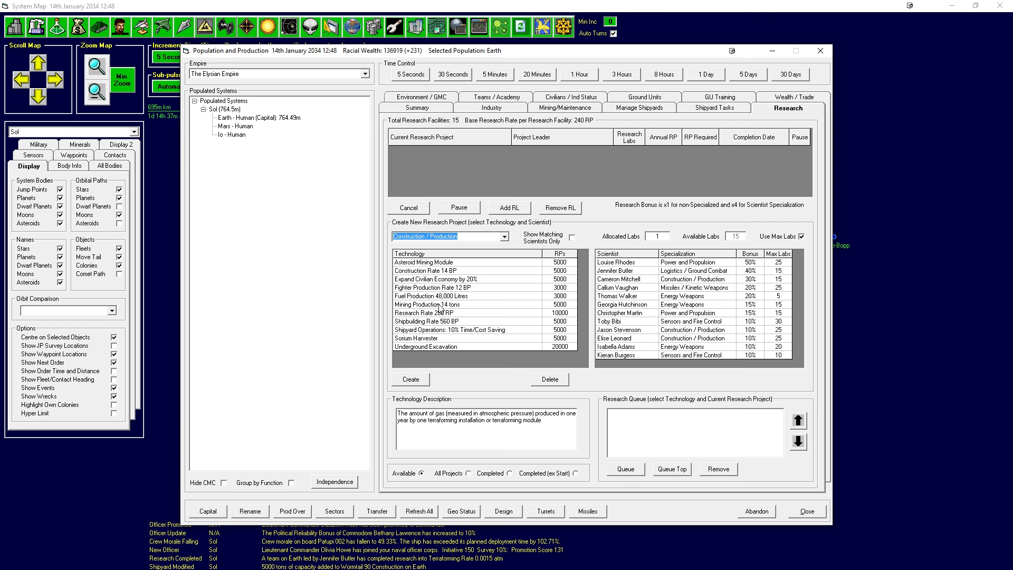
{"action": "left_click", "coordinate": [417, 338]}
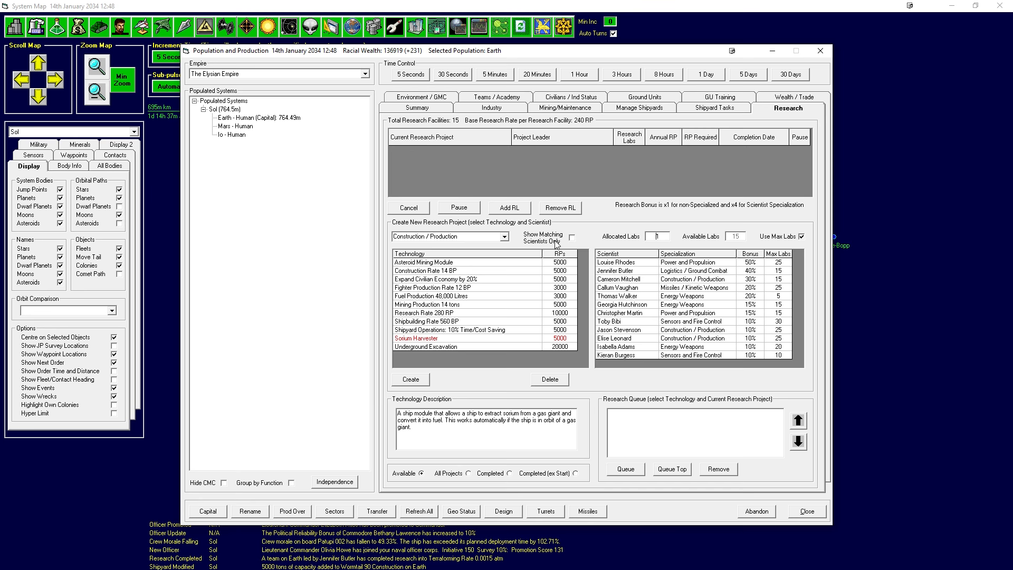
{"action": "left_click", "coordinate": [577, 237]}
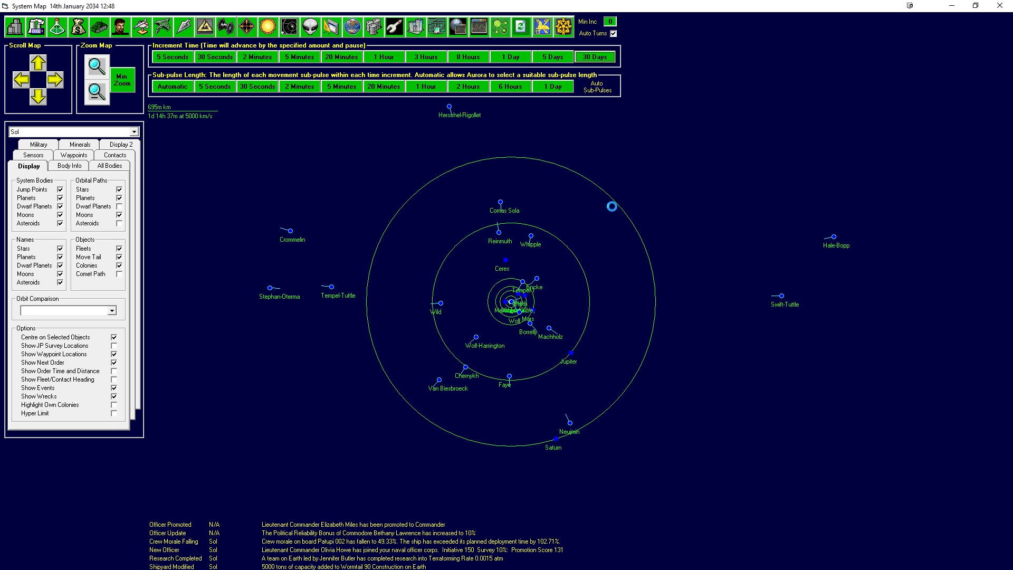
Advance time with 30-day and 5-day increments to 19 September 2034.
{"action": "left_click", "coordinate": [595, 56]}
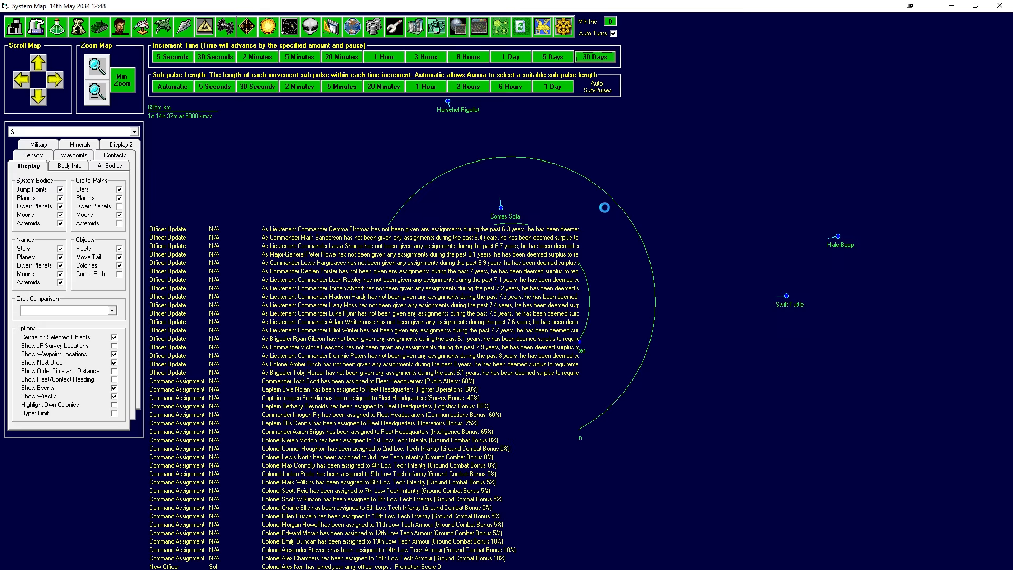
{"action": "left_click", "coordinate": [594, 57]}
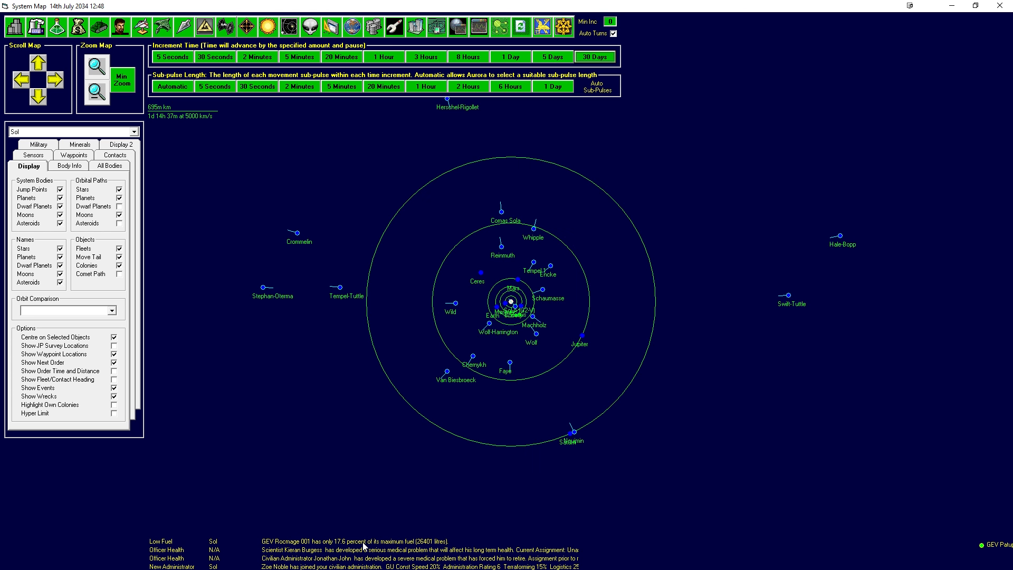
{"action": "mouse_move", "coordinate": [467, 542]}
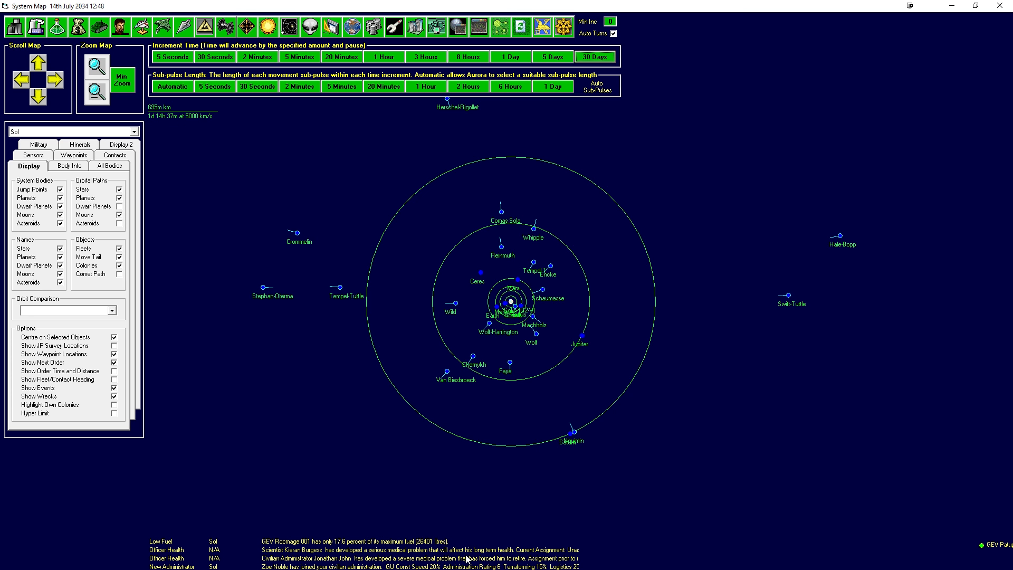
{"action": "mouse_move", "coordinate": [434, 483]}
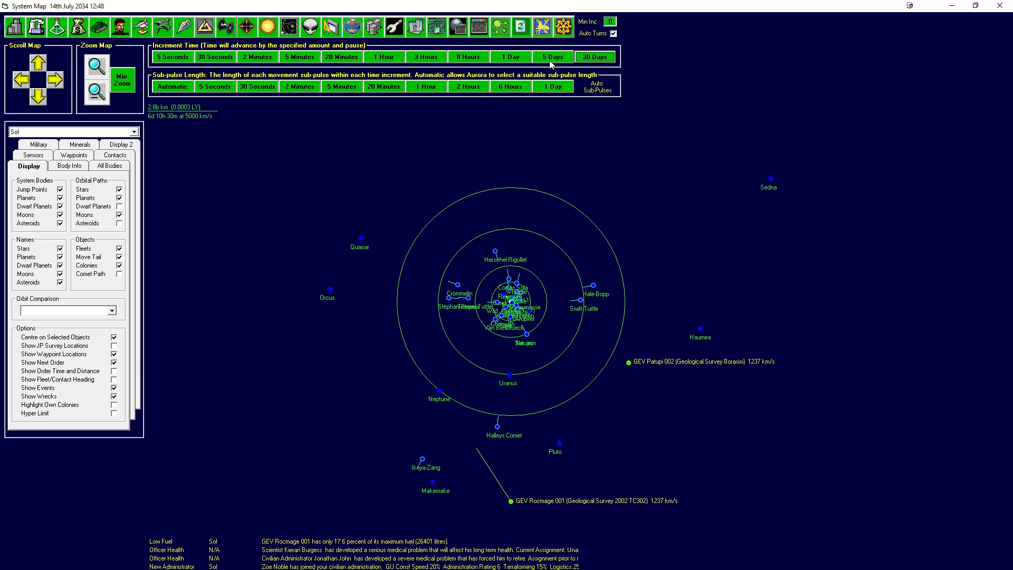
{"action": "left_click", "coordinate": [553, 56]}
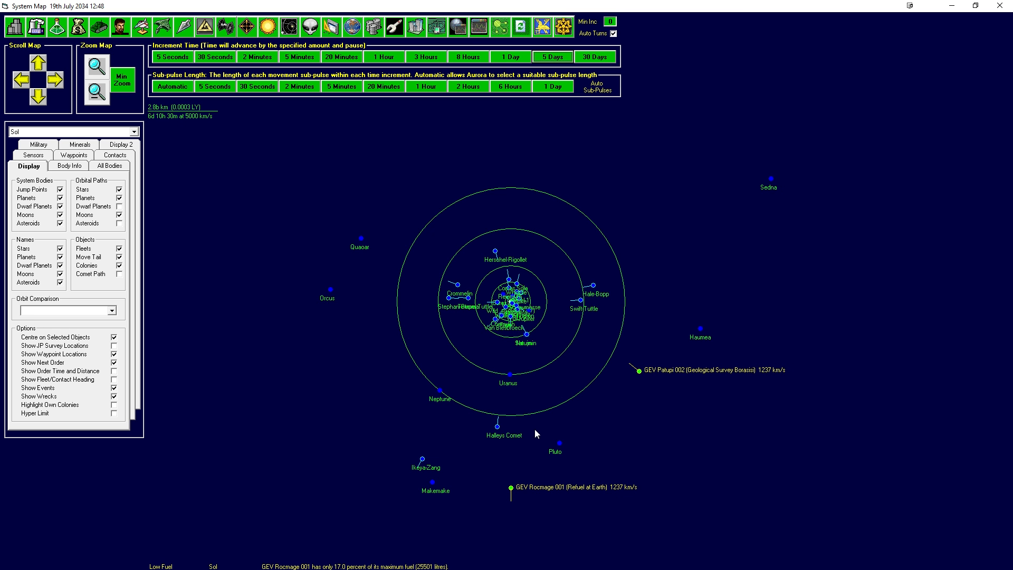
{"action": "left_click", "coordinate": [595, 56]}
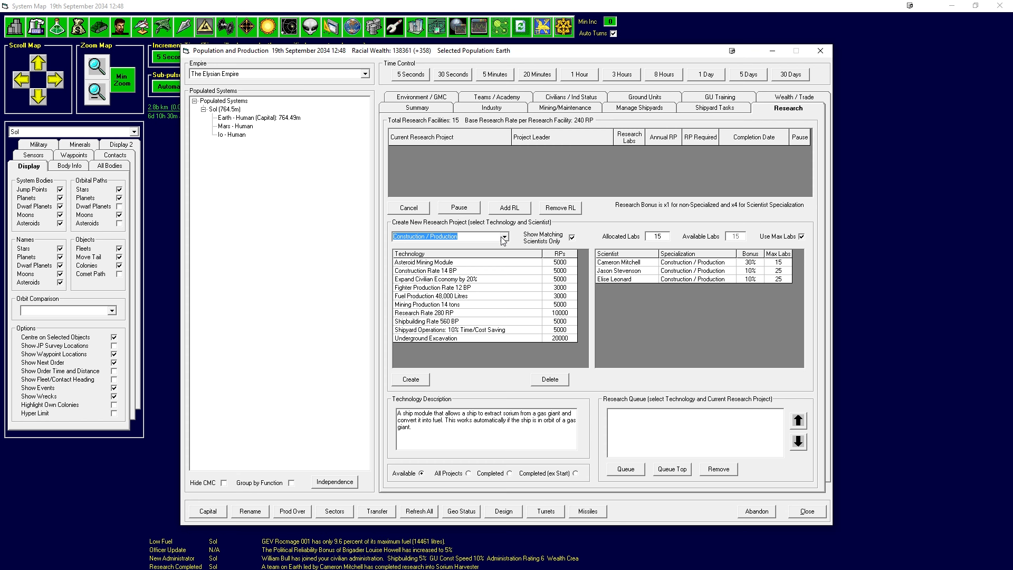
{"action": "mouse_move", "coordinate": [425, 359]}
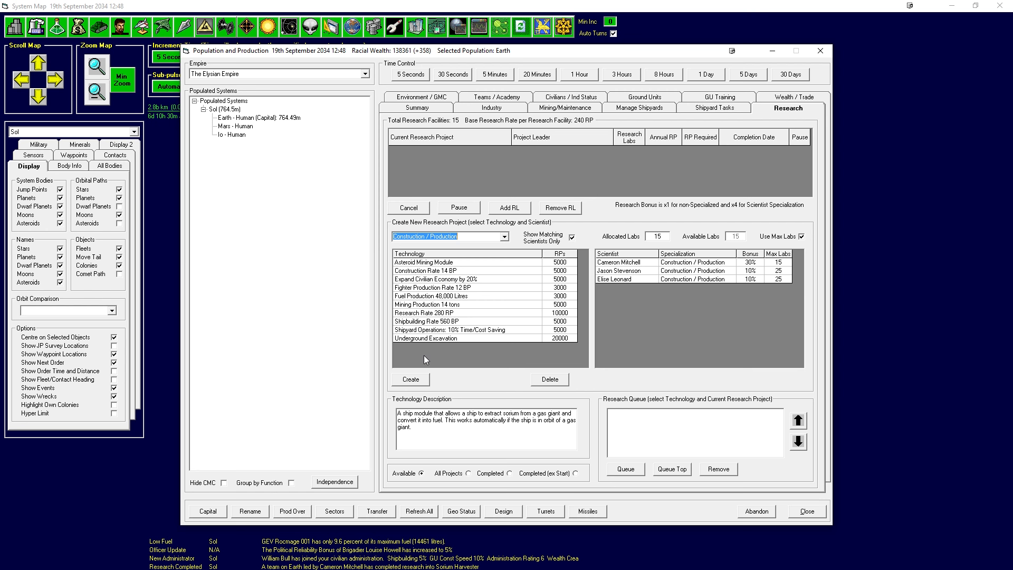
Select Research Rate 280 RP and assign a matching scientist with 15 labs.
{"action": "left_click", "coordinate": [446, 312]}
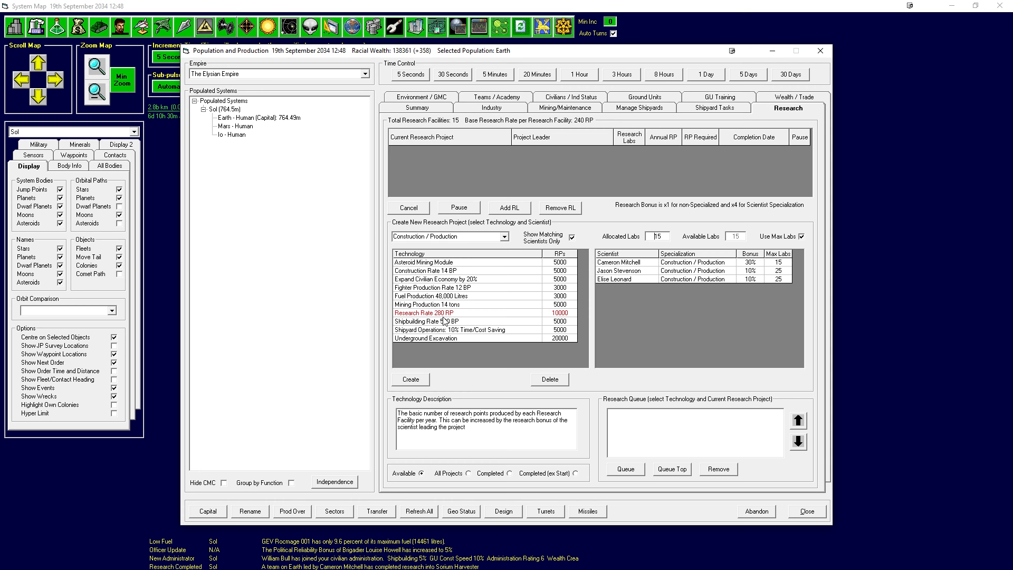
{"action": "left_click", "coordinate": [639, 262]}
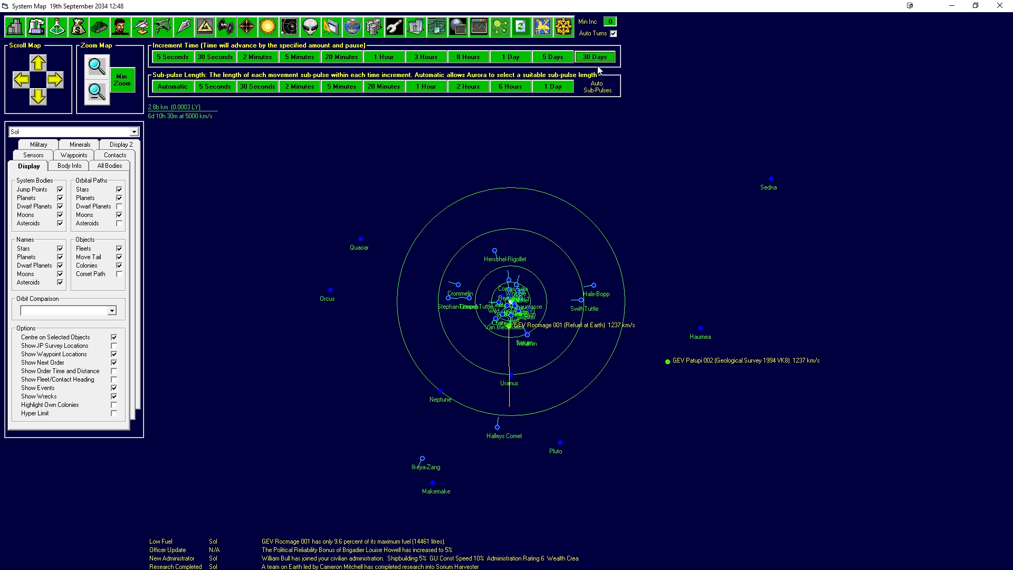
Advance time 30 days to 19 October 2034.
{"action": "left_click", "coordinate": [596, 56]}
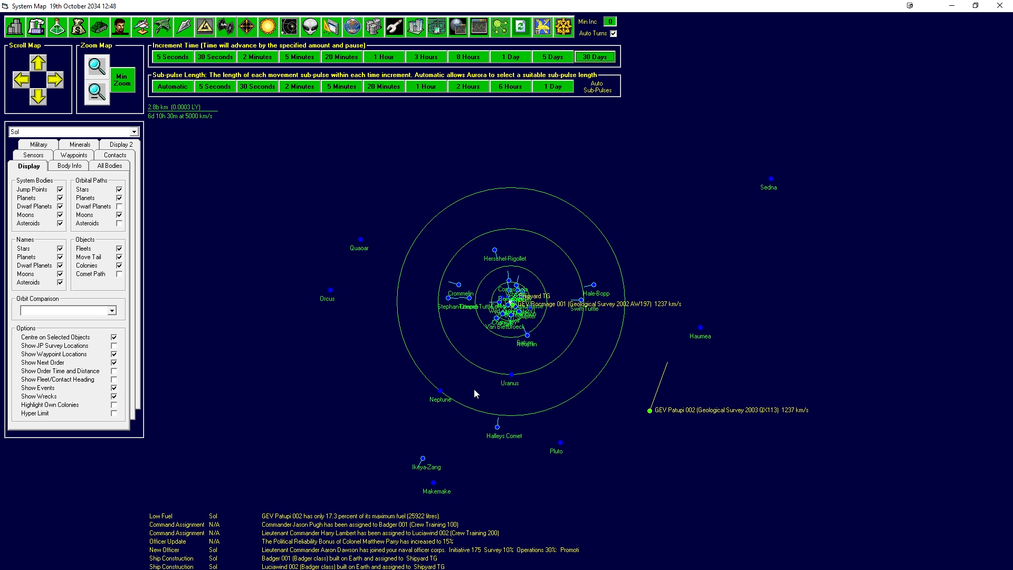
{"action": "mouse_move", "coordinate": [387, 540]}
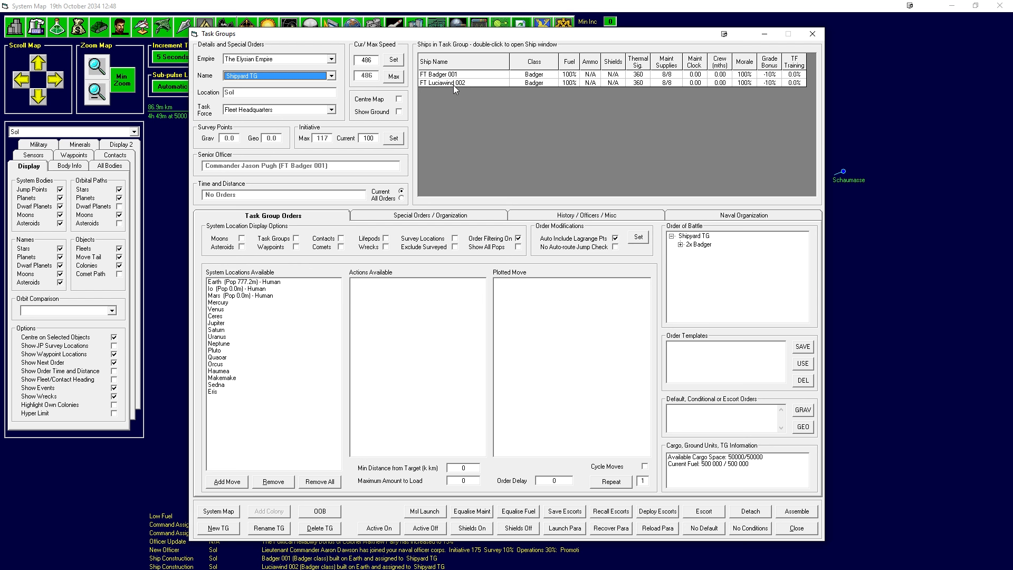
Select Shipyard TG #2 in the task group Name dropdown.
{"action": "left_click", "coordinate": [430, 215]}
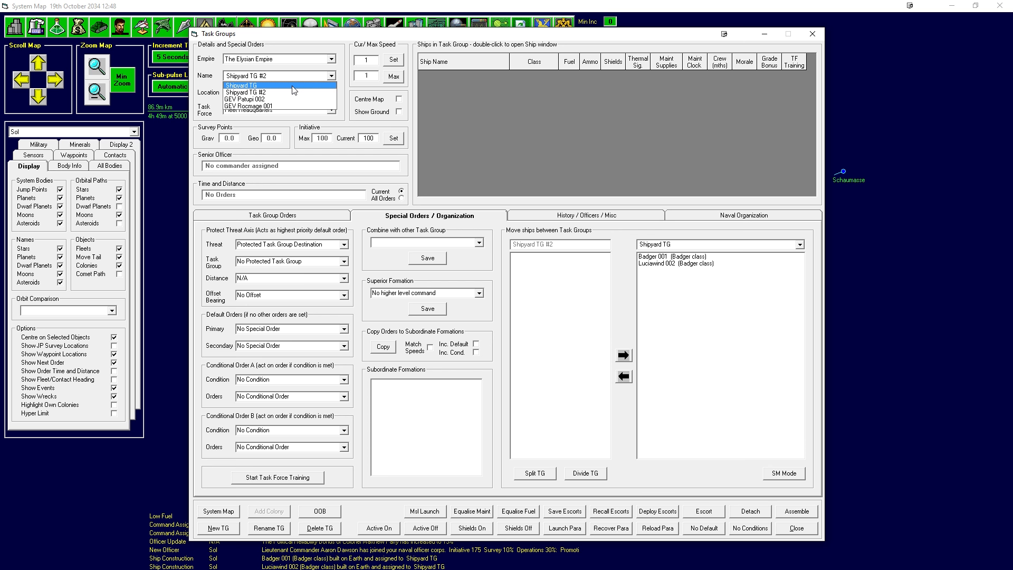
{"action": "left_click", "coordinate": [267, 92]}
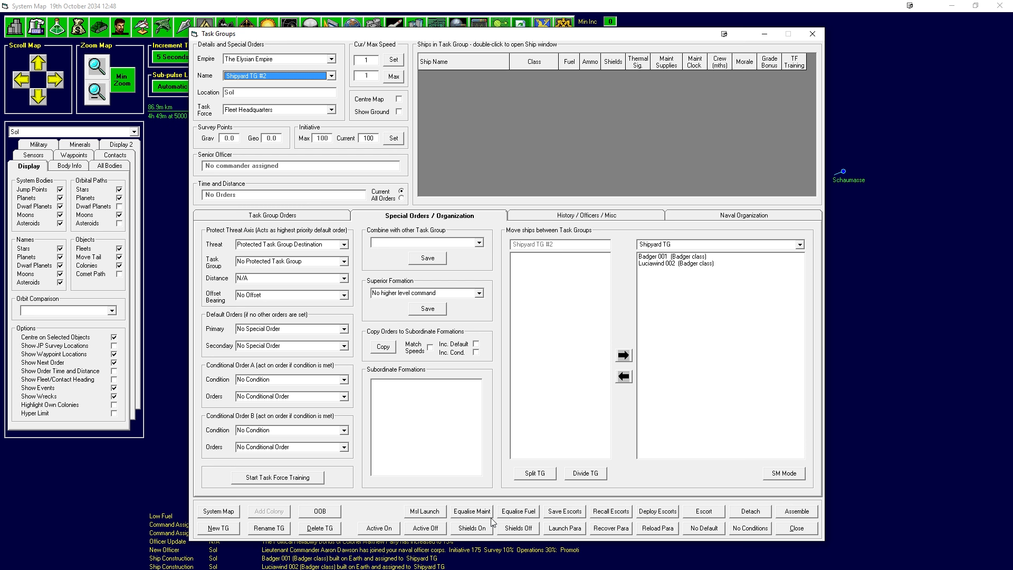
{"action": "mouse_move", "coordinate": [264, 80]}
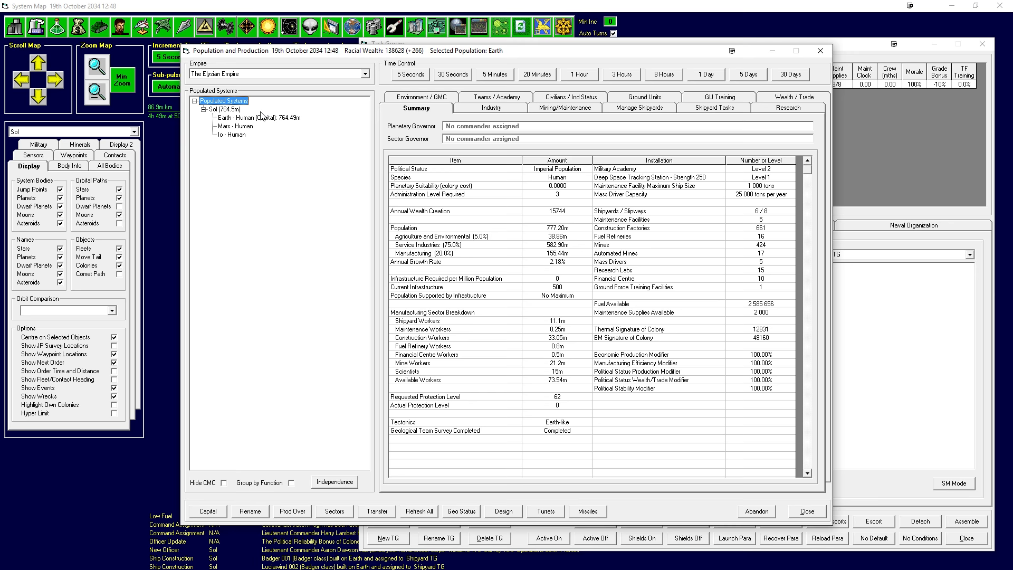
Check Earth's Industry projects, then return to the population summary.
{"action": "left_click", "coordinate": [491, 107]}
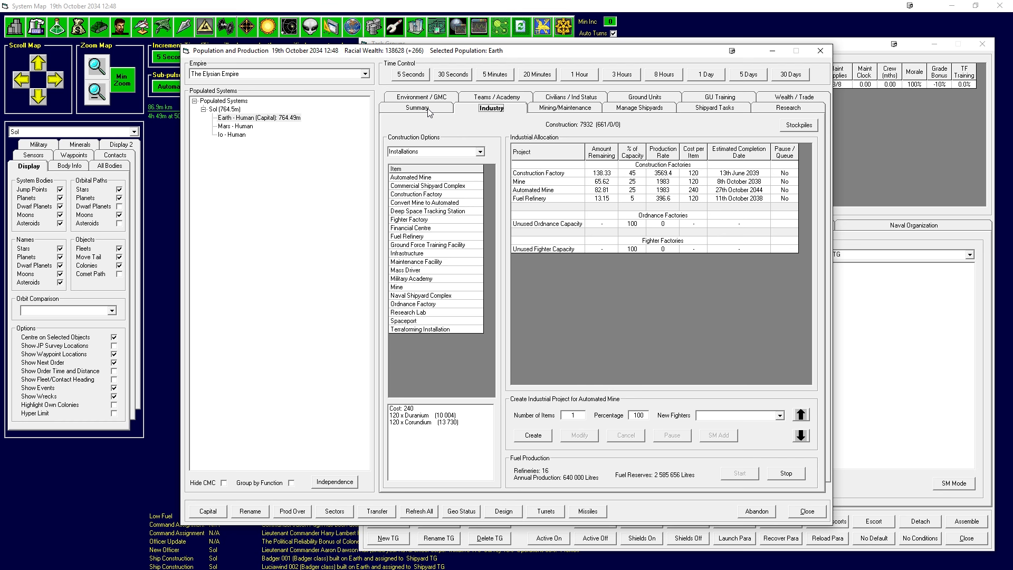
{"action": "left_click", "coordinate": [415, 107]}
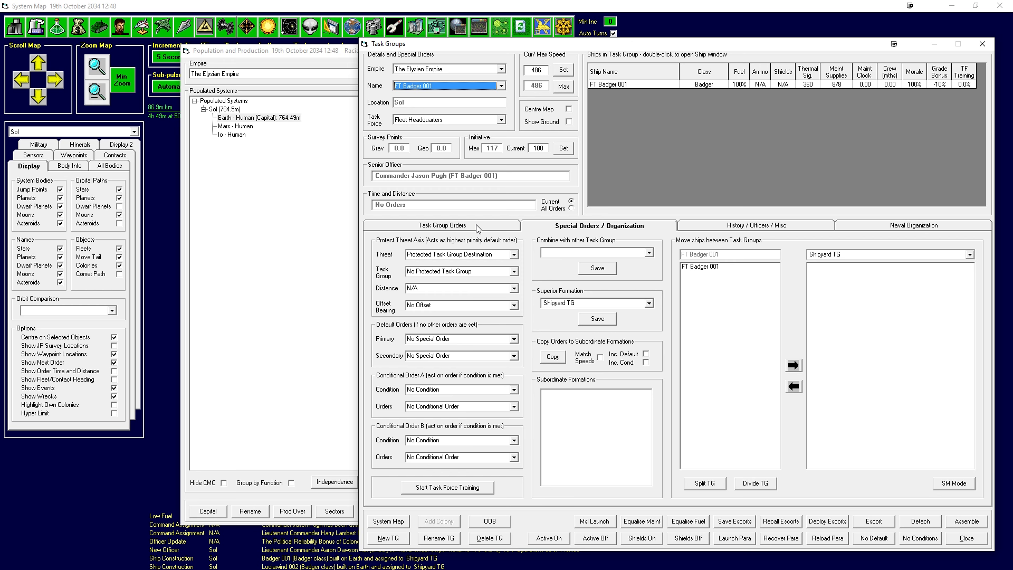
Set FT Badger 001's task group orders to Repeat.
{"action": "left_click", "coordinate": [442, 225]}
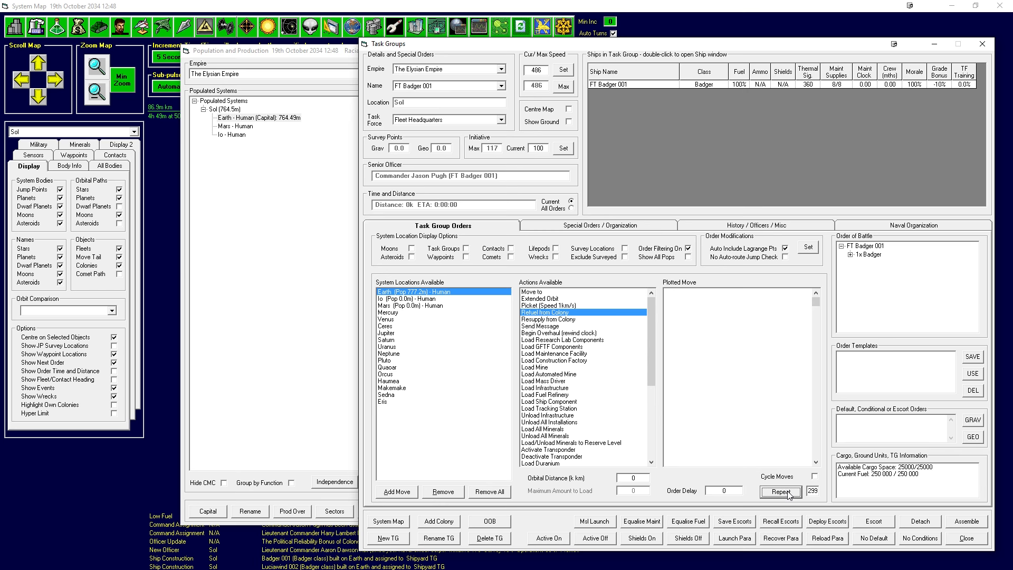
{"action": "left_click", "coordinate": [781, 491]}
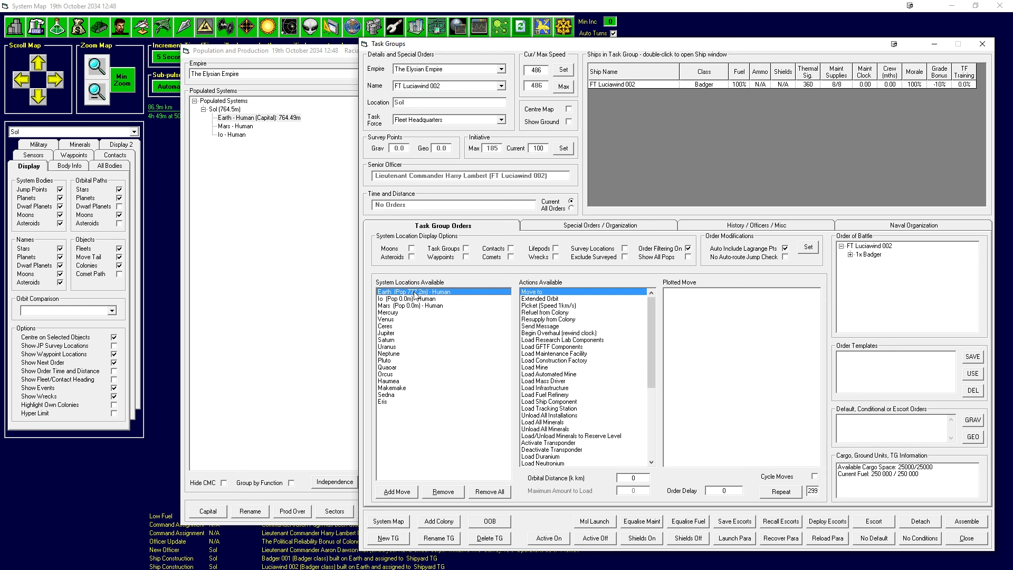
Plot FT Luciawind 002's Earth-to-Io infrastructure run with refuelling, set to Repeat.
{"action": "left_click", "coordinate": [545, 387]}
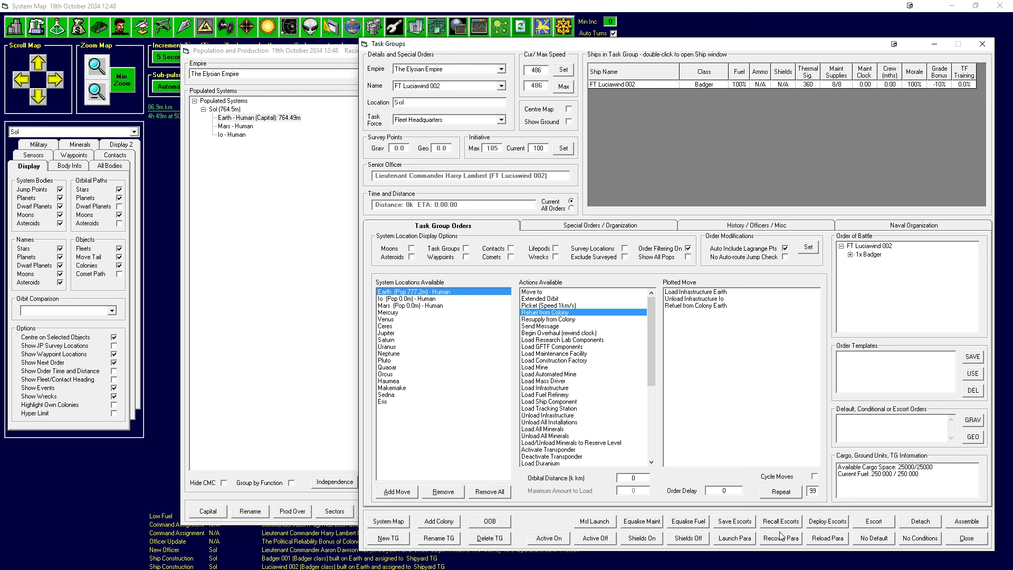
{"action": "left_click", "coordinate": [781, 491]}
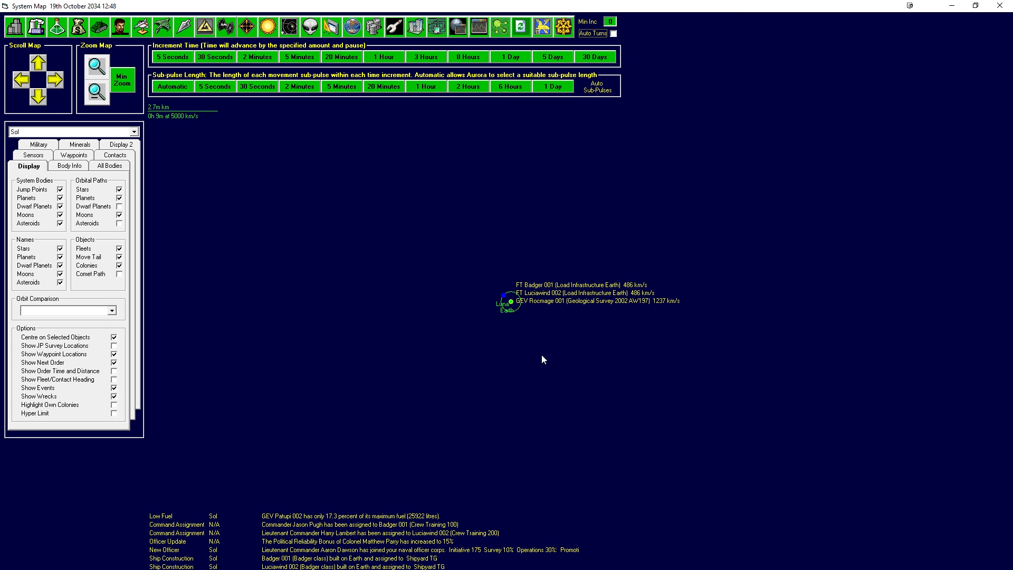
Advance time in 3-hour, 8-hour and 30-day jumps to 24 December 2034.
{"action": "left_click", "coordinate": [426, 57]}
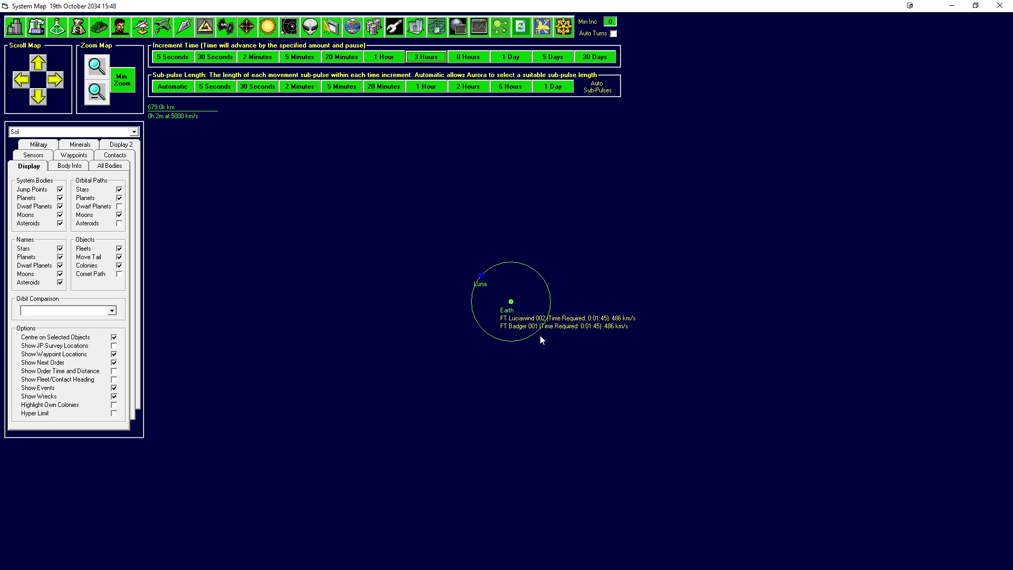
{"action": "left_click", "coordinate": [384, 56]}
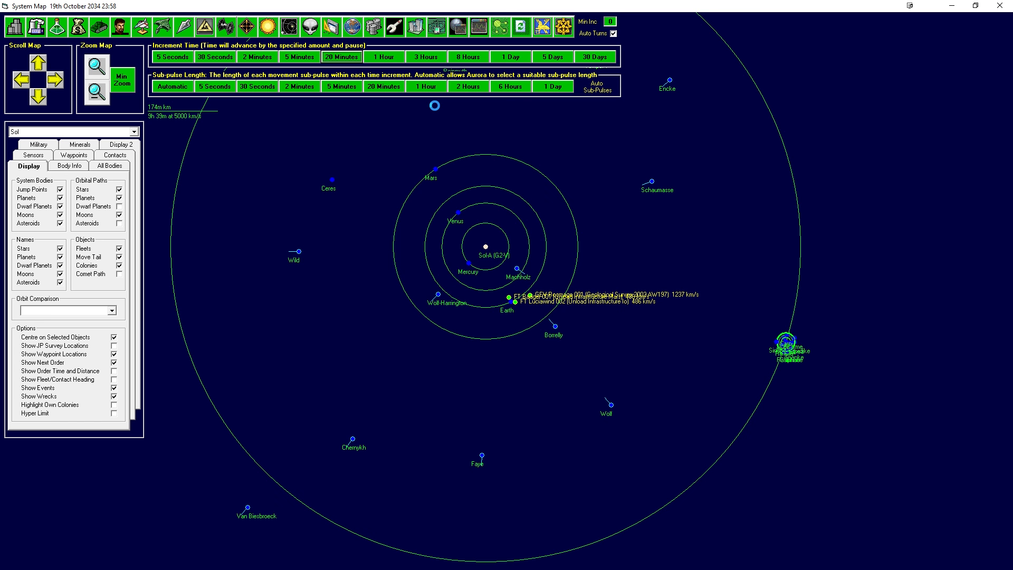
{"action": "left_click", "coordinate": [468, 56]}
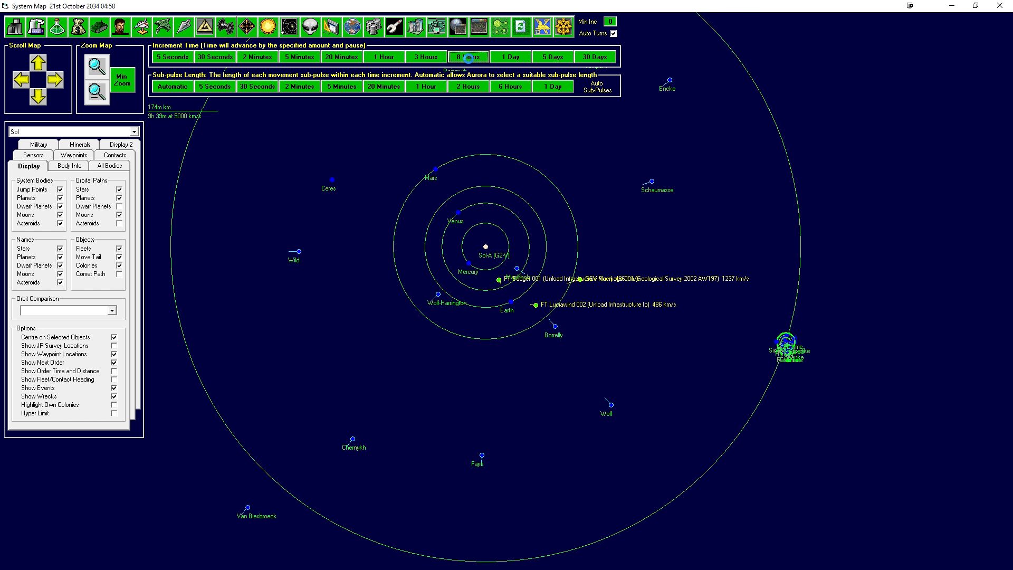
{"action": "left_click", "coordinate": [468, 56]}
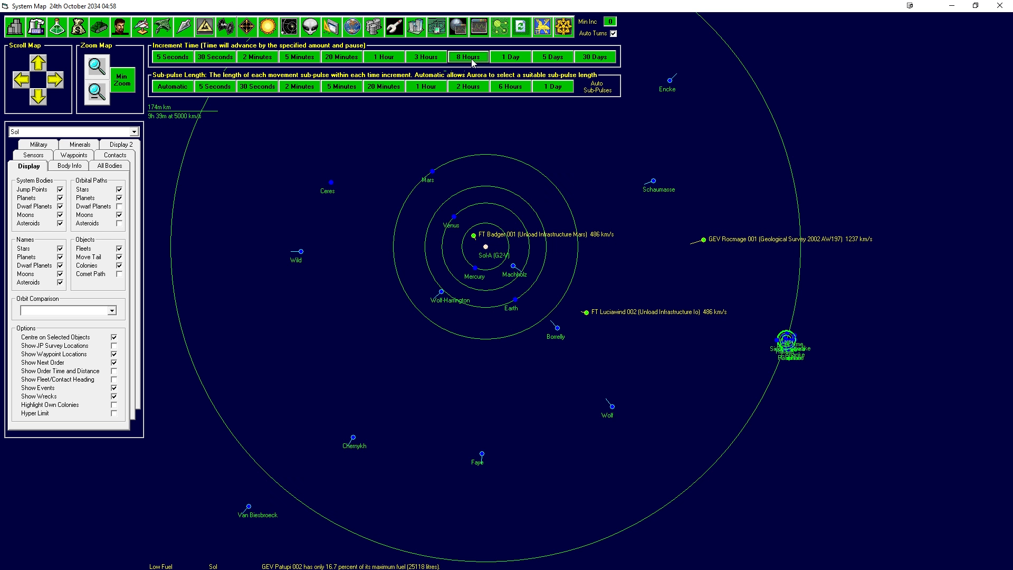
{"action": "left_click", "coordinate": [596, 56]}
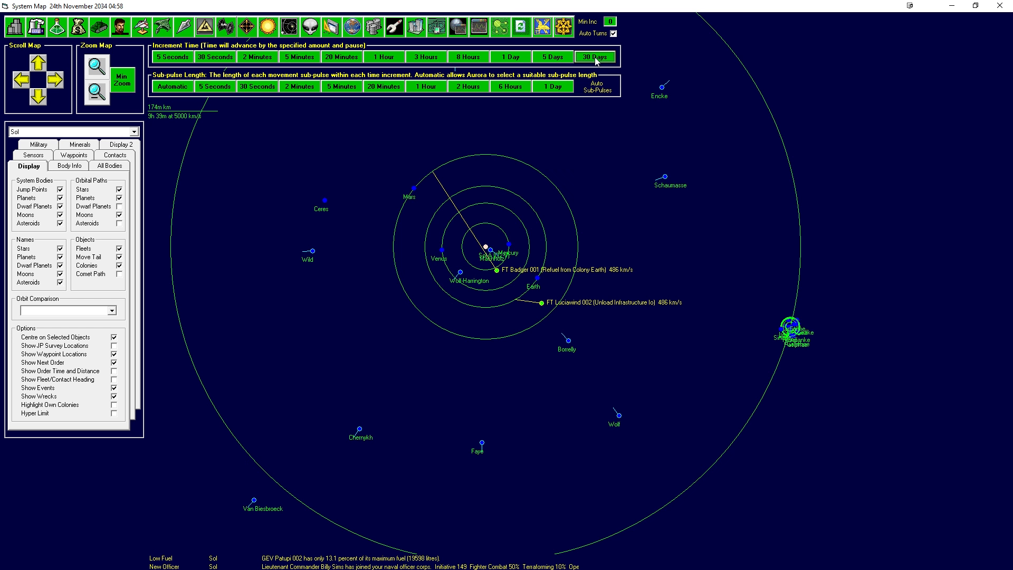
{"action": "left_click", "coordinate": [596, 56]}
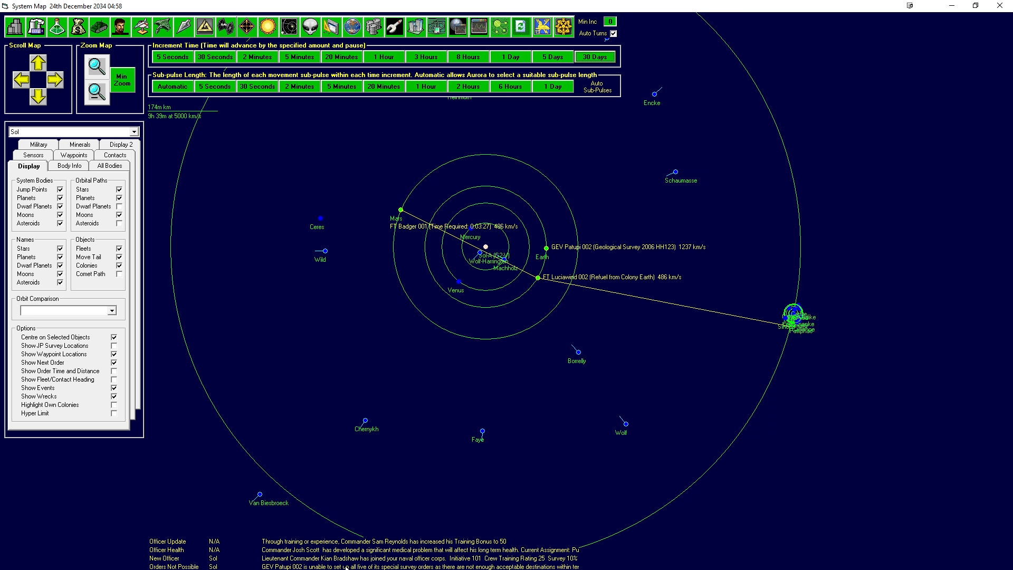
{"action": "mouse_move", "coordinate": [408, 371]}
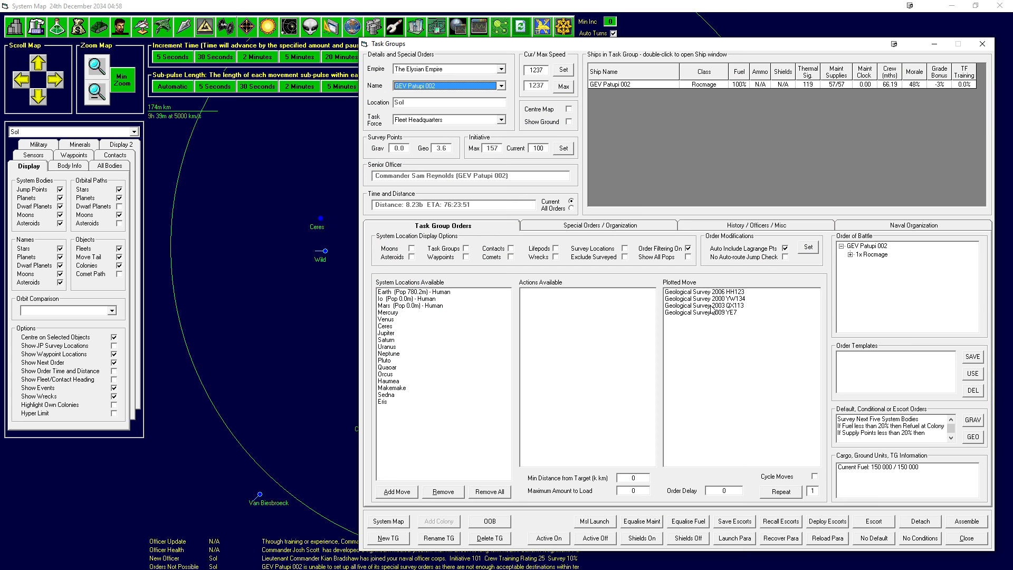
{"action": "left_click", "coordinate": [963, 538]}
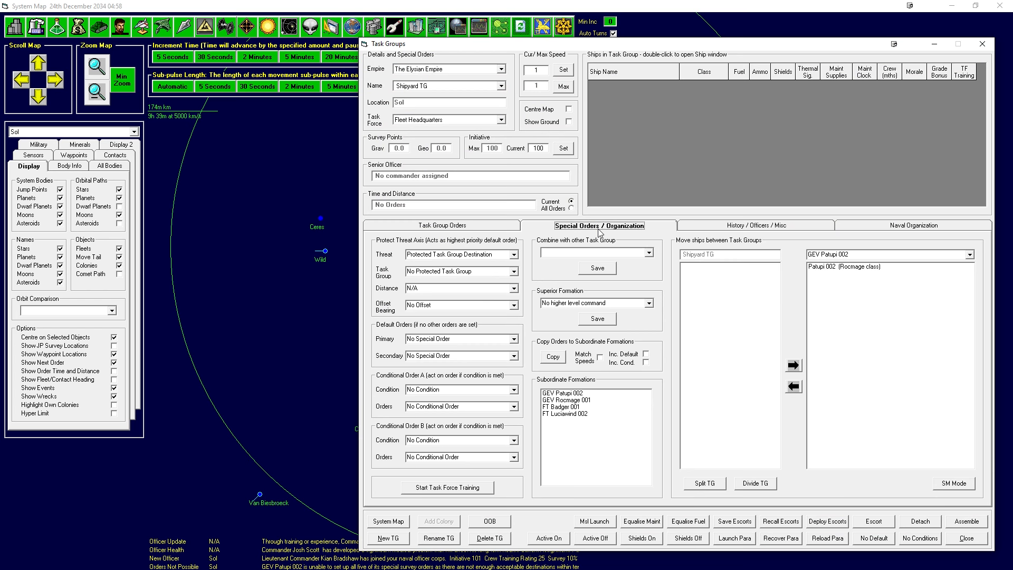
{"action": "left_click", "coordinate": [443, 226]}
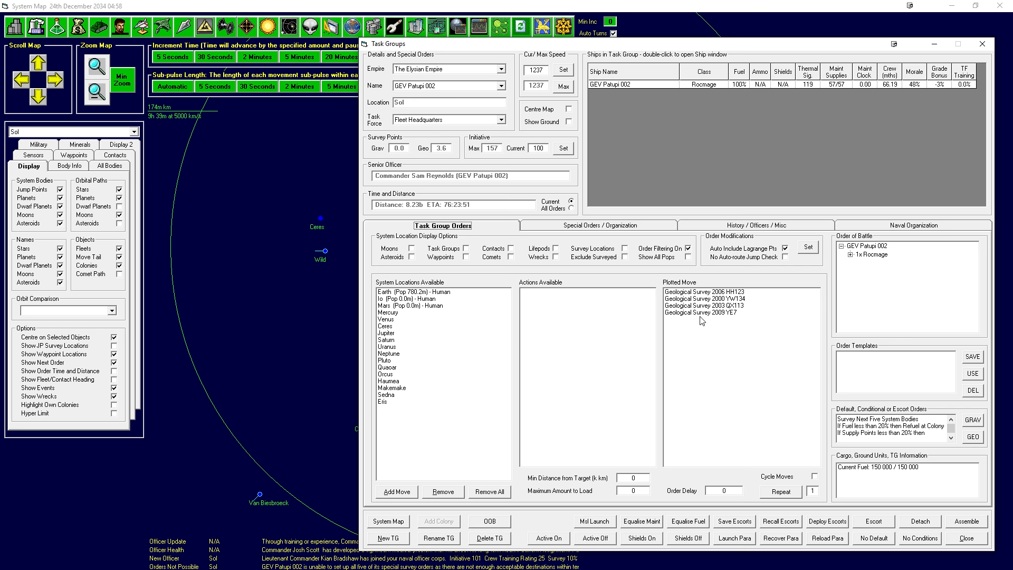
{"action": "left_click", "coordinate": [966, 538]}
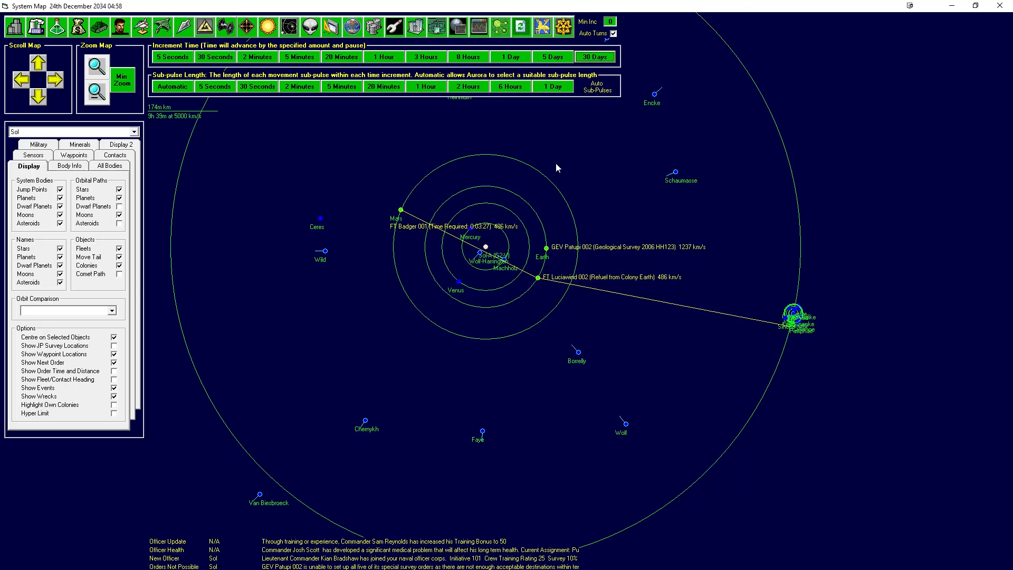
Advance time 30 days to 24 March 2035.
{"action": "left_click", "coordinate": [595, 57]}
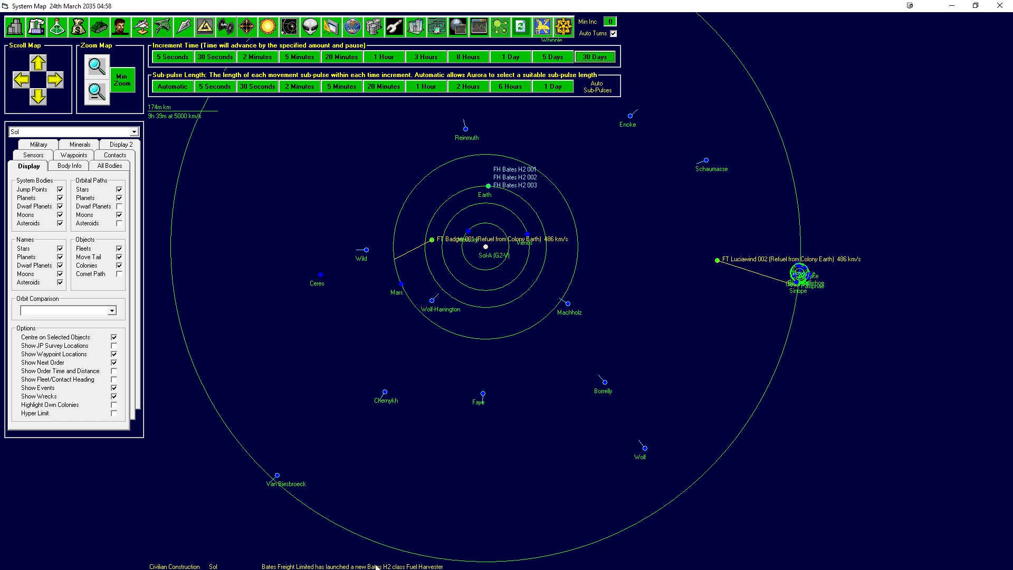
{"action": "mouse_move", "coordinate": [537, 196]}
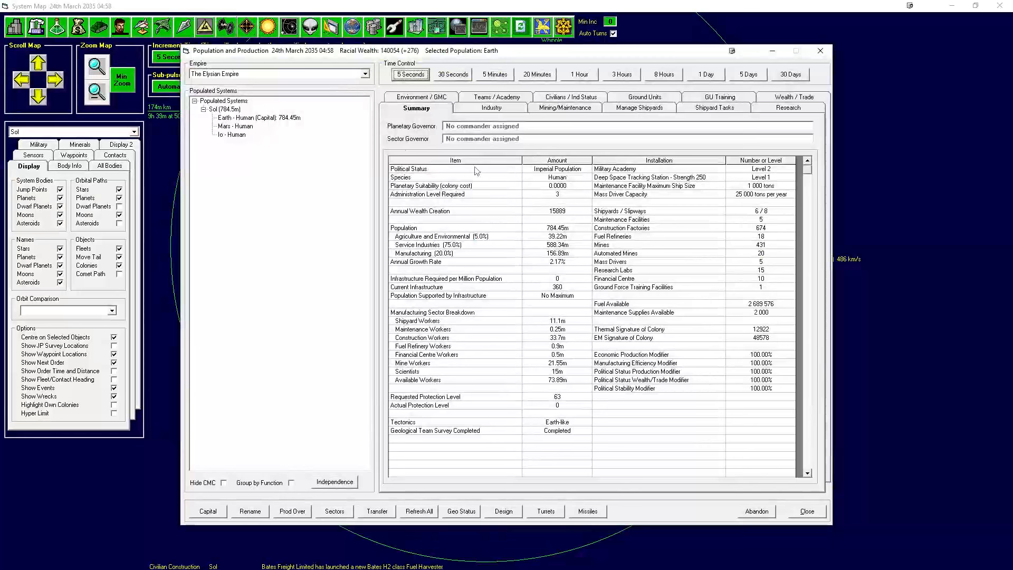
Review Earth's Industry, Manage Shipyards, Civilians and Wealth/Trade tabs.
{"action": "left_click", "coordinate": [491, 108]}
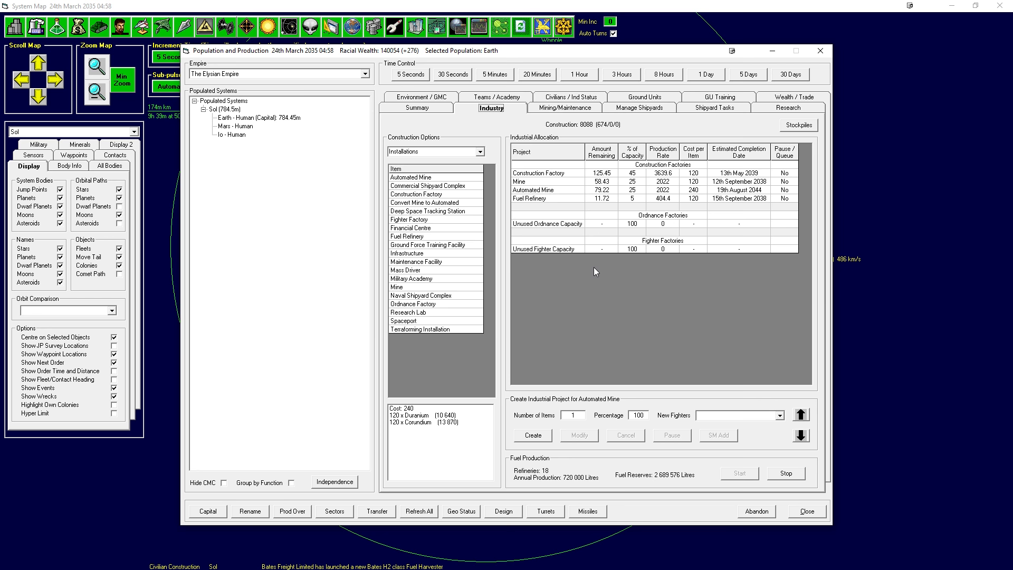
{"action": "left_click", "coordinate": [820, 51]}
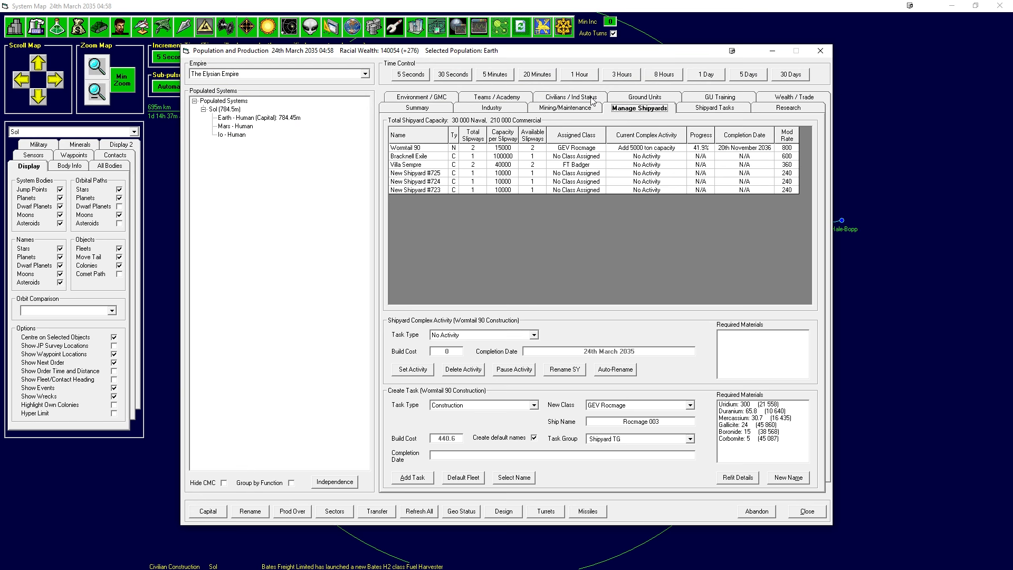
{"action": "left_click", "coordinate": [568, 96]}
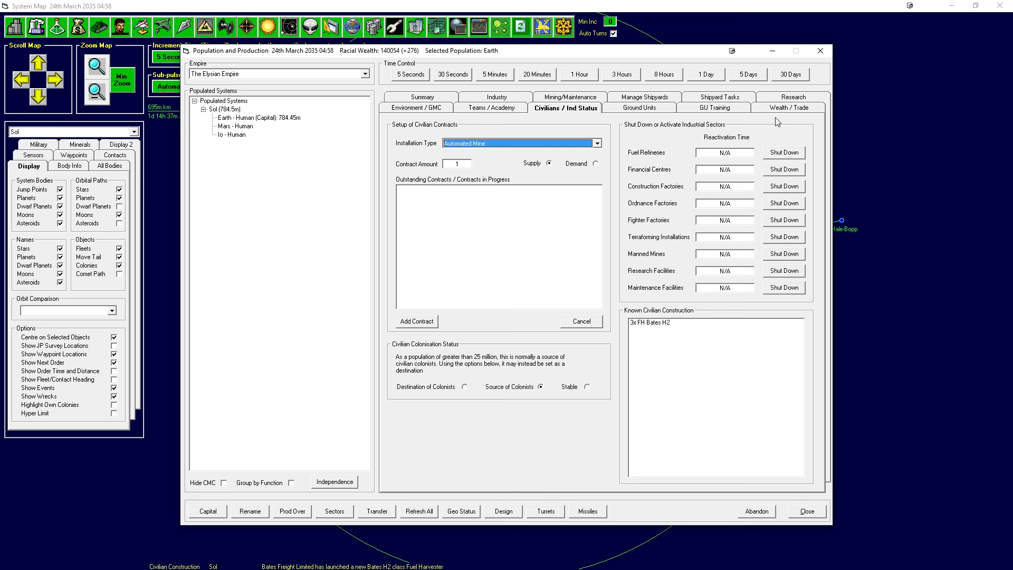
{"action": "left_click", "coordinate": [789, 107]}
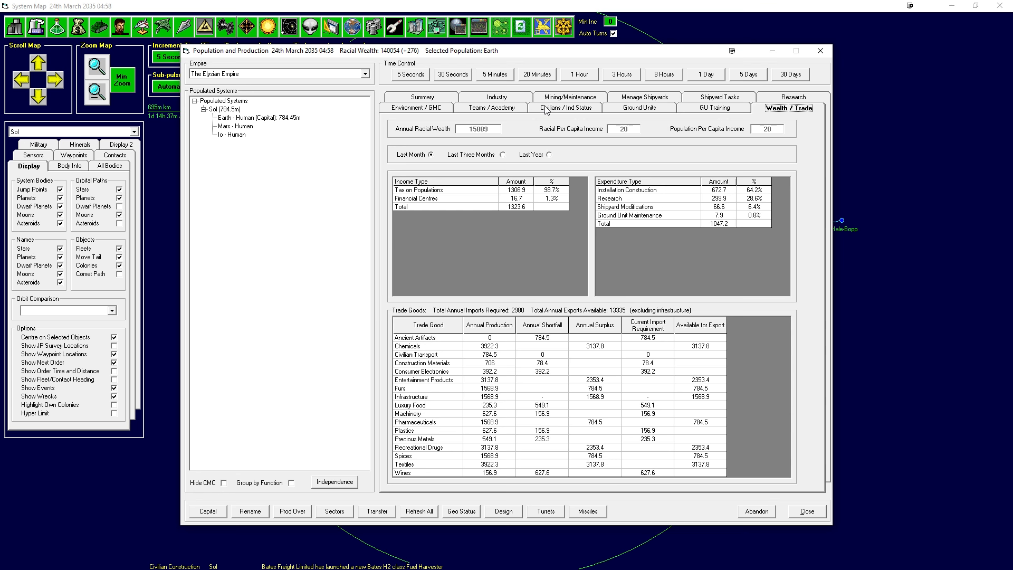
Check Earth's ground units and trade figures again, then close the overview.
{"action": "left_click", "coordinate": [639, 108]}
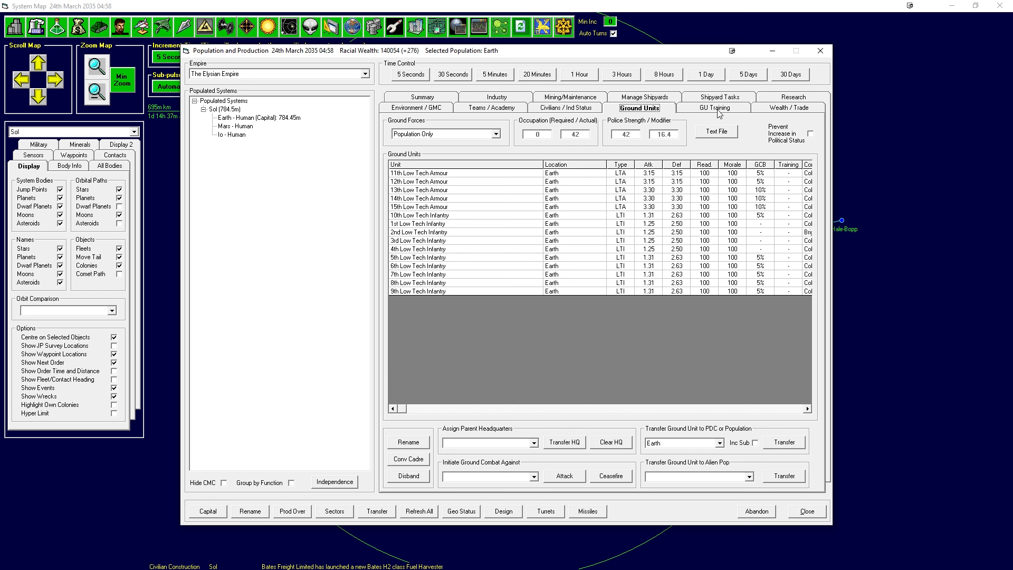
{"action": "left_click", "coordinate": [789, 108]}
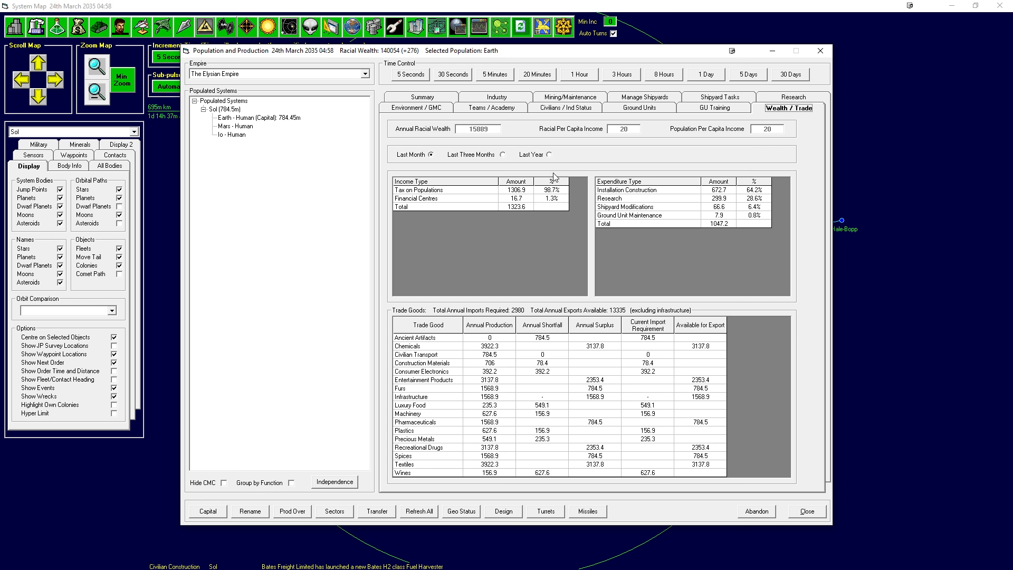
{"action": "left_click", "coordinate": [252, 117]}
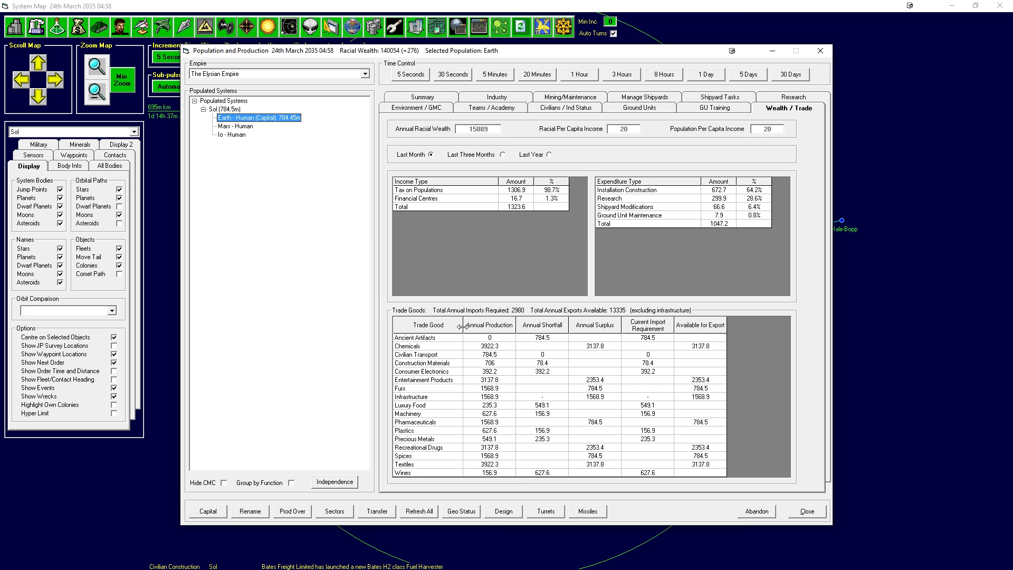
{"action": "left_click", "coordinate": [565, 108]}
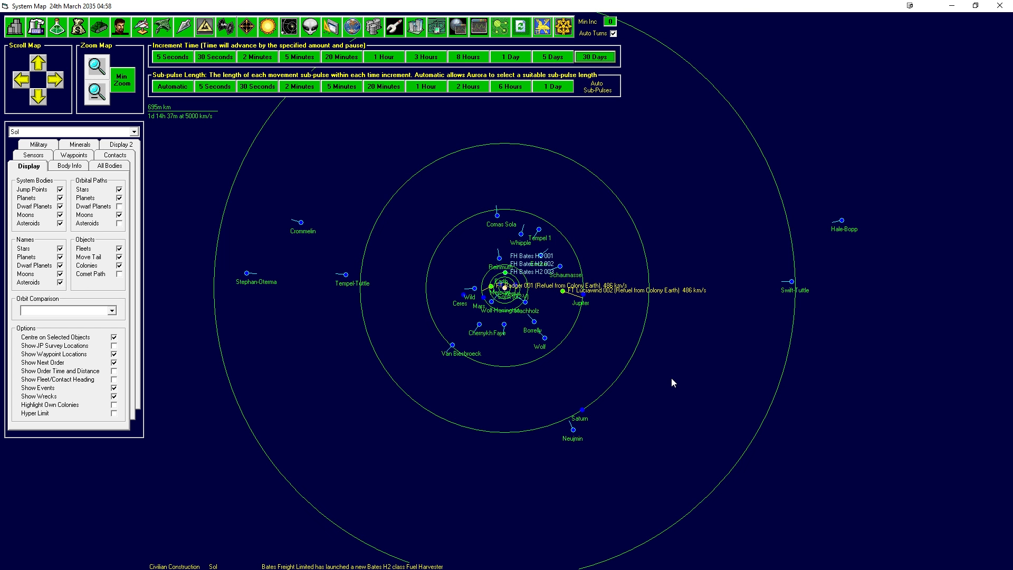
Advance in 30-day jumps until FT Badger 001 fails to load infrastructure, 12 December 2035.
{"action": "left_click", "coordinate": [596, 56]}
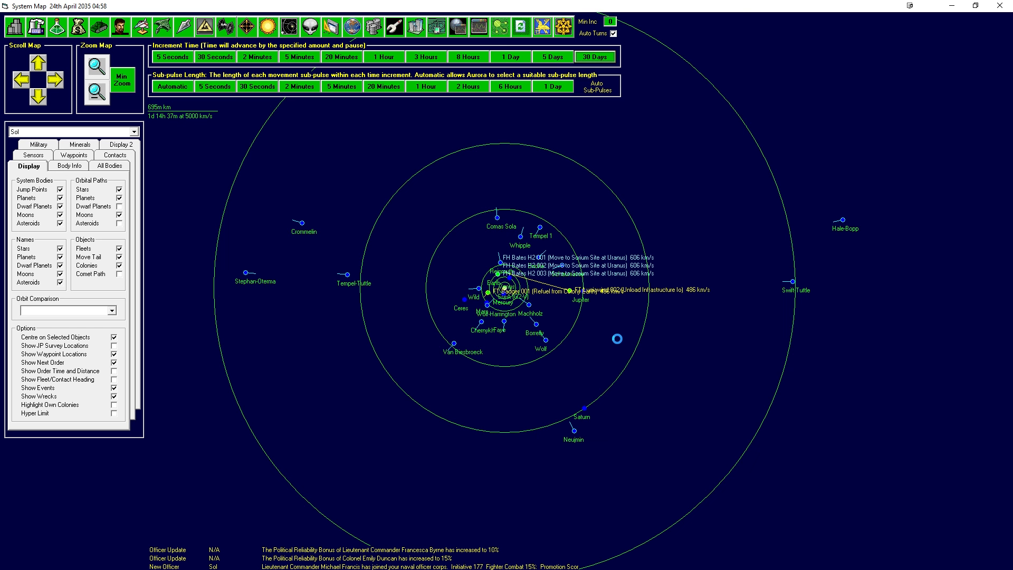
{"action": "left_click", "coordinate": [596, 56]}
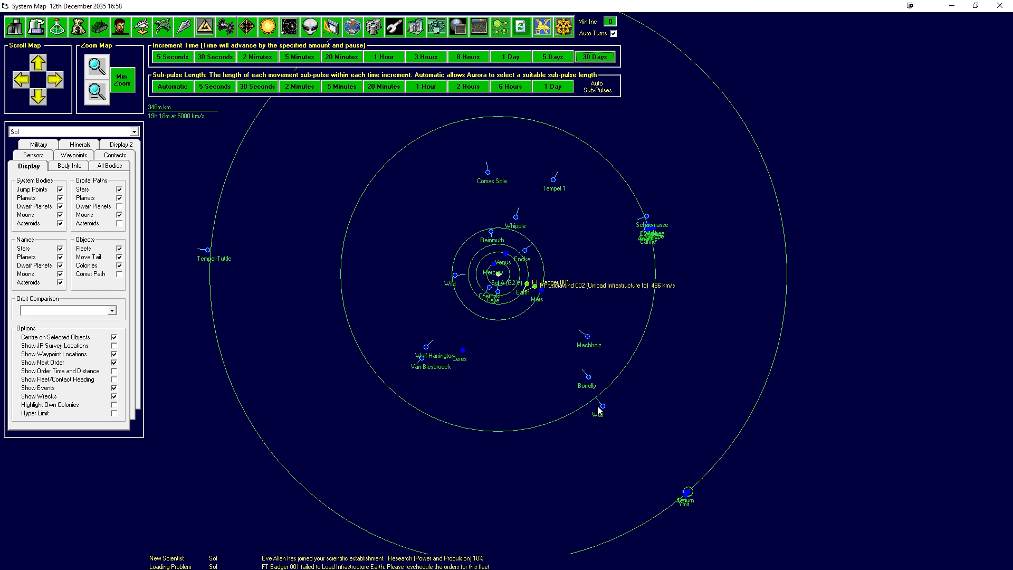
{"action": "mouse_move", "coordinate": [388, 555]}
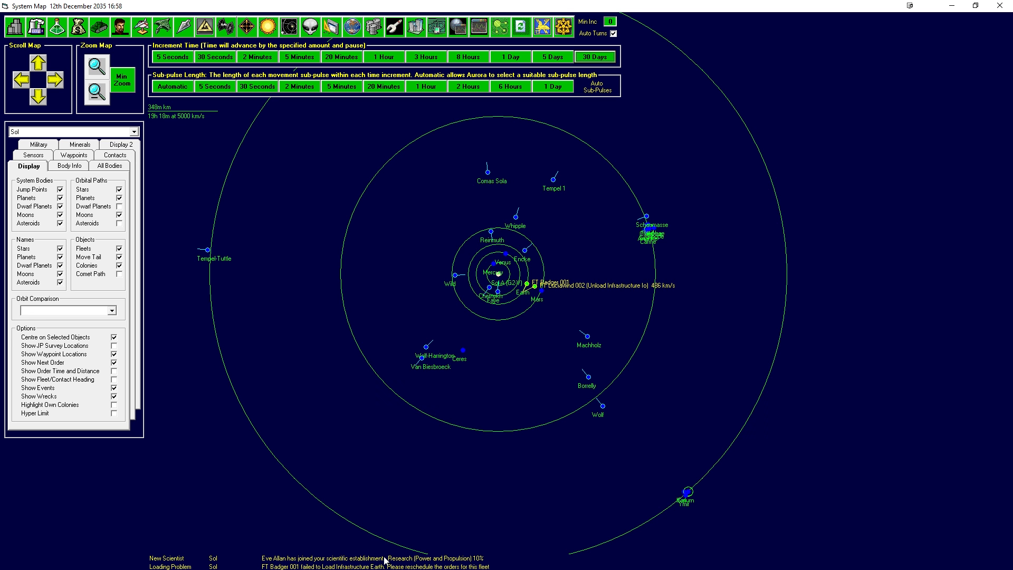
{"action": "mouse_move", "coordinate": [504, 456]}
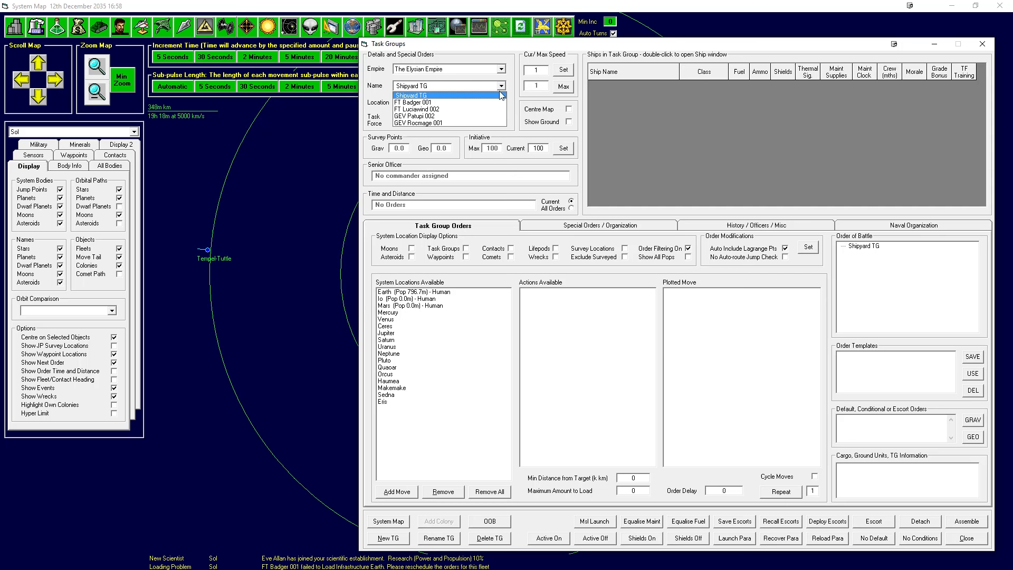
Look over the Mars and Io colony summaries, then return to Earth's details.
{"action": "left_click", "coordinate": [967, 538]}
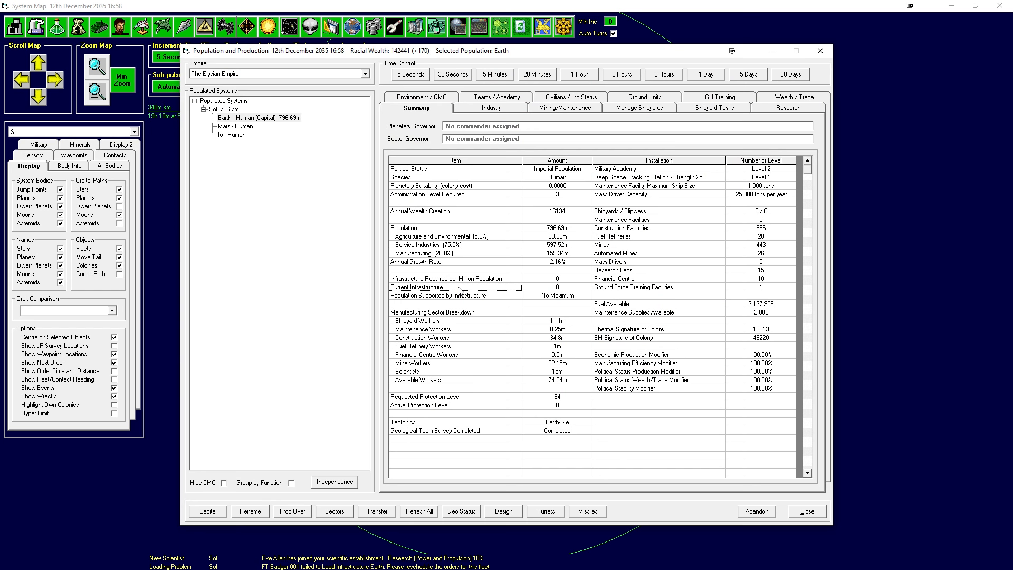
{"action": "left_click", "coordinate": [234, 126]}
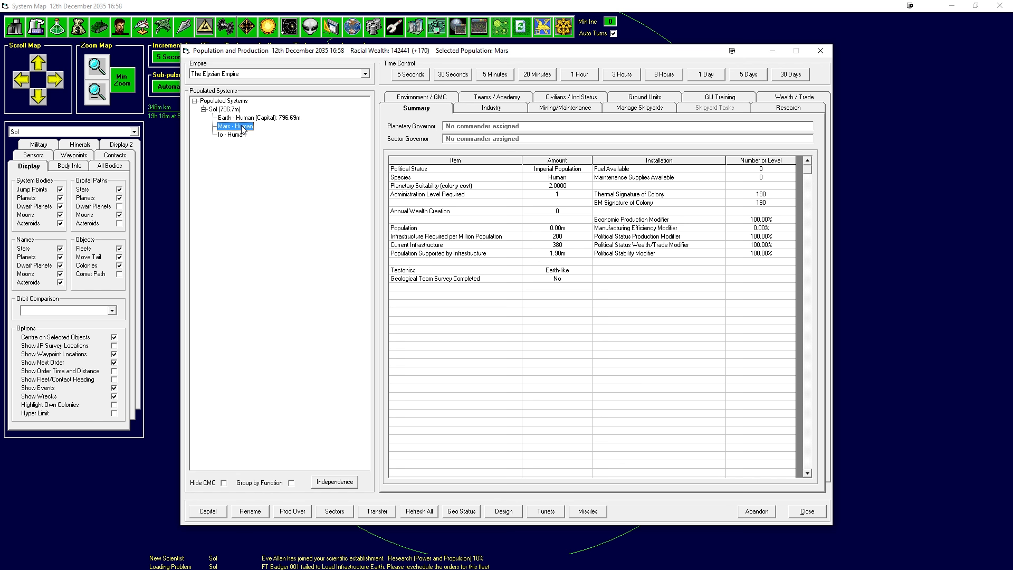
{"action": "left_click", "coordinate": [230, 135]}
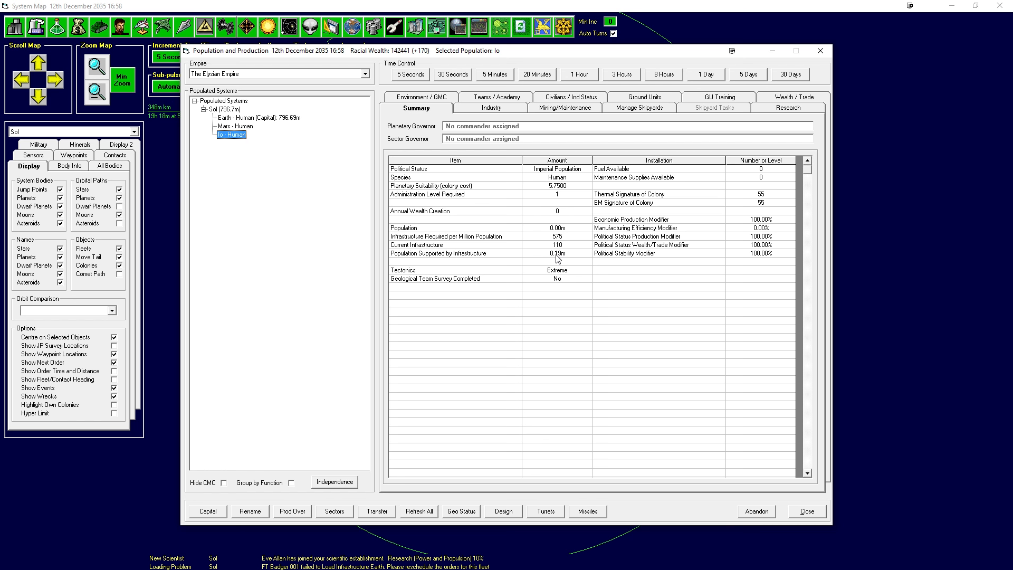
{"action": "left_click", "coordinate": [236, 126]}
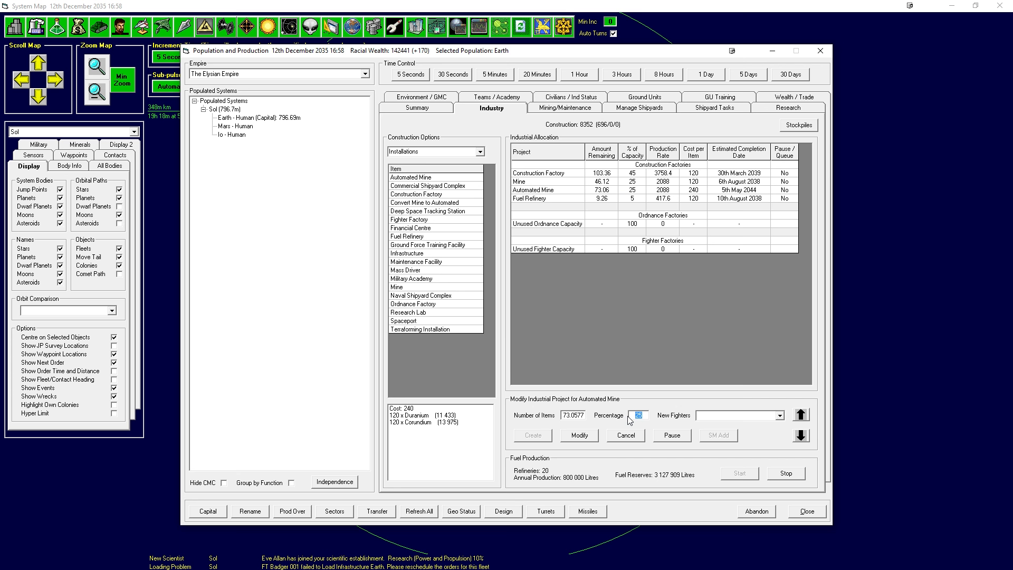
Cut Earth's Automated Mine project to 15% and Fuel Refinery to 2%.
{"action": "left_click", "coordinate": [529, 198]}
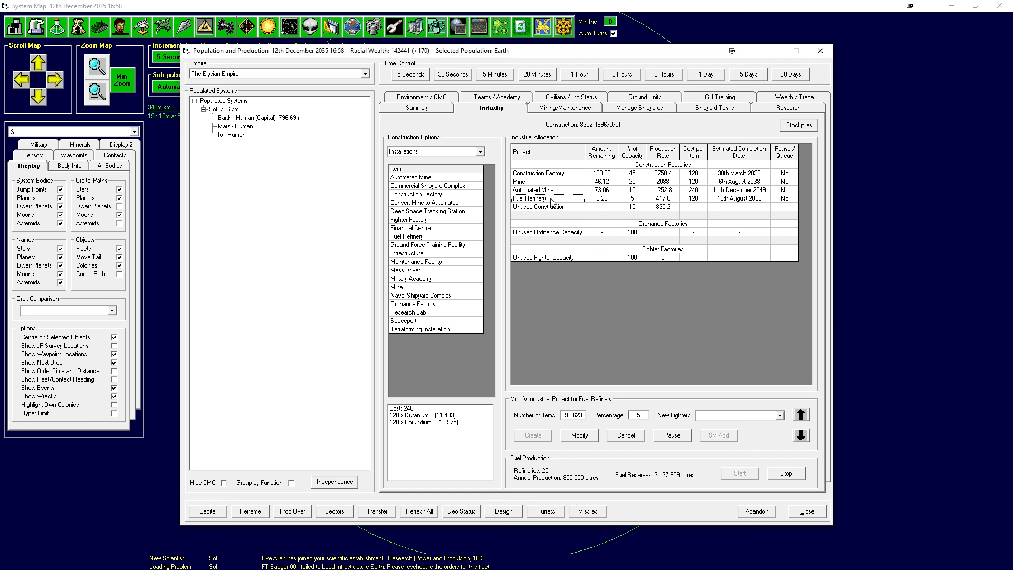
{"action": "left_click", "coordinate": [536, 182]}
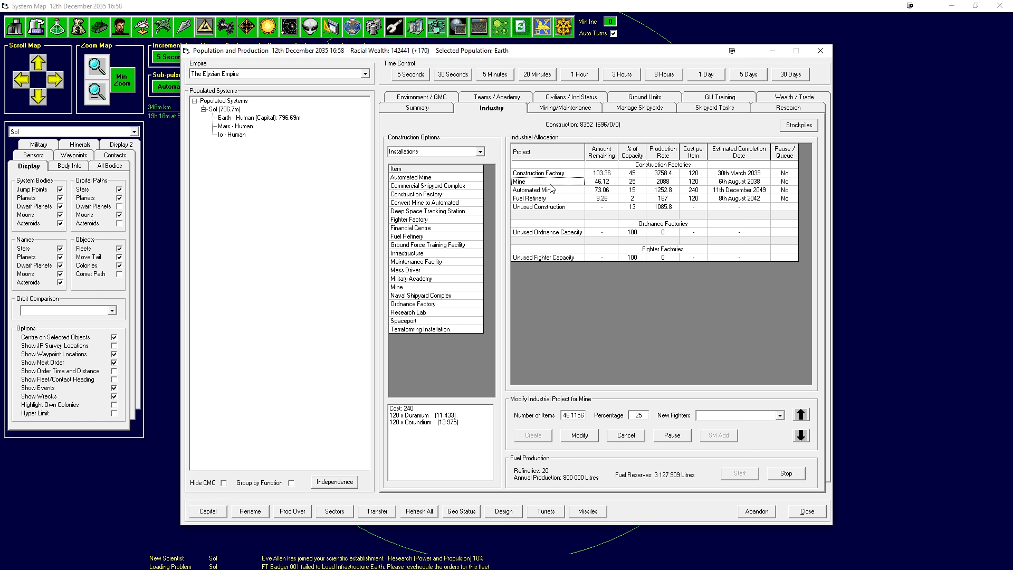
{"action": "left_click", "coordinate": [544, 173]}
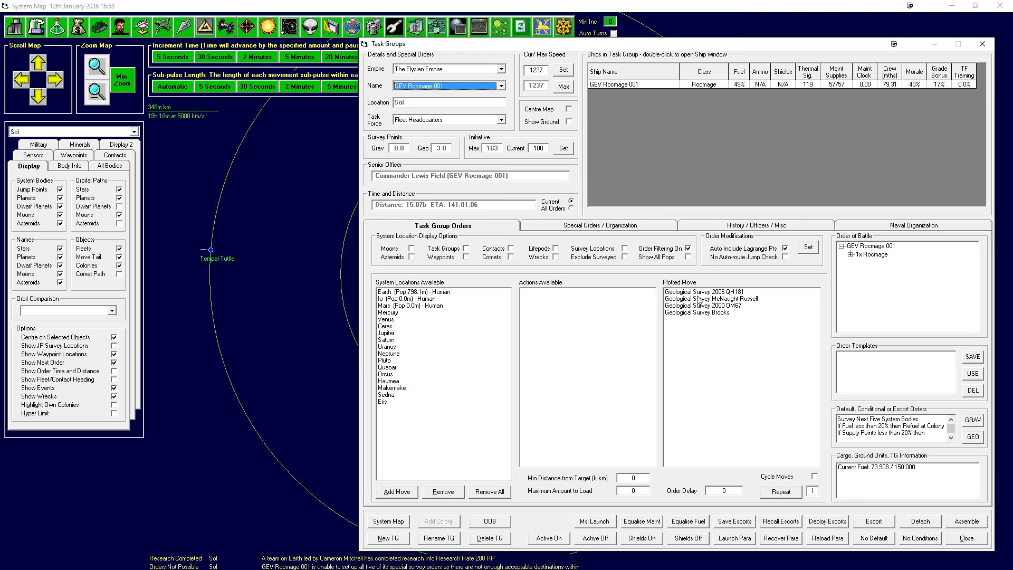
Open Earth's population overview, view its shipyards, then its research projects.
{"action": "left_click", "coordinate": [413, 292]}
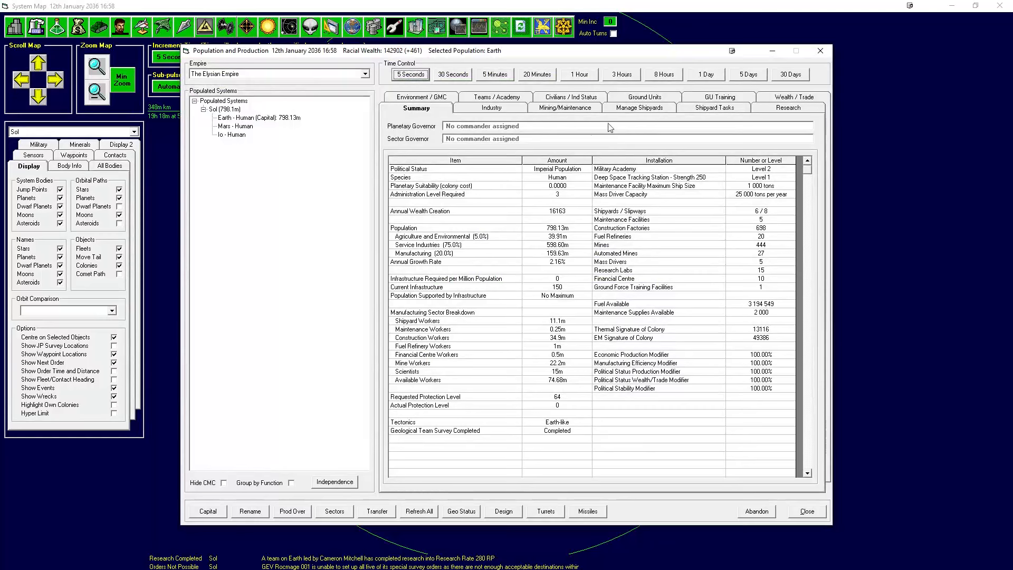
{"action": "left_click", "coordinate": [639, 107]}
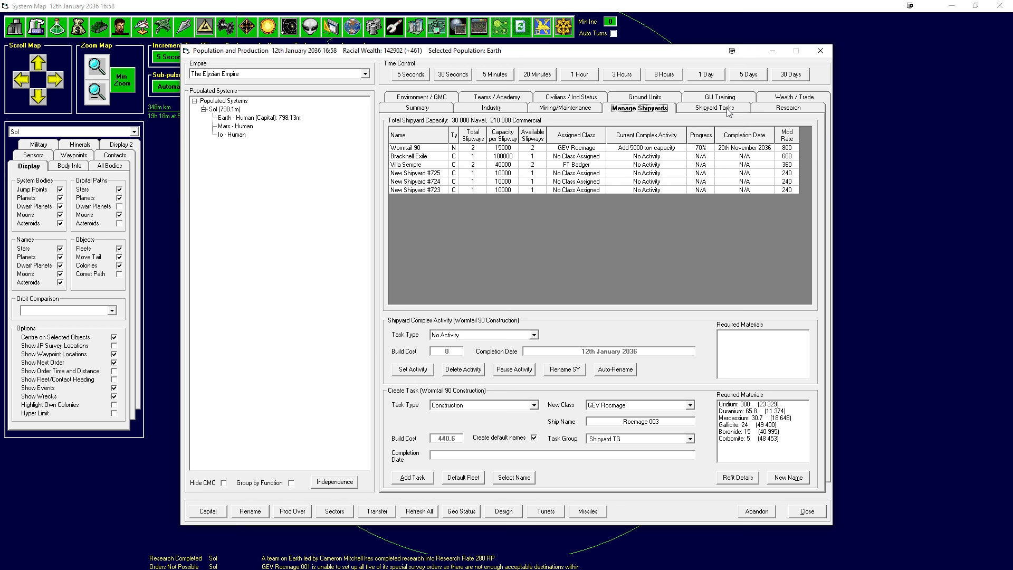
{"action": "left_click", "coordinate": [788, 108]}
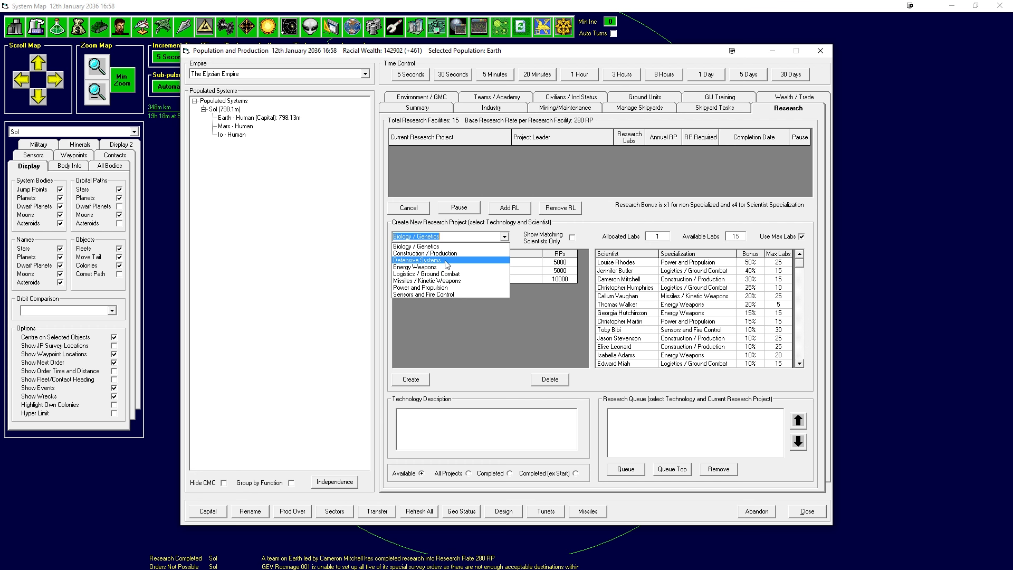
Create Shipyard Operations 10% Time/Cost and Duranium Armour research projects for Earth.
{"action": "left_click", "coordinate": [425, 252]}
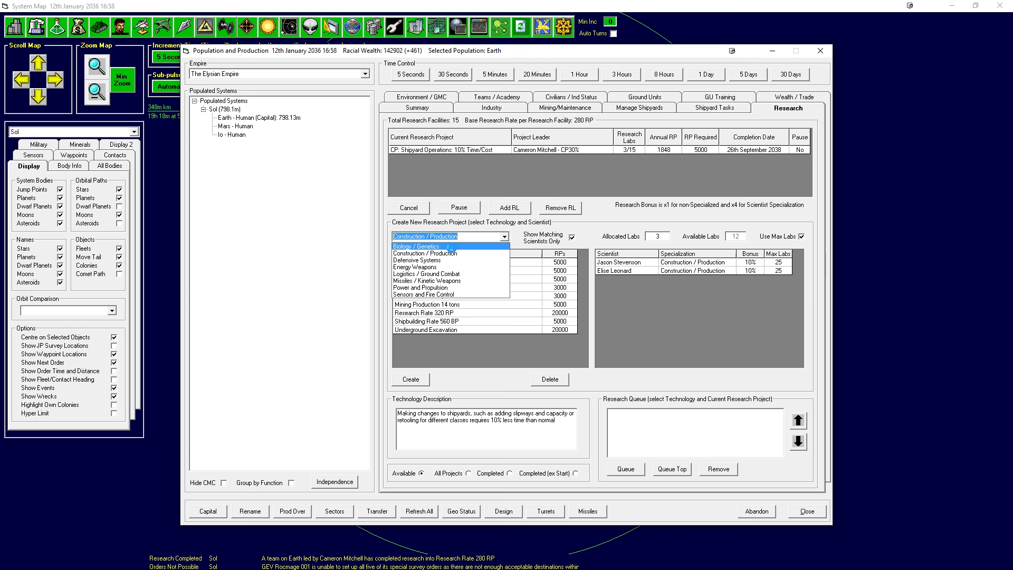
{"action": "left_click", "coordinate": [426, 253]}
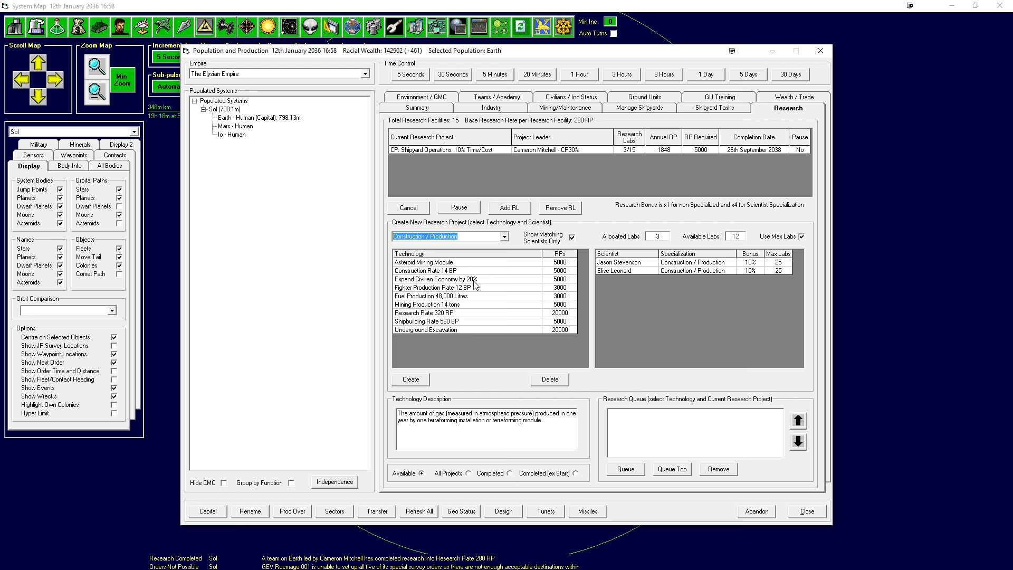
{"action": "left_click", "coordinate": [502, 237]}
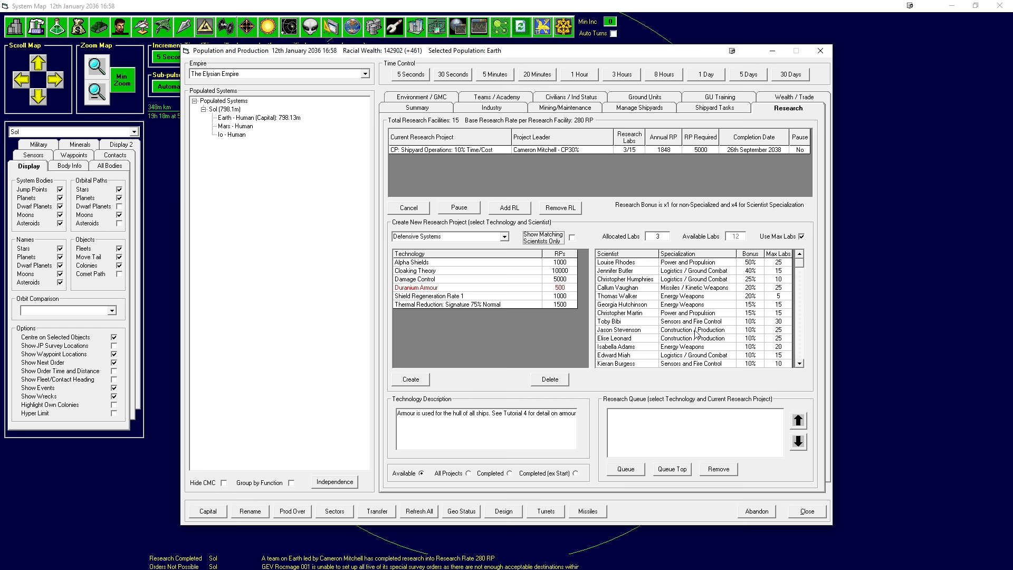
{"action": "left_click", "coordinate": [625, 279]}
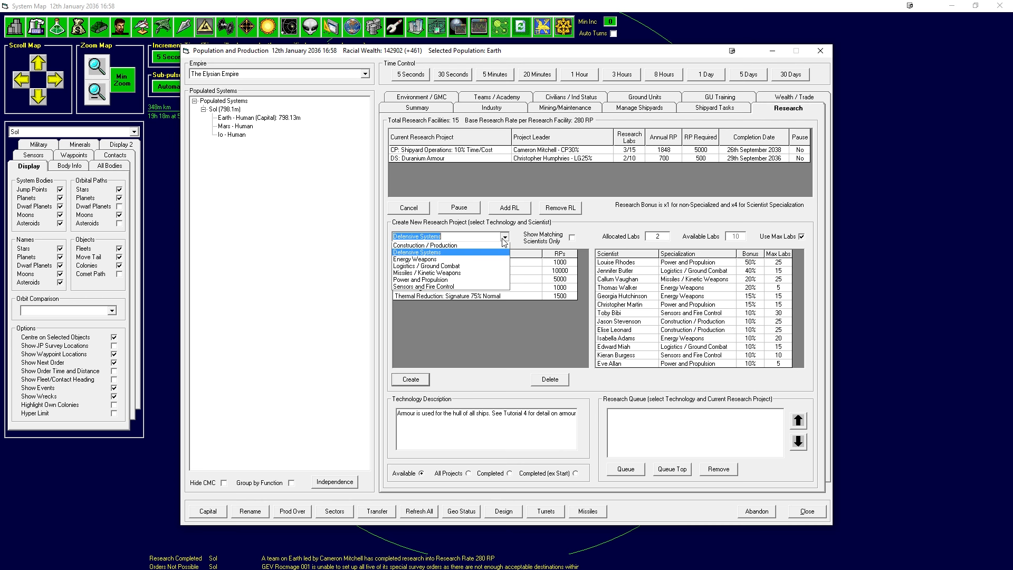
Create the Fuel Storage - Very Large project under Logistics / Ground Combat.
{"action": "left_click", "coordinate": [427, 266]}
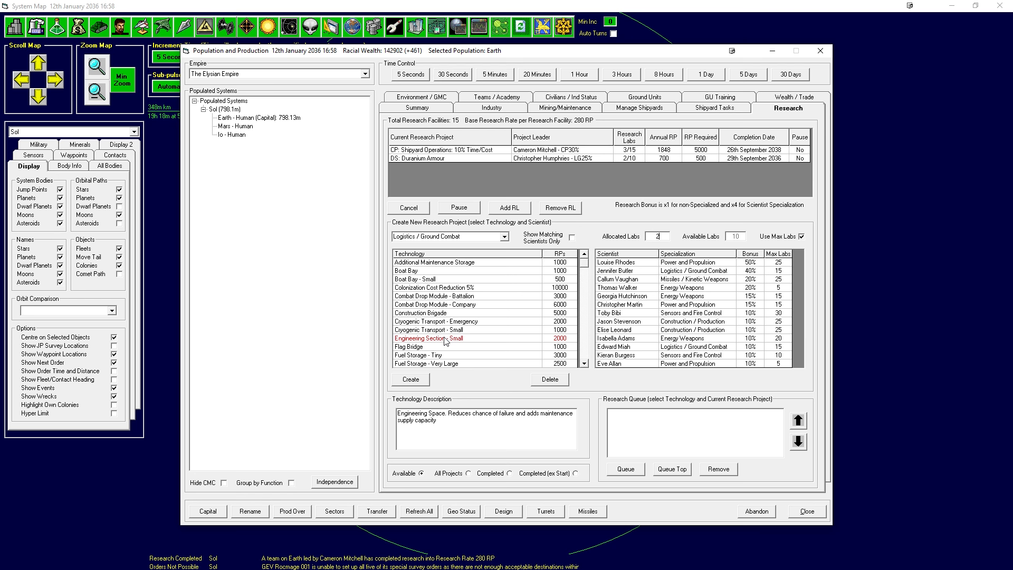
{"action": "left_click", "coordinate": [434, 287]}
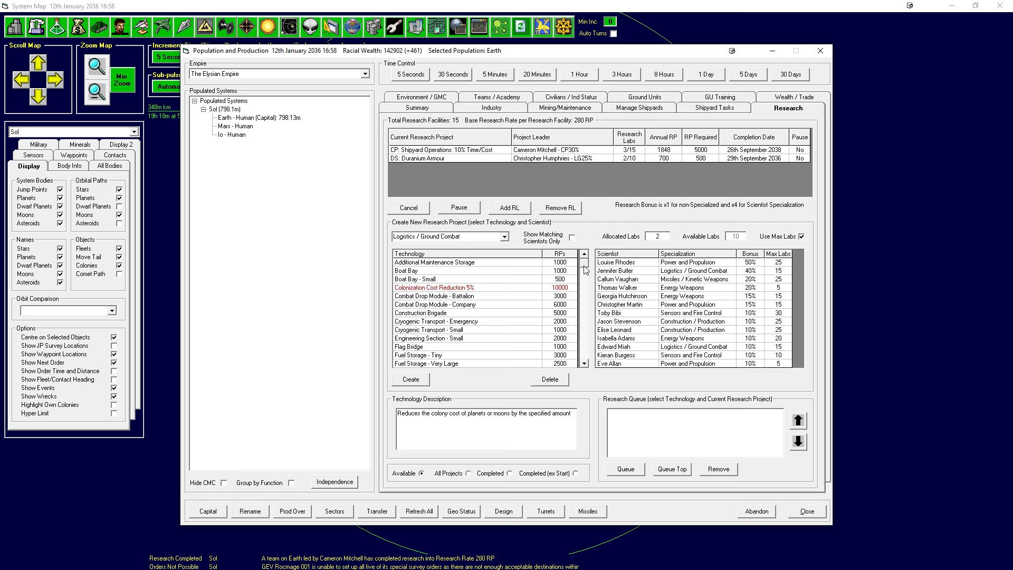
{"action": "scroll", "scroll_direction": "down", "scroll_amount": 3}
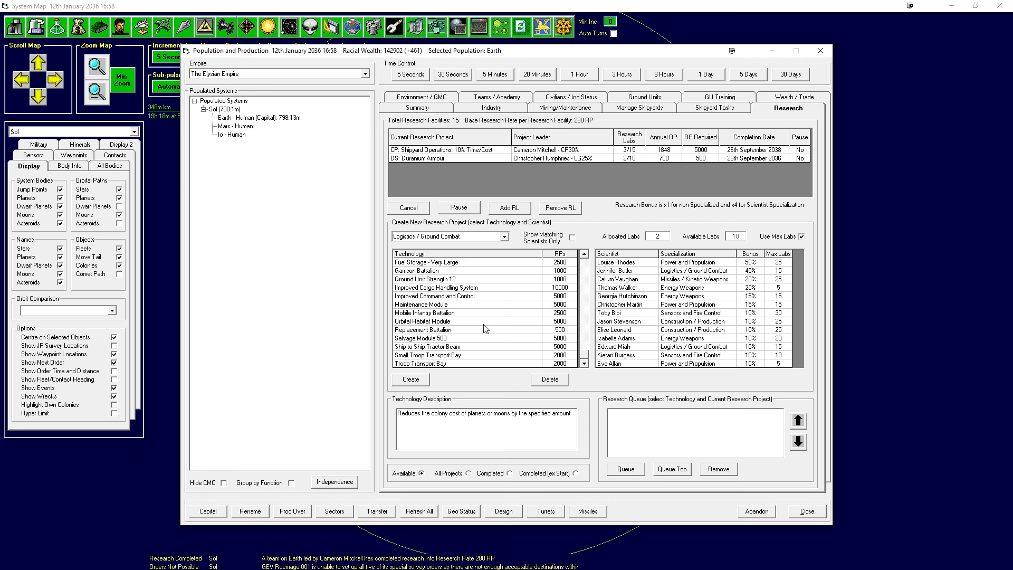
{"action": "left_click", "coordinate": [421, 304]}
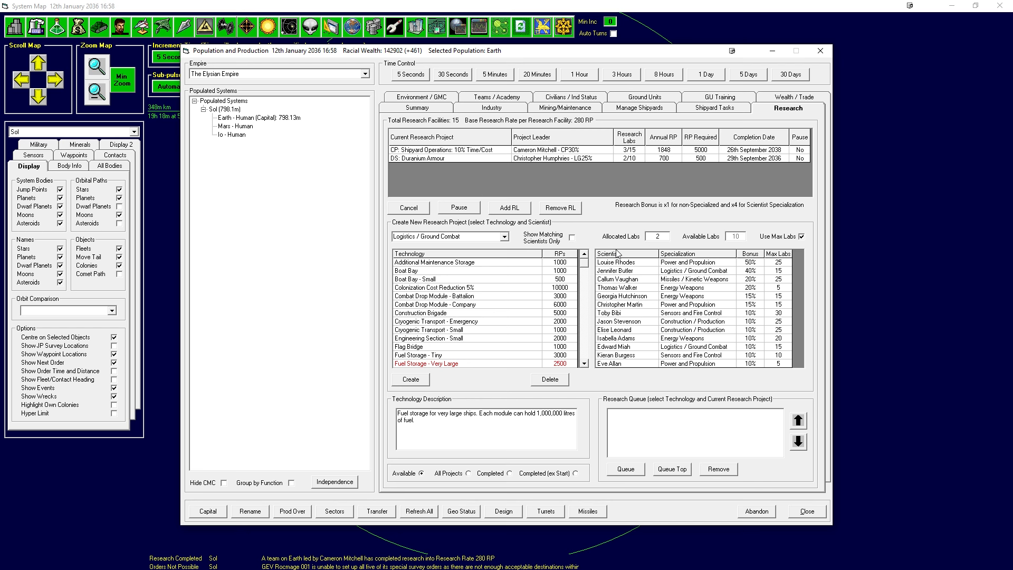
{"action": "left_click", "coordinate": [410, 379]}
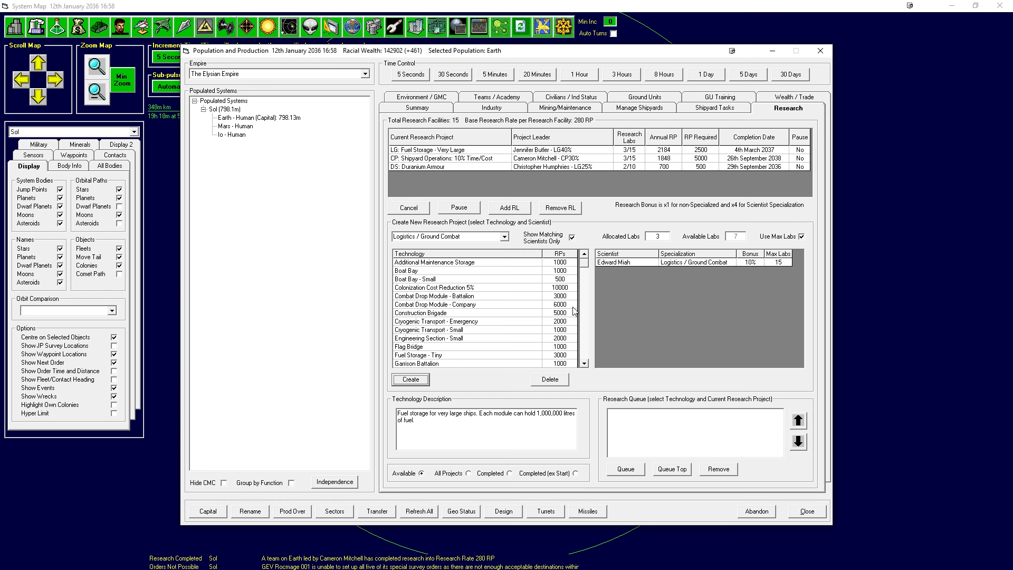
Add 10cm Laser Focal Size and Gas-Cooled Fast Reactor Technology research projects.
{"action": "left_click", "coordinate": [502, 237]}
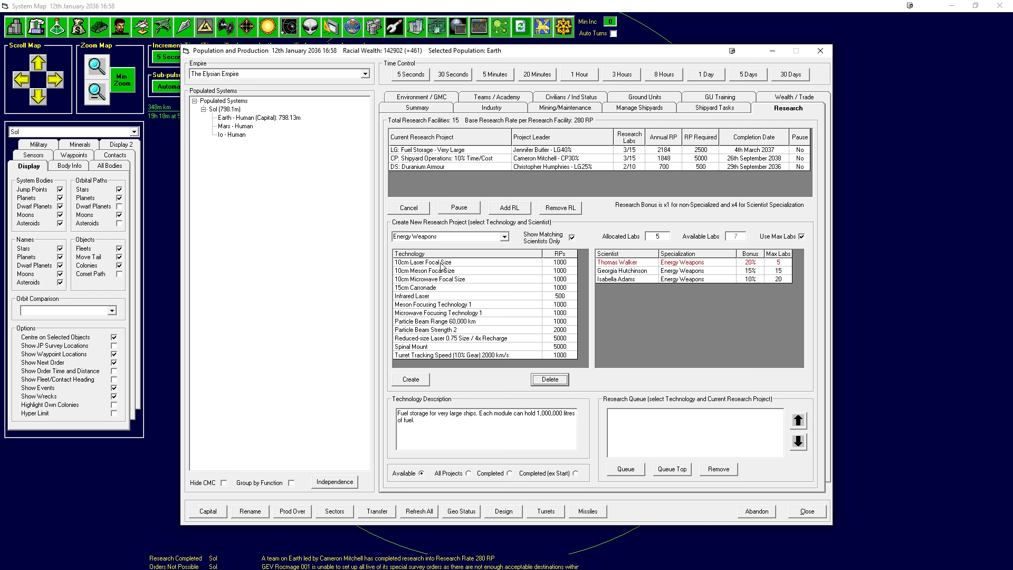
{"action": "left_click", "coordinate": [423, 262]}
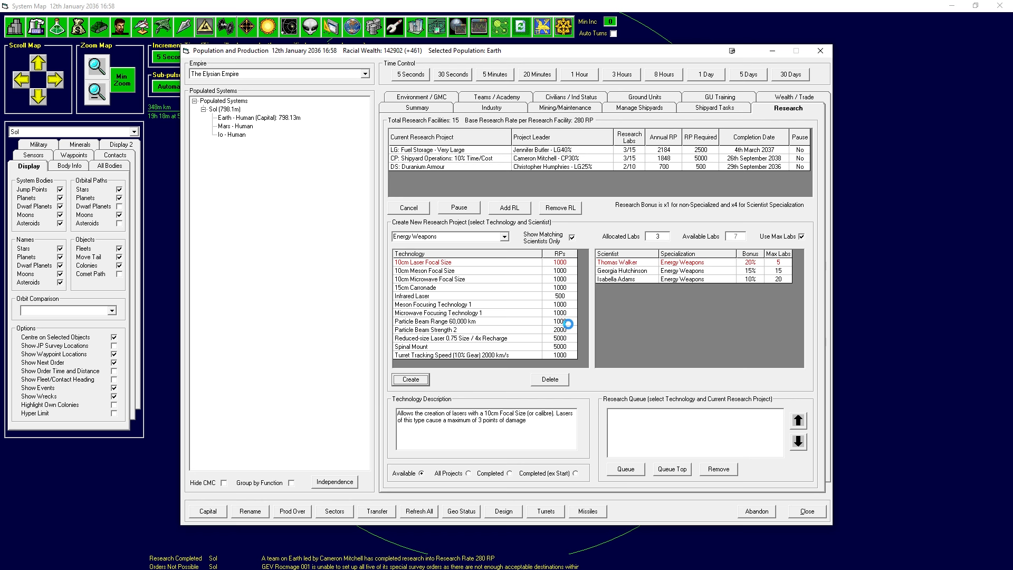
{"action": "left_click", "coordinate": [505, 236]}
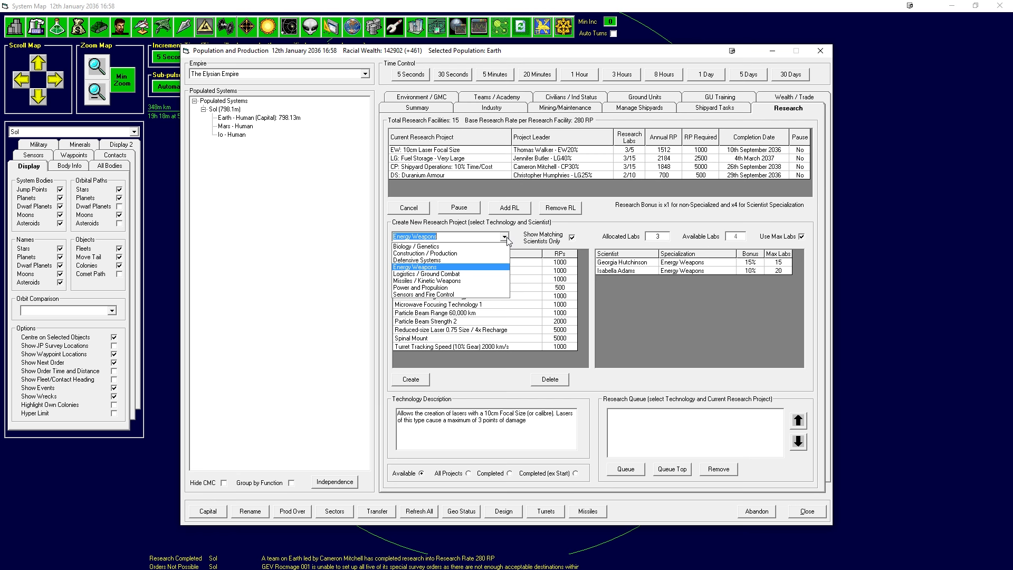
{"action": "left_click", "coordinate": [426, 273]}
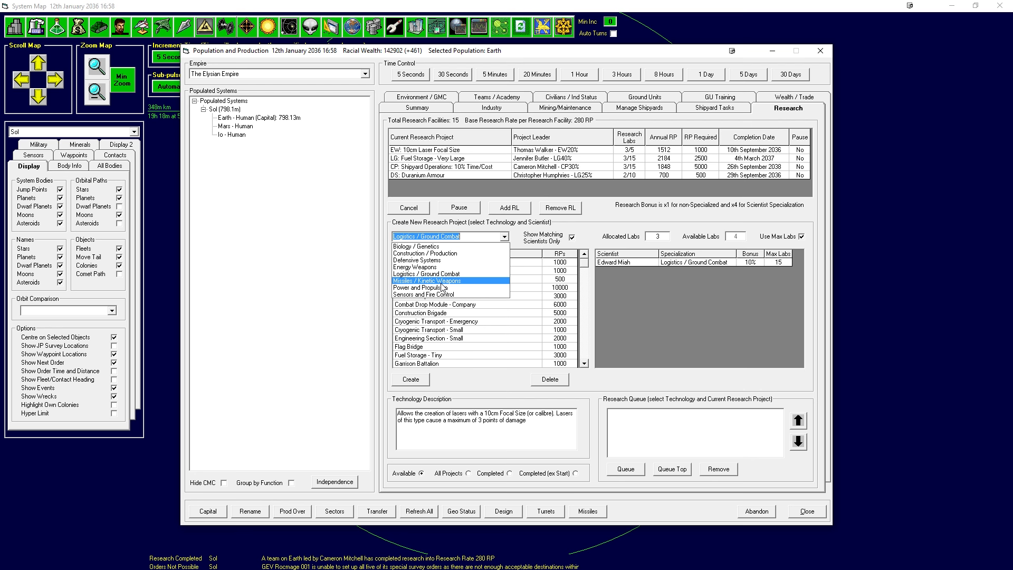
{"action": "left_click", "coordinate": [416, 287]}
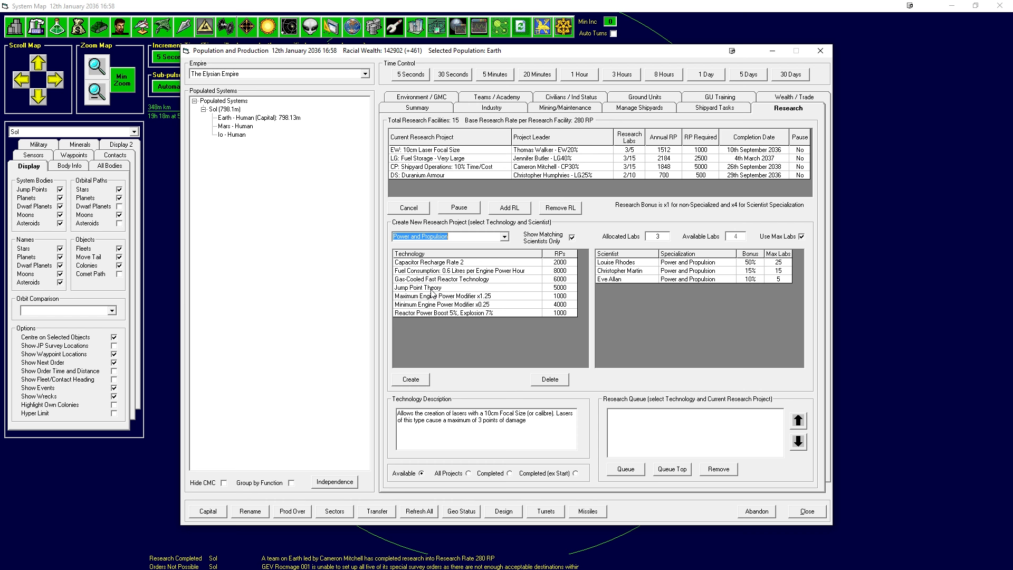
{"action": "left_click", "coordinate": [453, 279]}
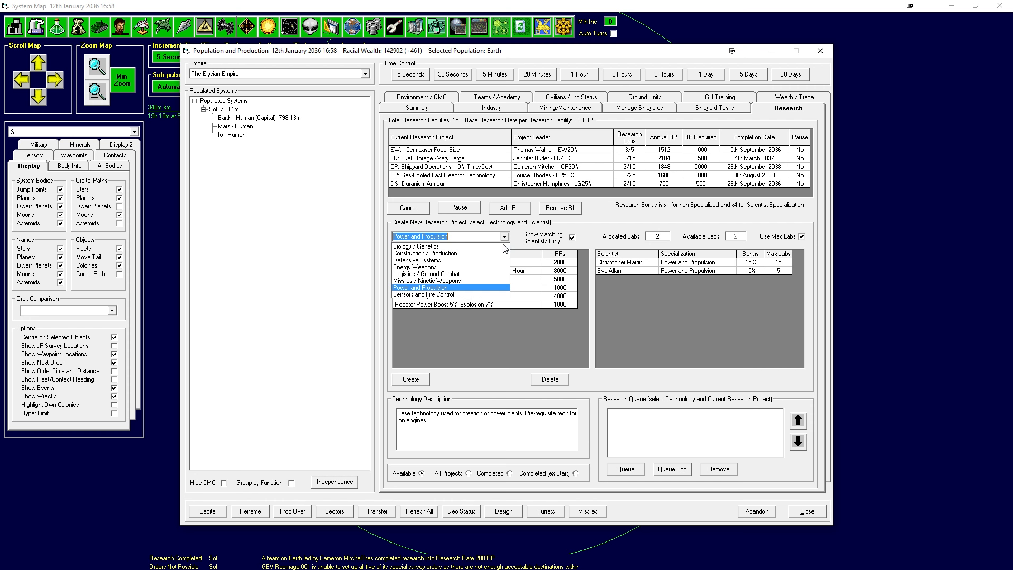
Create Earth research projects for Beam Fire Control Range 10,000 km and Fire Control Speed Rating 2000 km/s.
{"action": "left_click", "coordinate": [424, 294]}
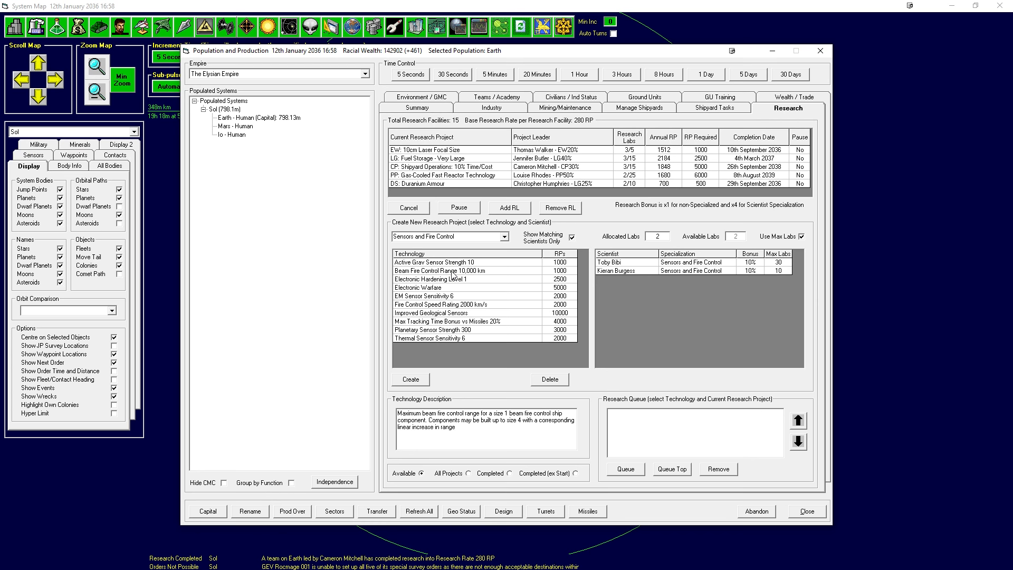
{"action": "left_click", "coordinate": [437, 271]}
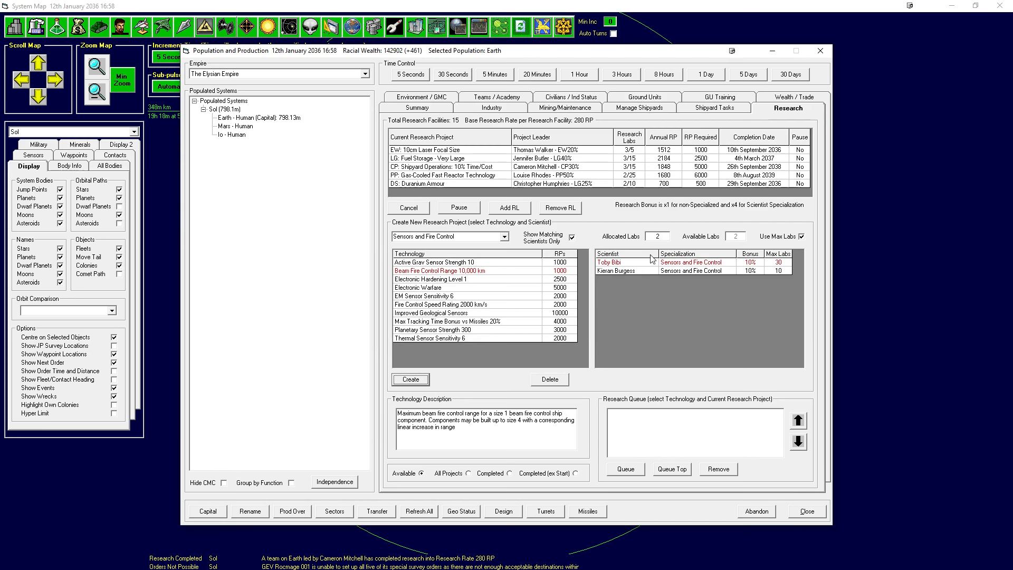
{"action": "left_click", "coordinate": [411, 379]}
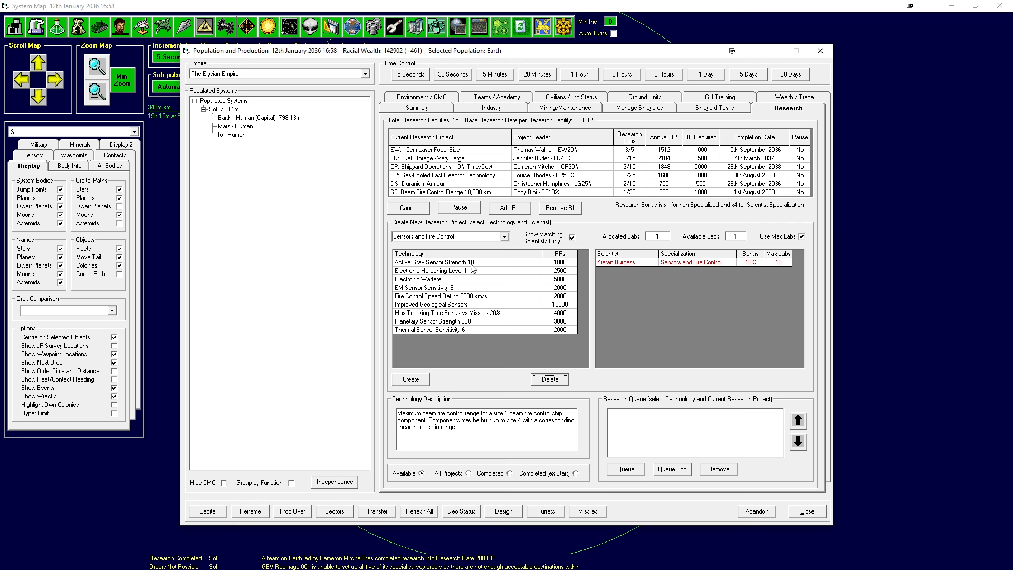
{"action": "left_click", "coordinate": [449, 296]}
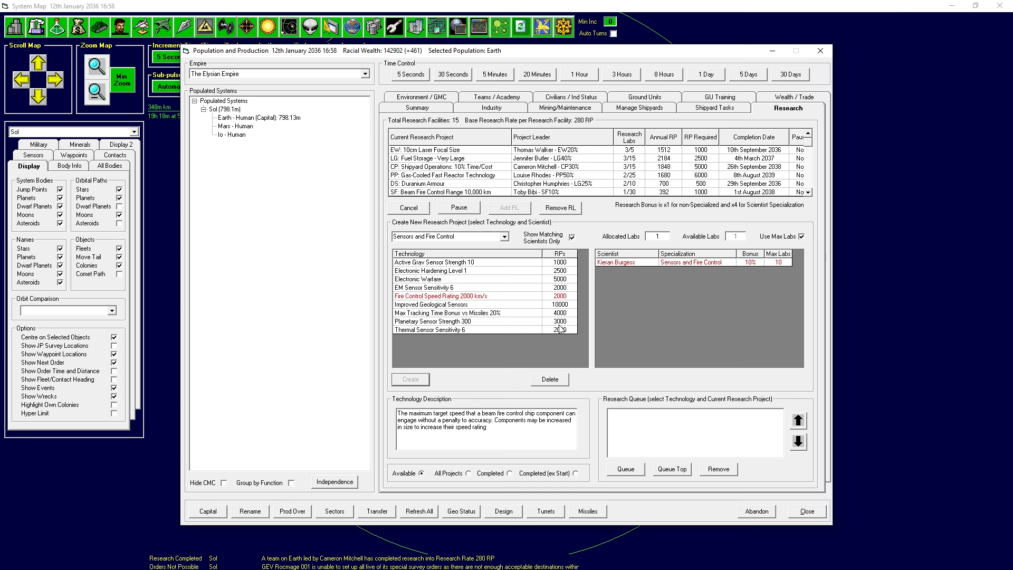
{"action": "left_click", "coordinate": [410, 379]}
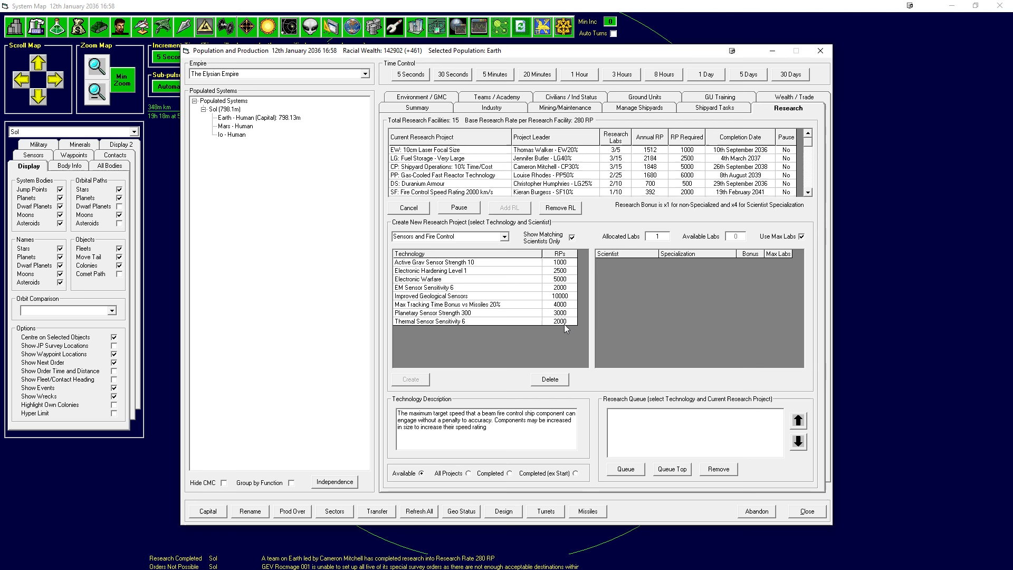
{"action": "mouse_move", "coordinate": [821, 51]}
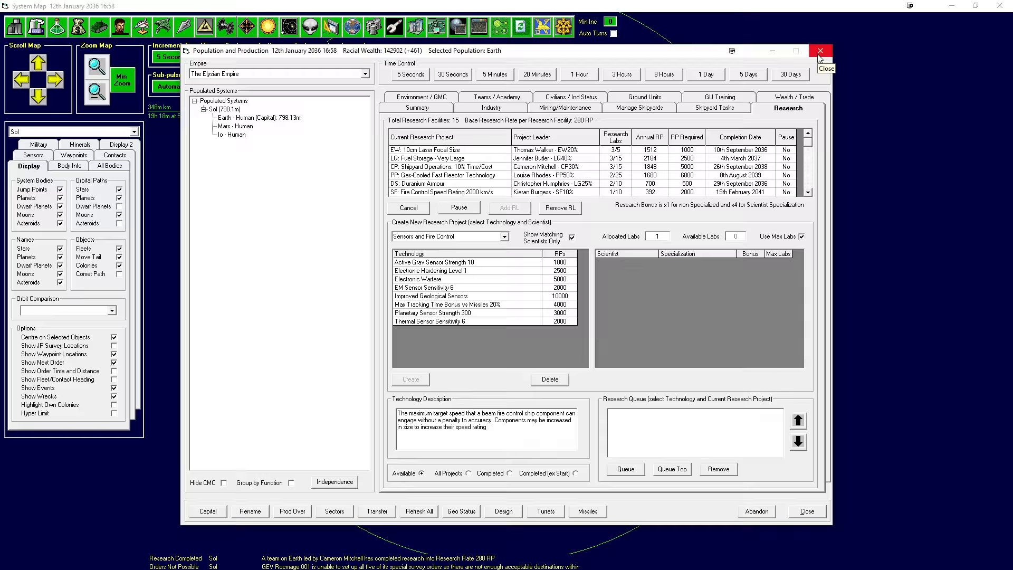
Close the research overview, advance 30 days to 12 February 2036, and view FT Badger 001's orders.
{"action": "left_click", "coordinate": [820, 51]}
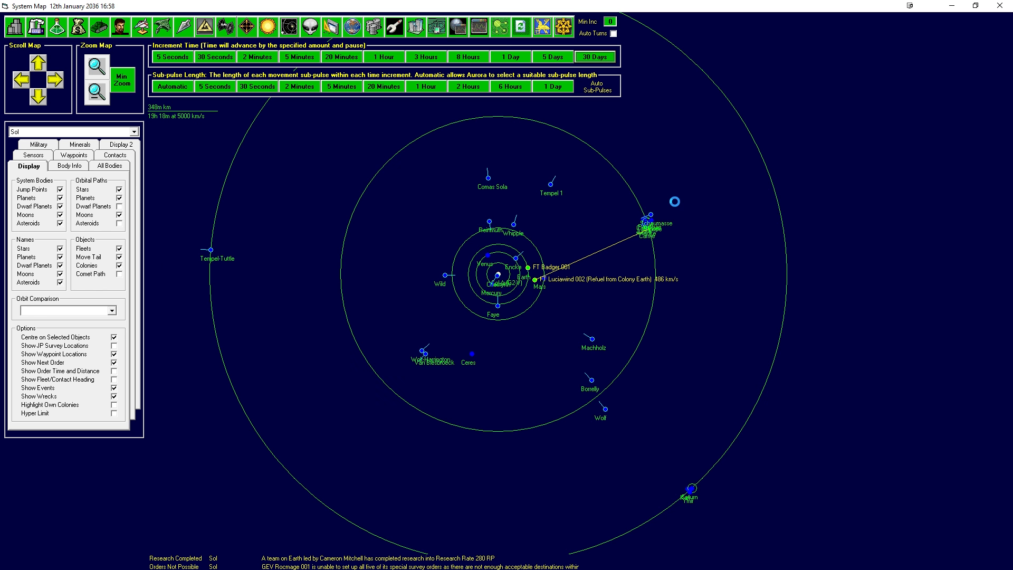
{"action": "left_click", "coordinate": [596, 57]}
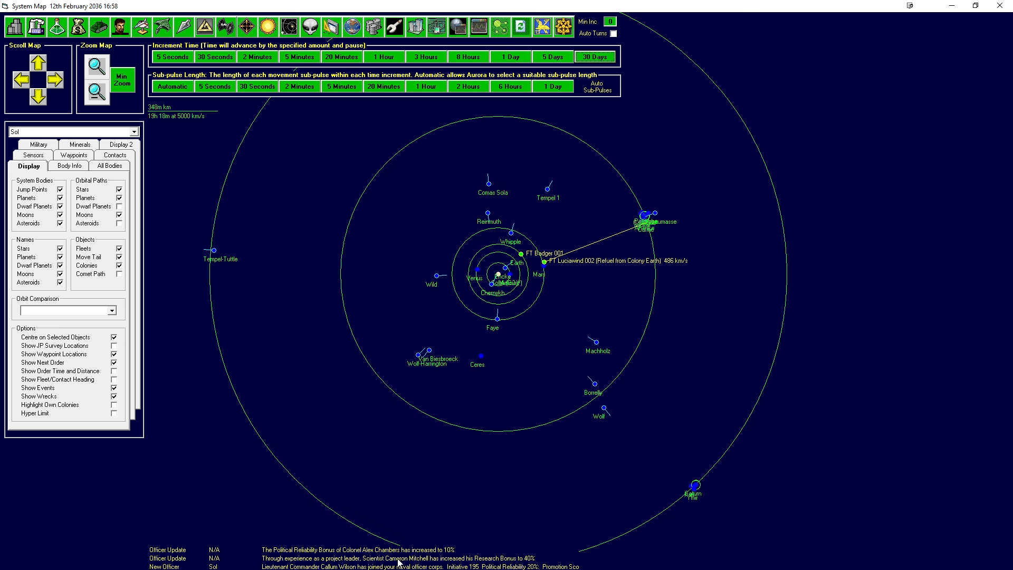
{"action": "left_click", "coordinate": [80, 24]}
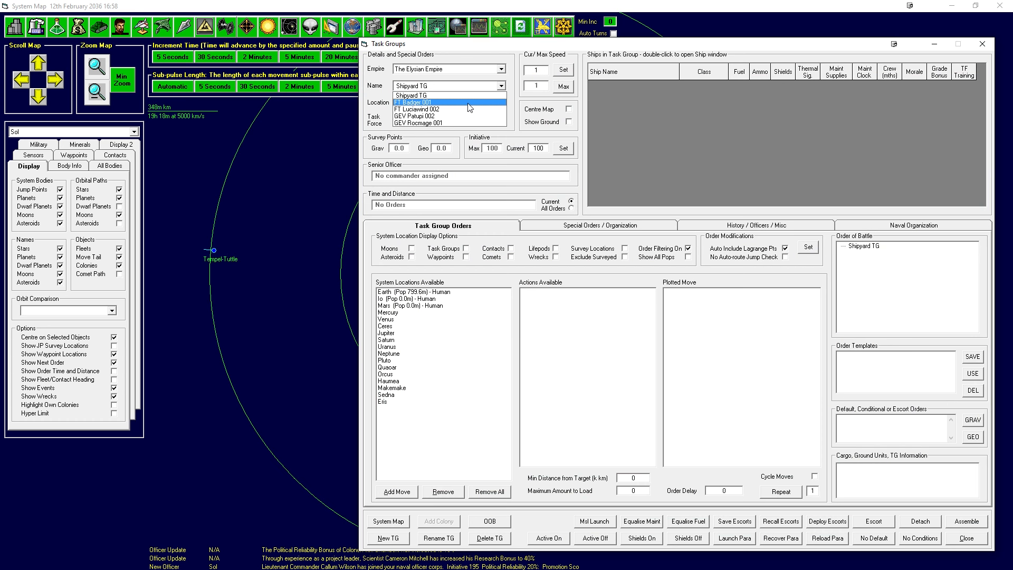
{"action": "left_click", "coordinate": [414, 102]}
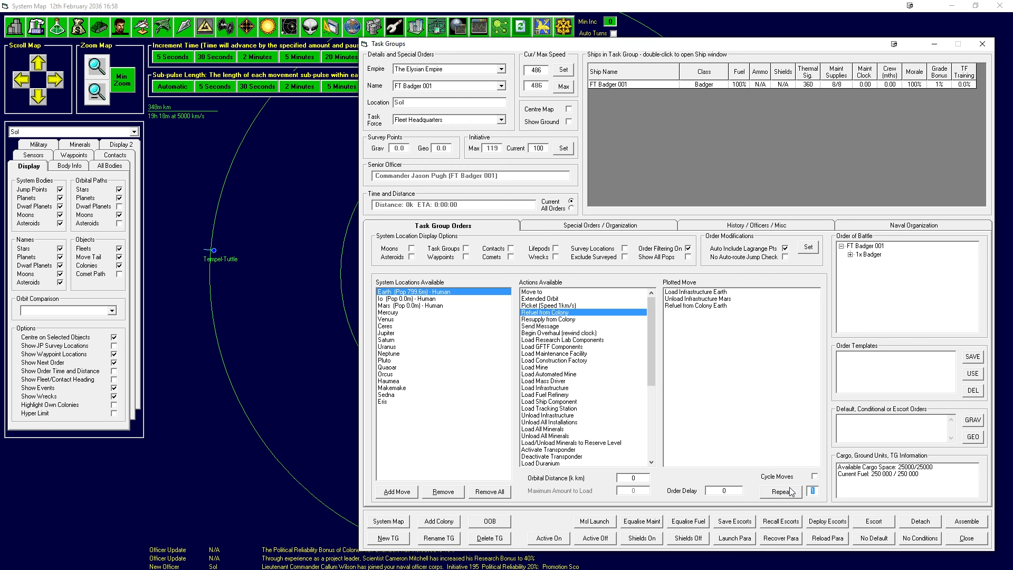
{"action": "mouse_move", "coordinate": [794, 492]}
{"action": "type", "text": "49"}
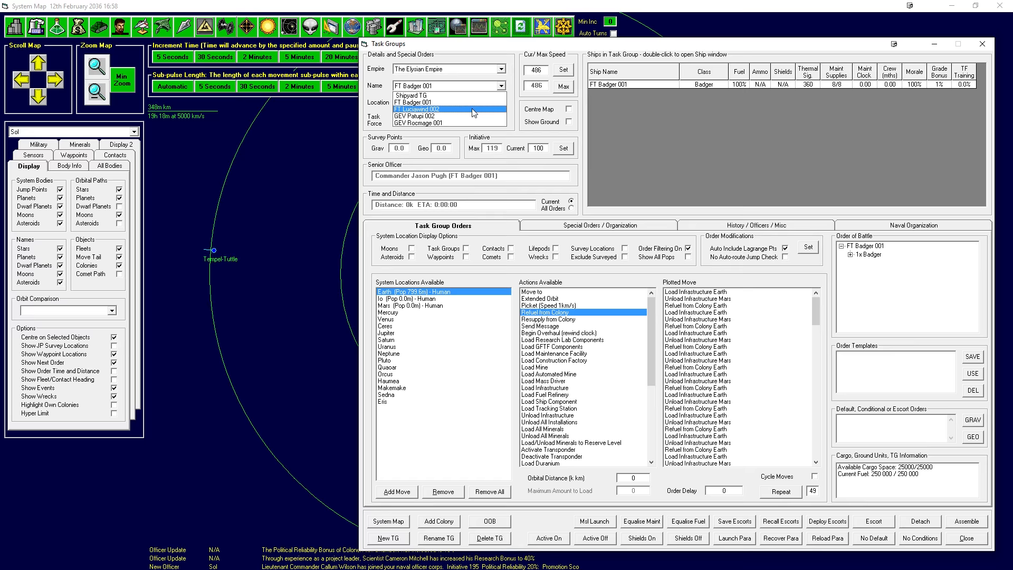
Select the FT Luciawind 002 task group to review its repeating Io orders.
{"action": "left_click", "coordinate": [417, 108]}
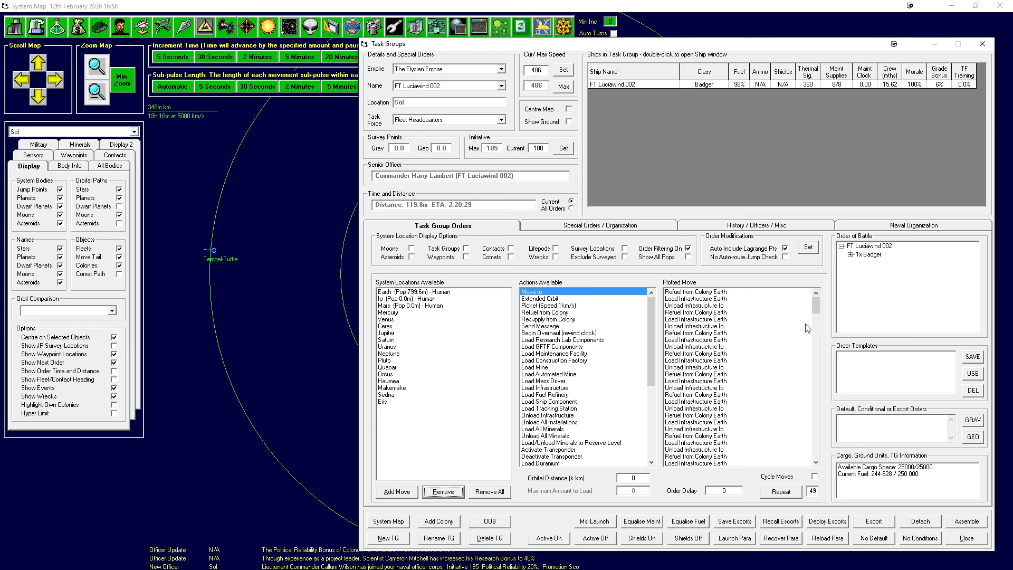
Close the task group orders and advance the game in 30-day steps to 12 June 2036.
{"action": "left_click", "coordinate": [974, 537]}
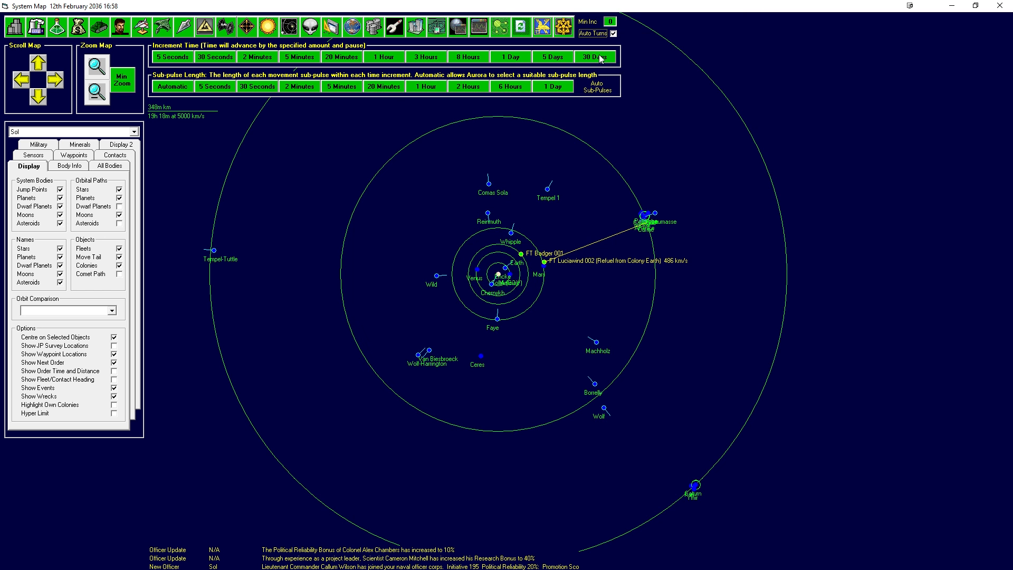
{"action": "left_click", "coordinate": [595, 57]}
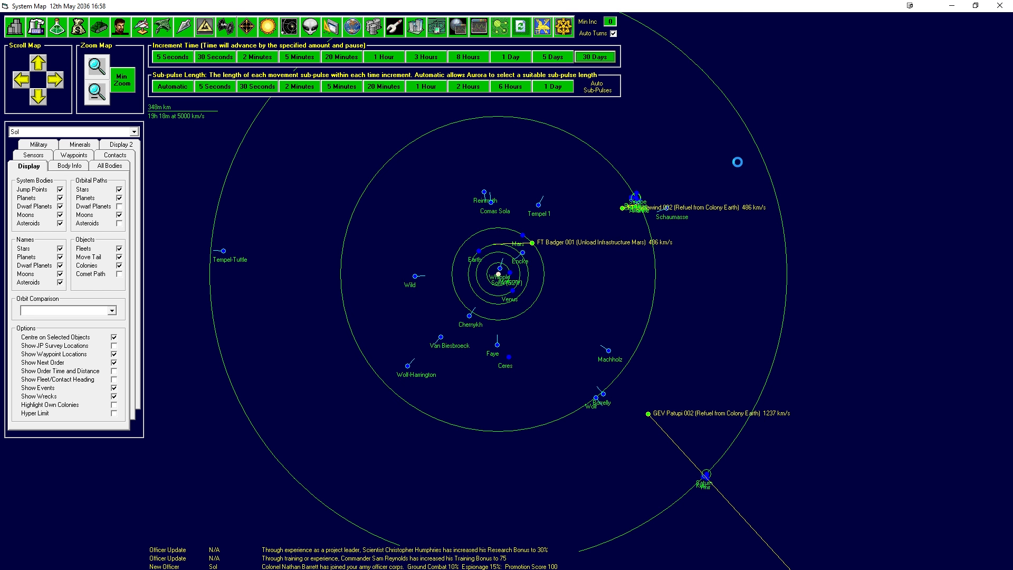
{"action": "left_click", "coordinate": [595, 57]}
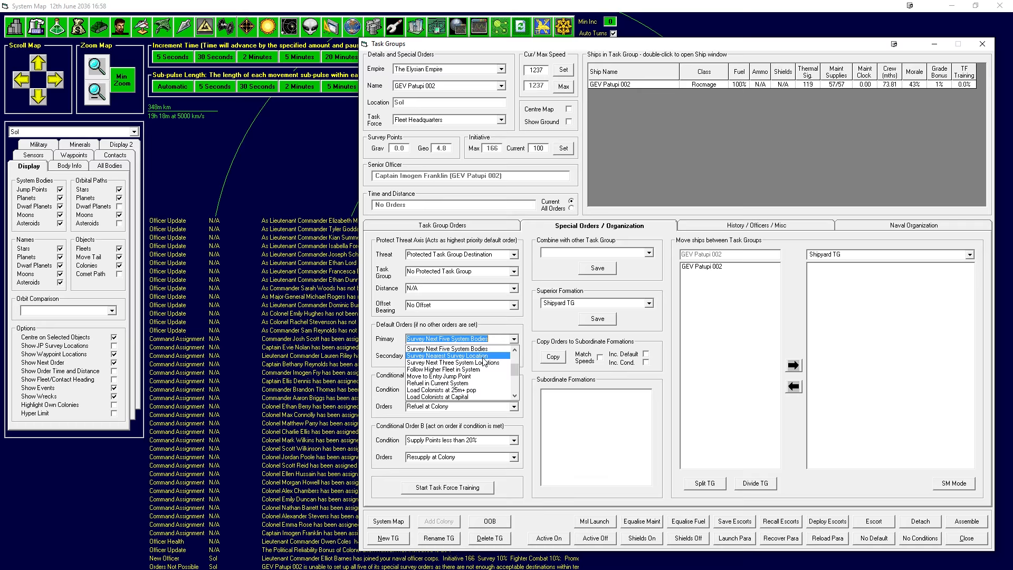
Set a survey primary default order for GEV Patupi 002 and open the Commanders list.
{"action": "left_click", "coordinate": [446, 338]}
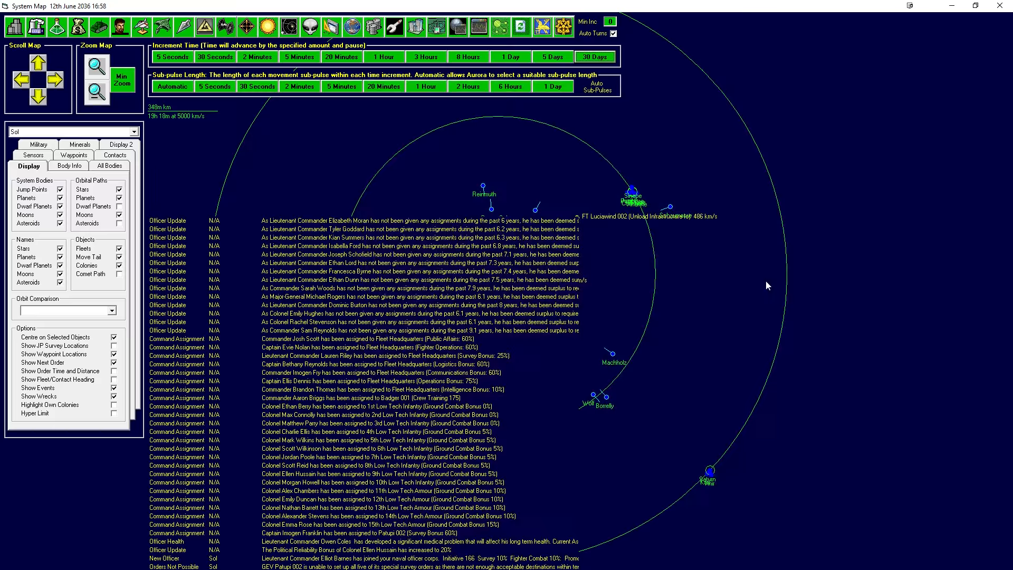
{"action": "left_click", "coordinate": [120, 22]}
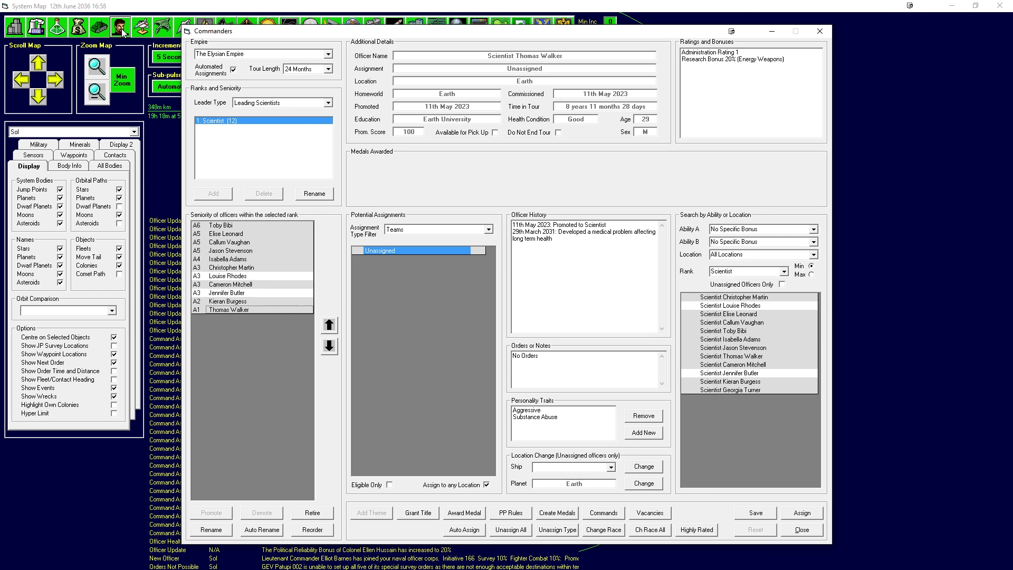
{"action": "mouse_move", "coordinate": [341, 197]}
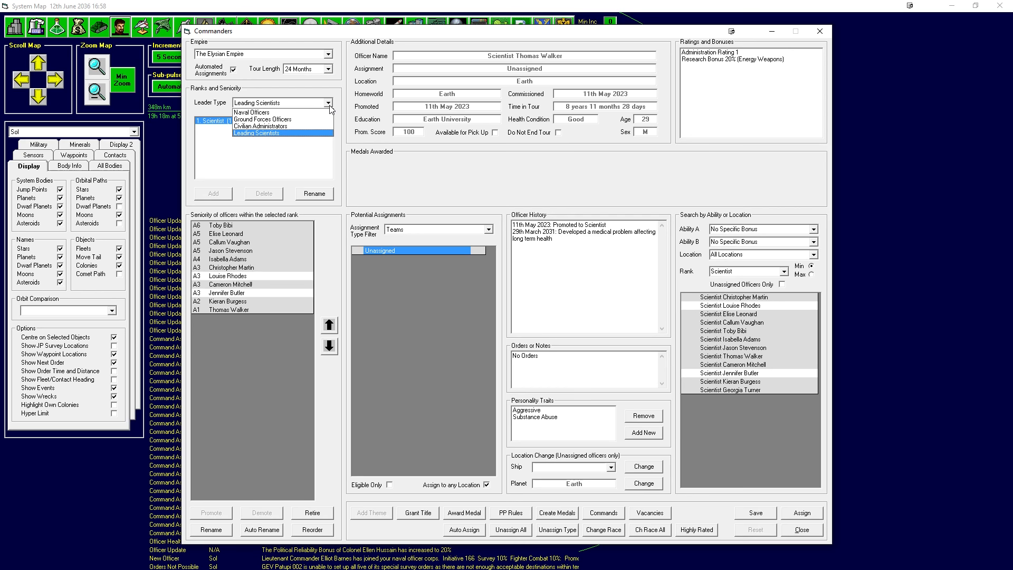
Review civilian administrators and naval officers in Commanders, then close the list.
{"action": "left_click", "coordinate": [261, 126]}
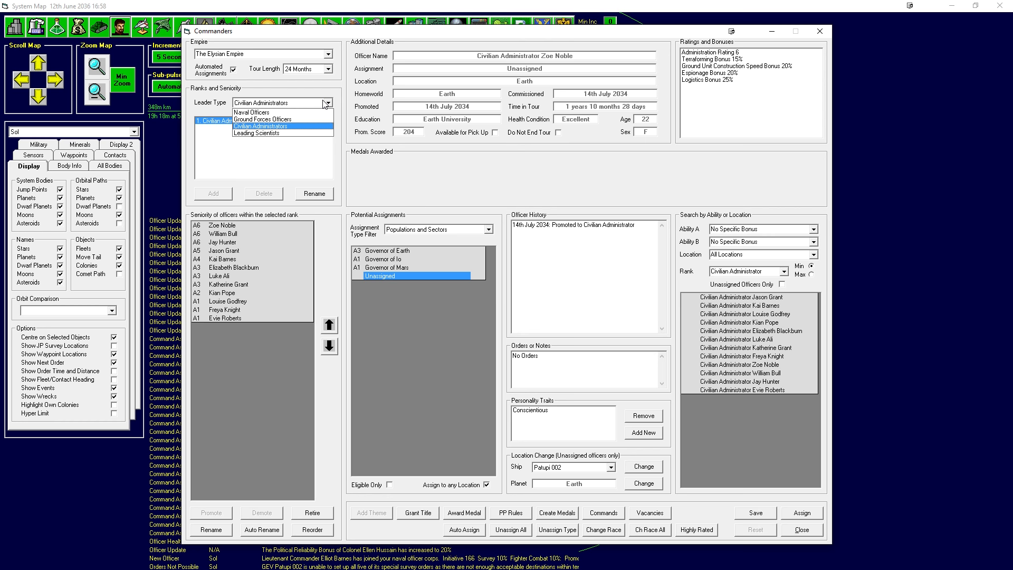
{"action": "left_click", "coordinate": [262, 120]}
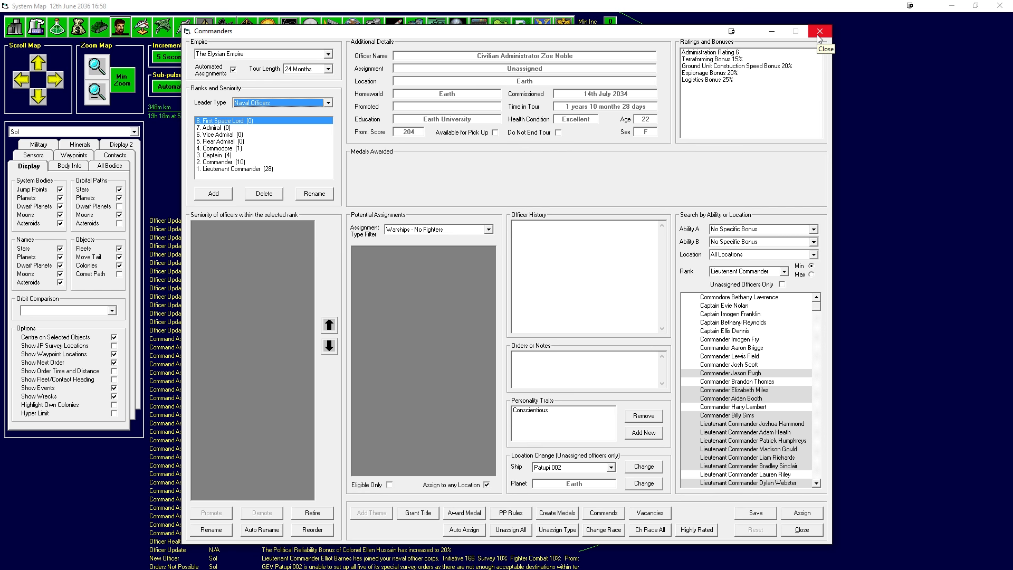
{"action": "left_click", "coordinate": [819, 31]}
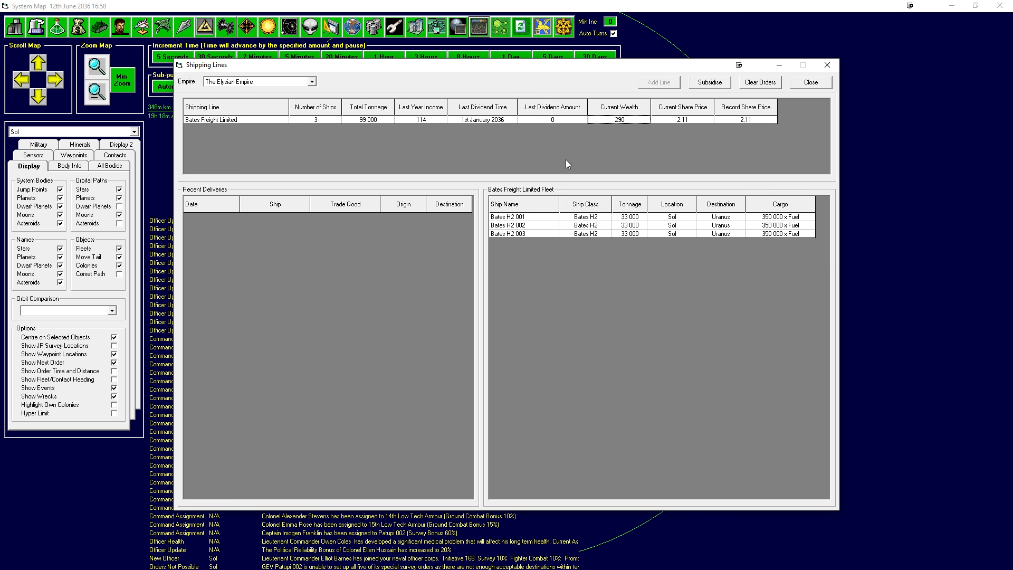
{"action": "mouse_move", "coordinate": [406, 164]}
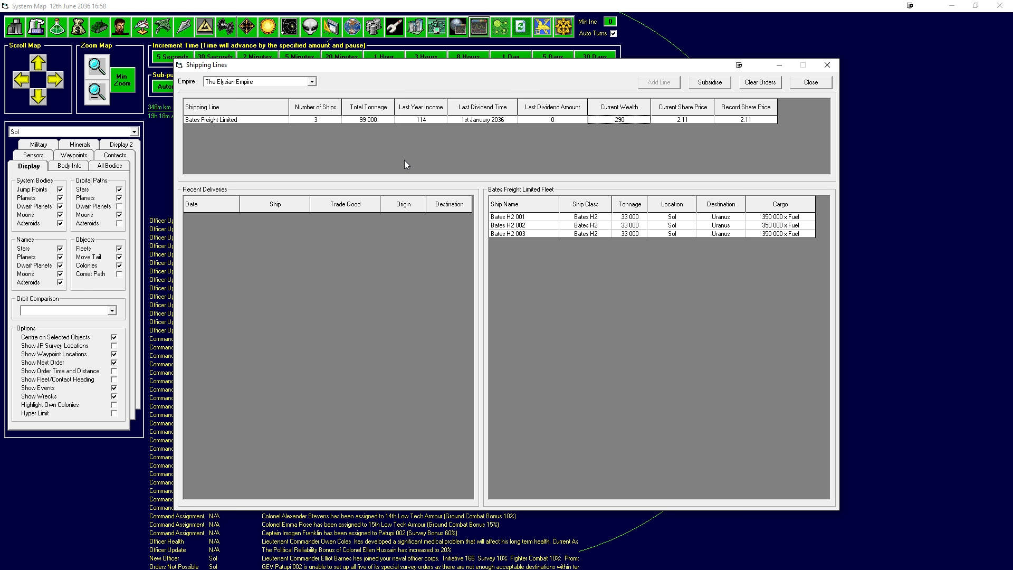
{"action": "left_click", "coordinate": [811, 82]}
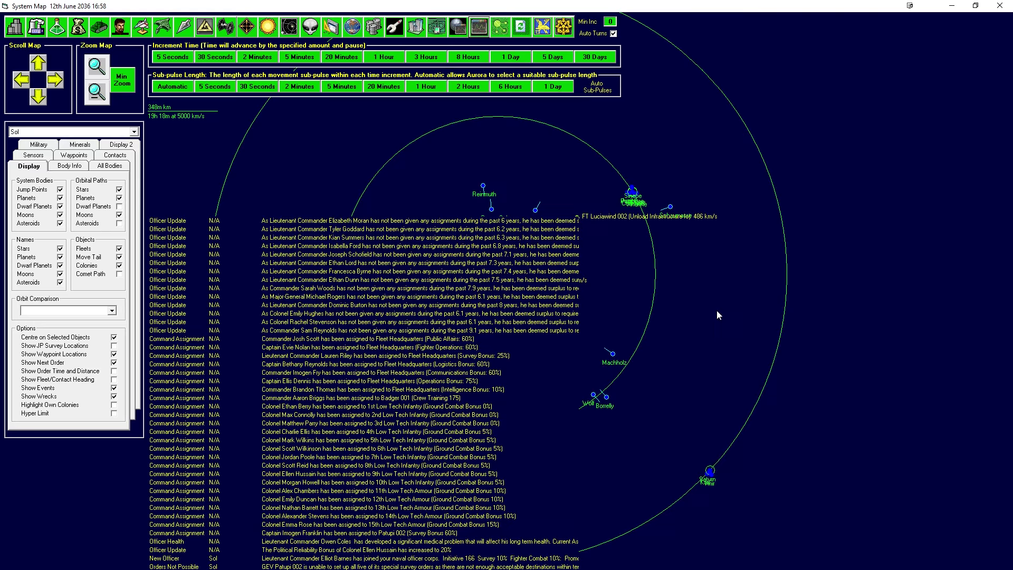
{"action": "mouse_move", "coordinate": [707, 300]}
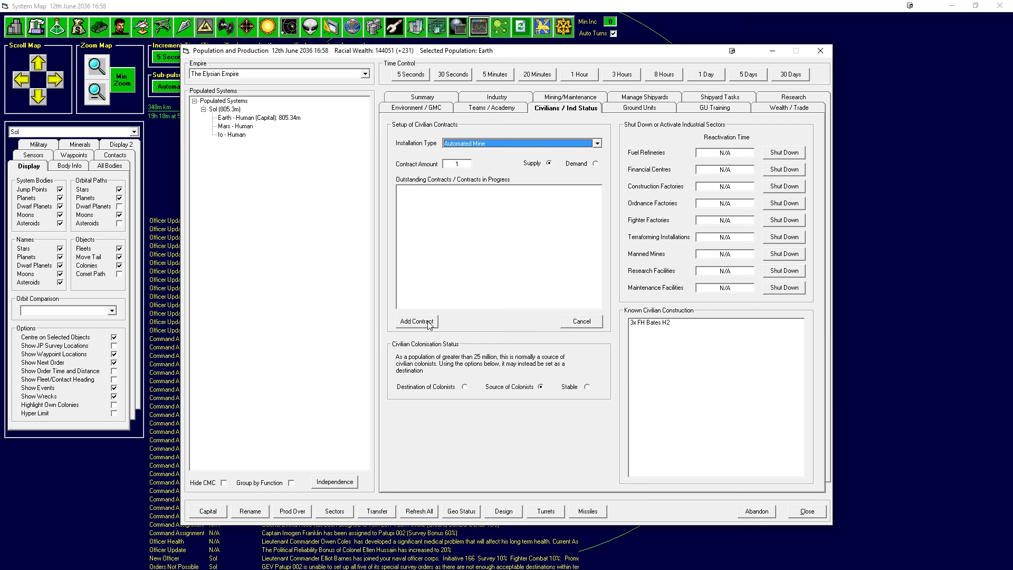
{"action": "mouse_move", "coordinate": [474, 375]}
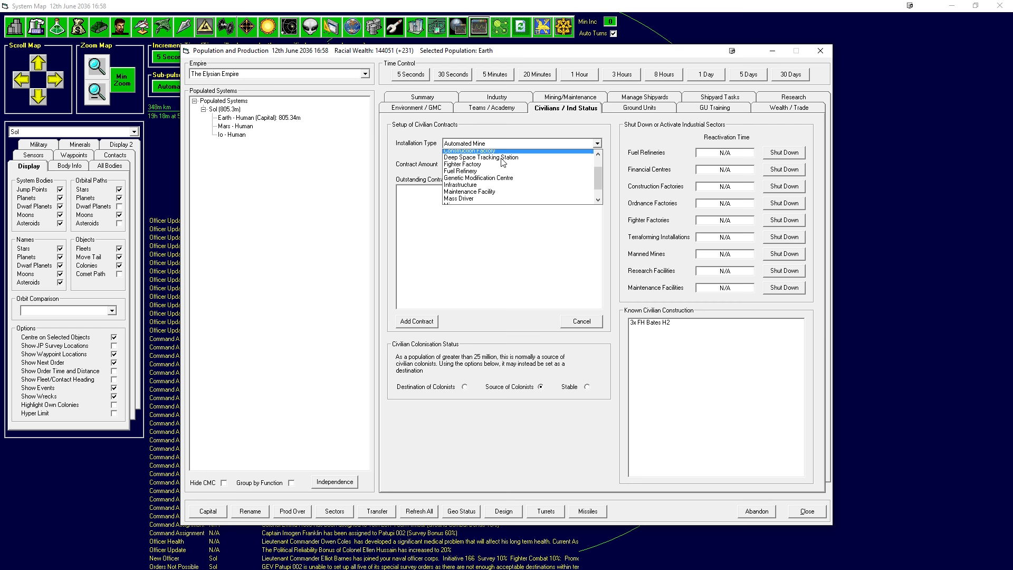
{"action": "left_click", "coordinate": [471, 150]}
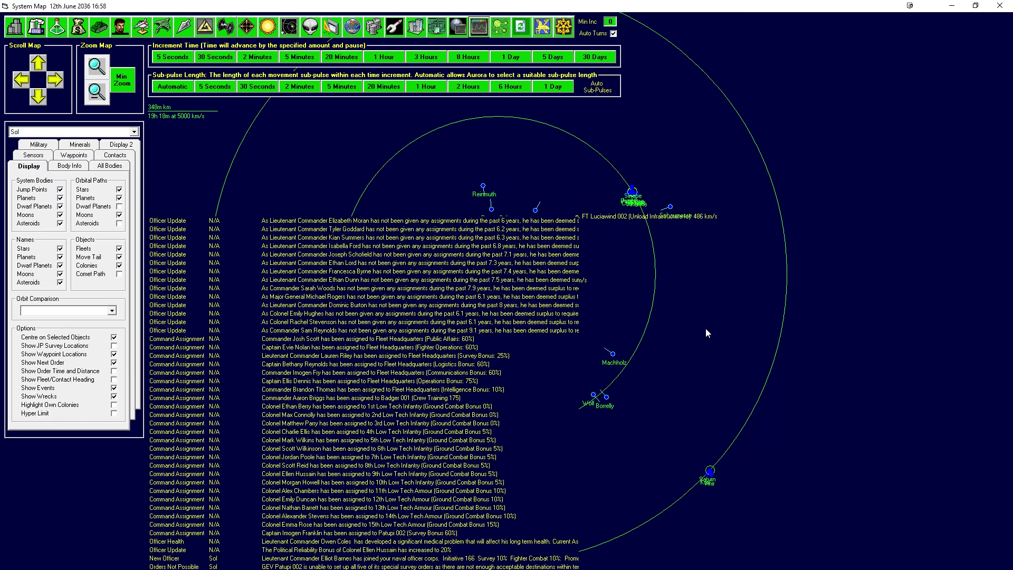
{"action": "mouse_move", "coordinate": [690, 340]}
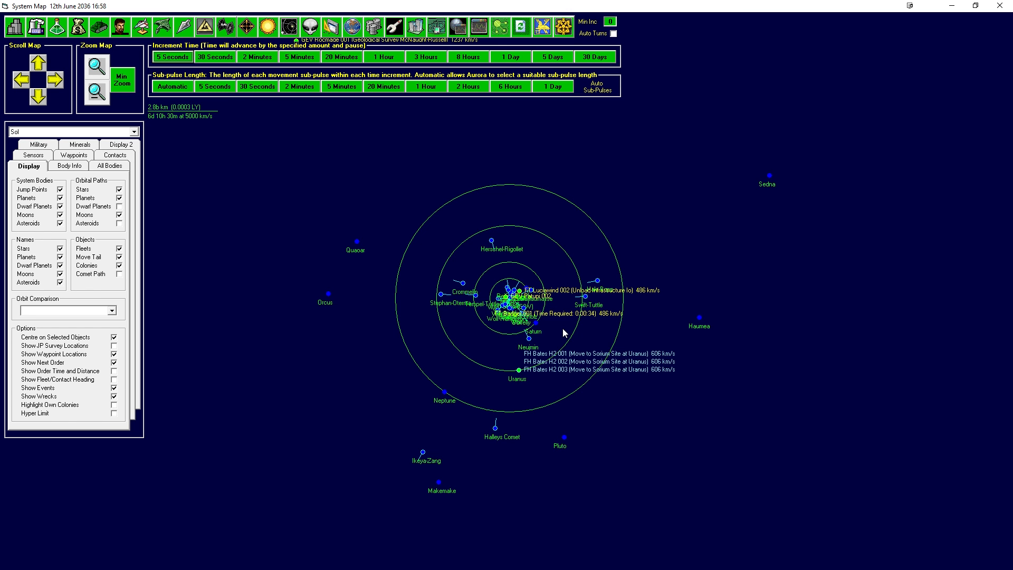
{"action": "mouse_move", "coordinate": [72, 332]}
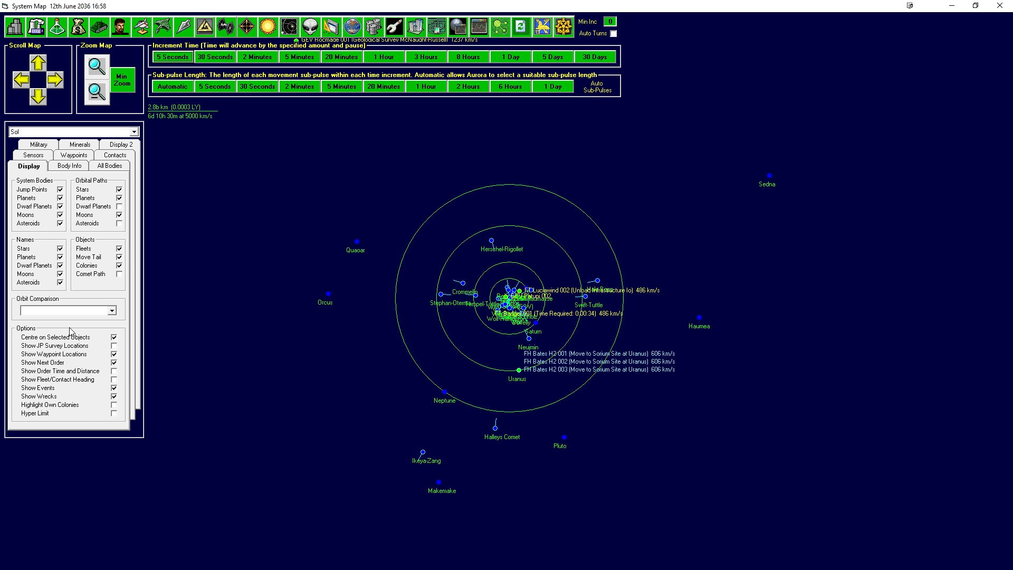
Uncheck Auto Turns on the Sol system map.
{"action": "left_click", "coordinate": [118, 274]}
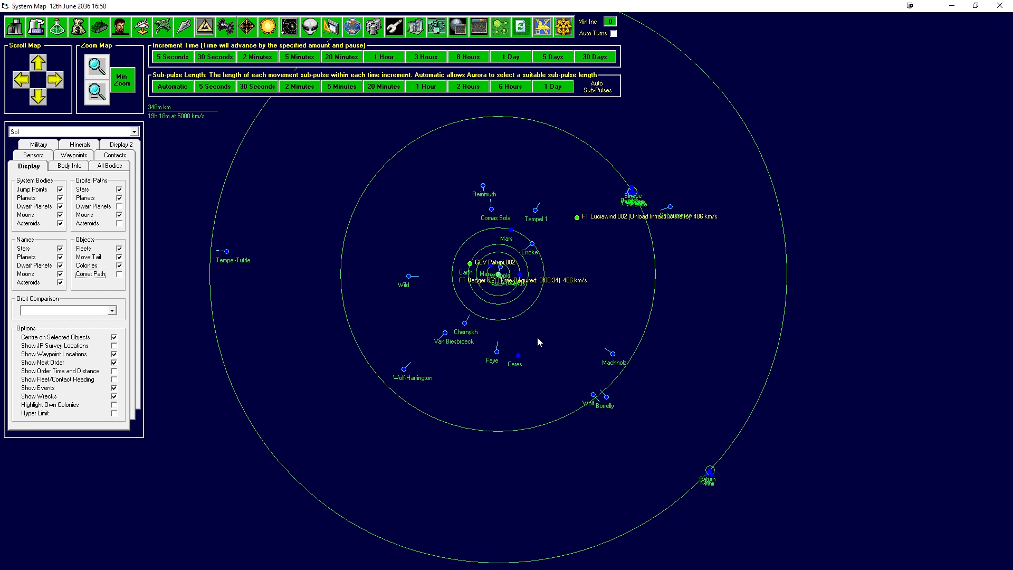
{"action": "mouse_move", "coordinate": [547, 346]}
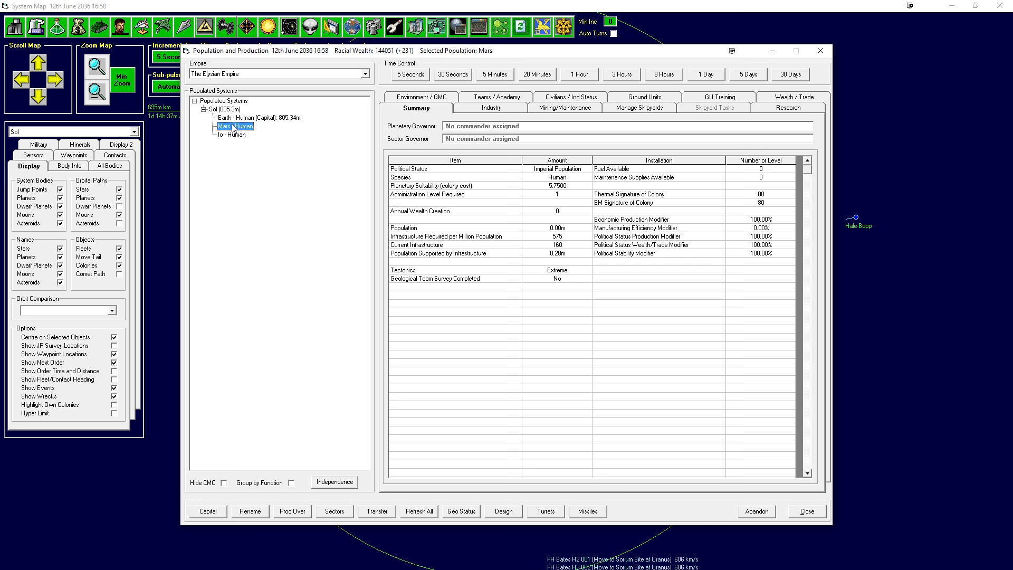
Check the Mars colony summary, then view Earth's industrial construction projects.
{"action": "left_click", "coordinate": [228, 135]}
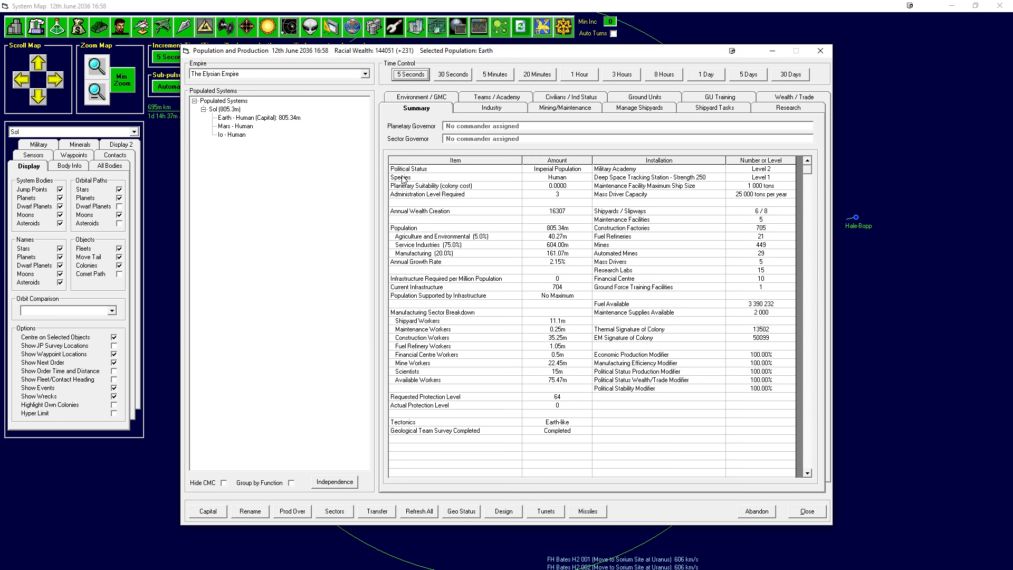
{"action": "mouse_move", "coordinate": [761, 259]}
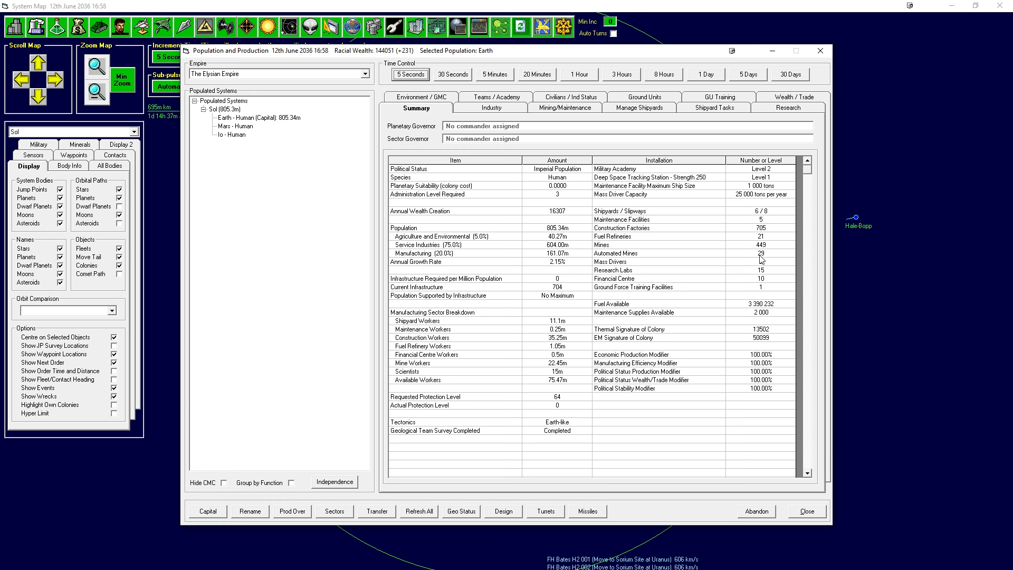
{"action": "left_click", "coordinate": [490, 107]}
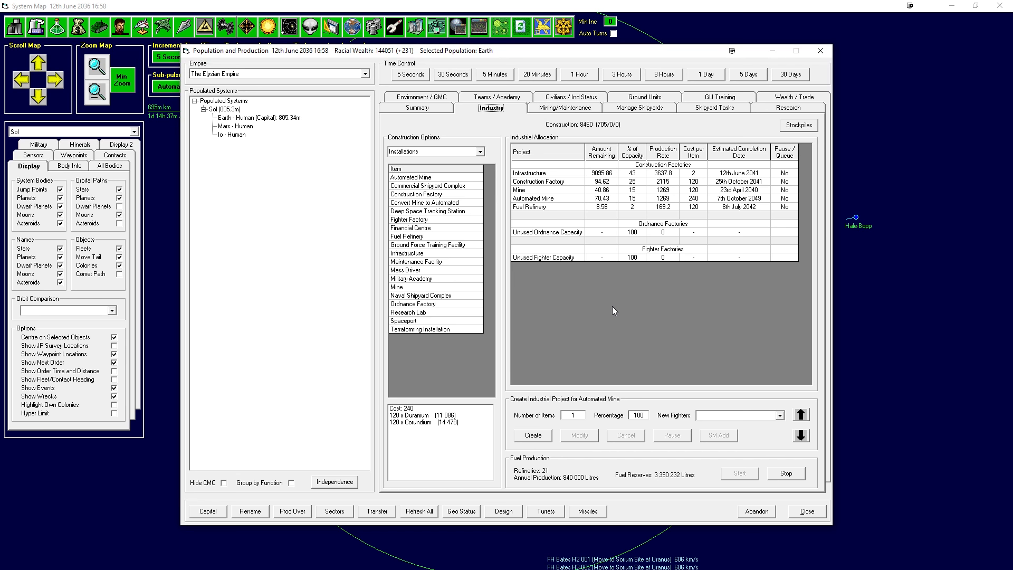